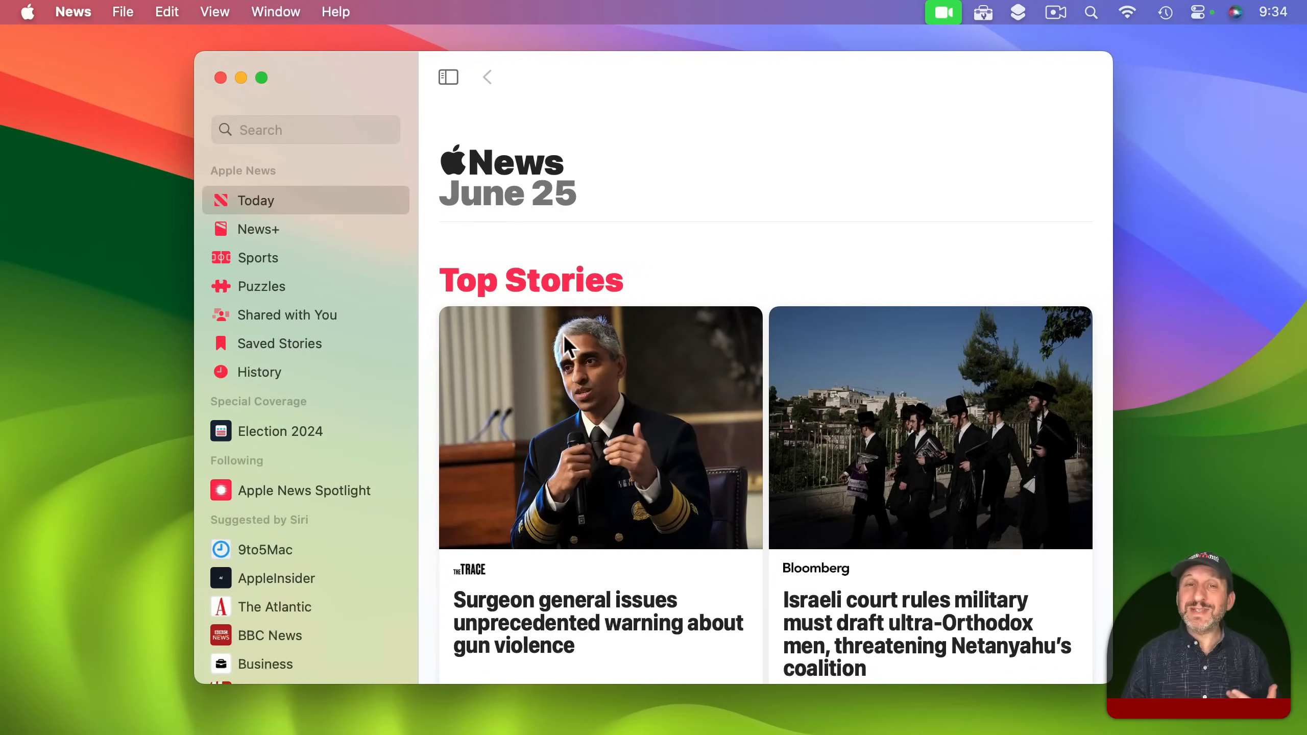
pyautogui.moveTo(487, 539)
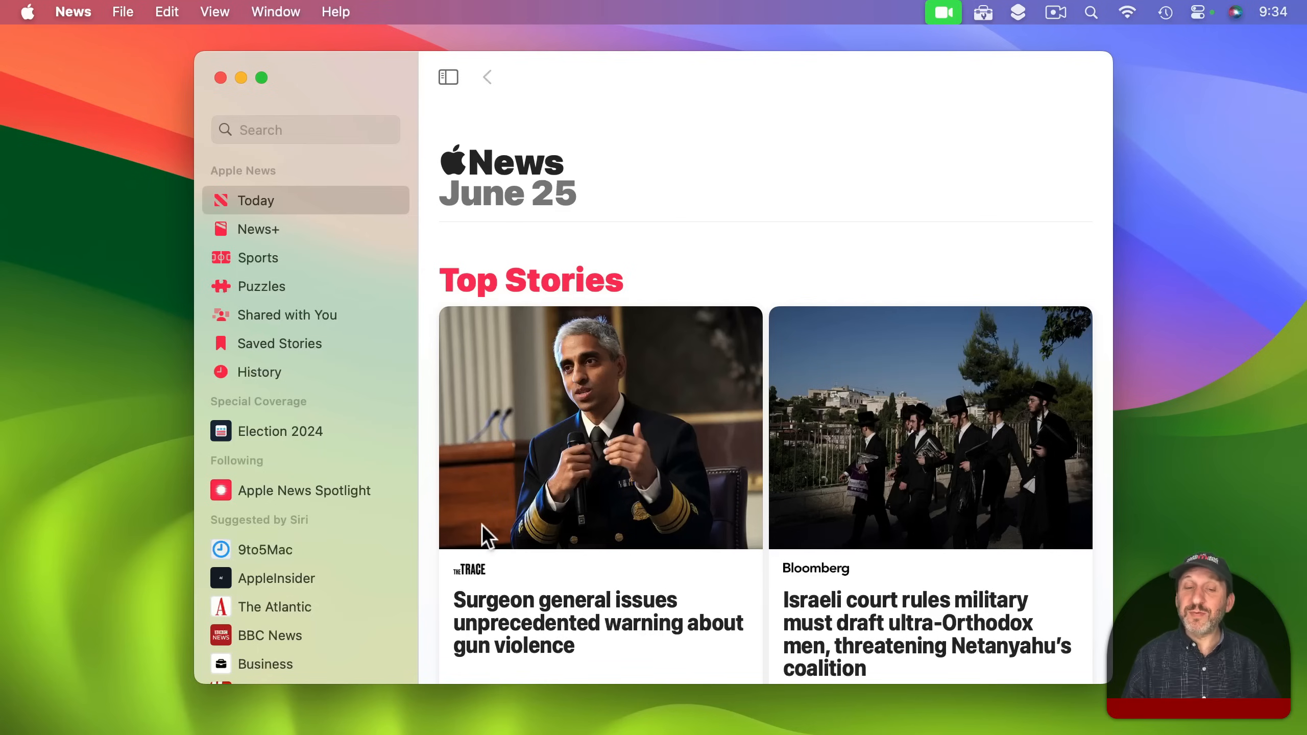
pyautogui.moveTo(552, 354)
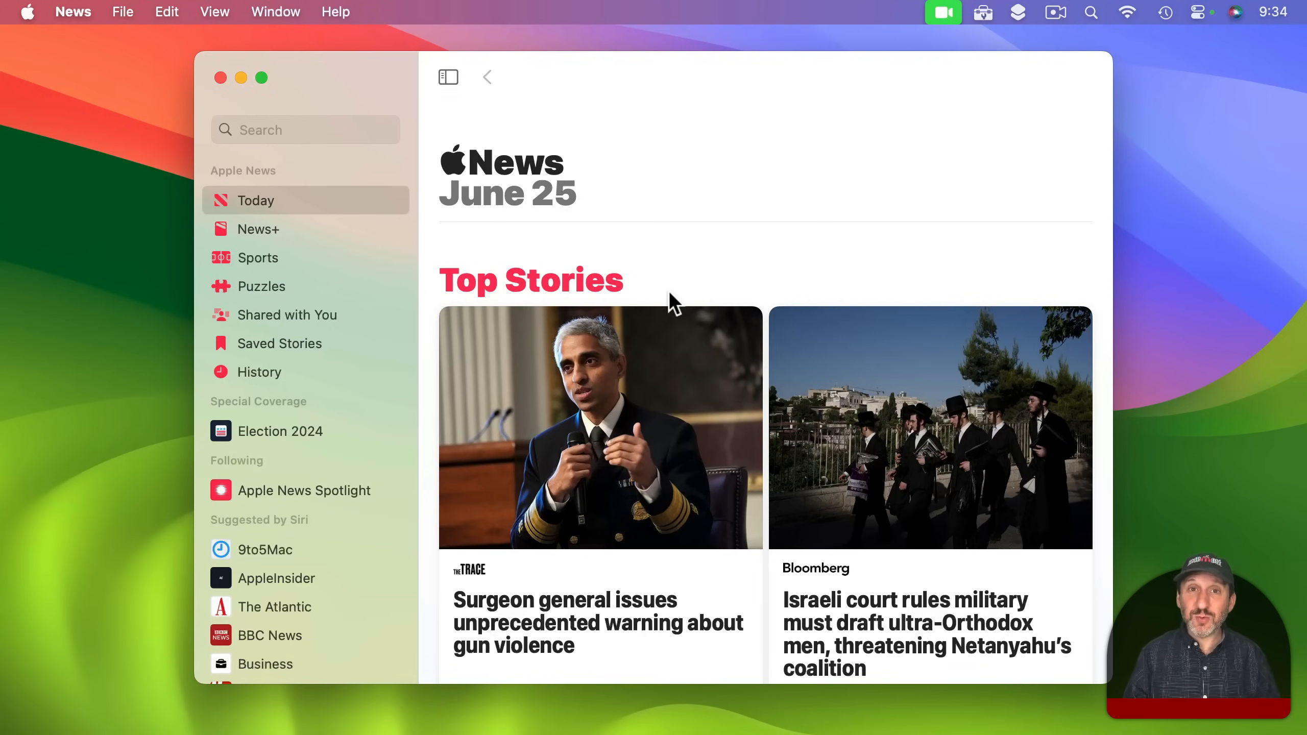
pyautogui.moveTo(182, 66)
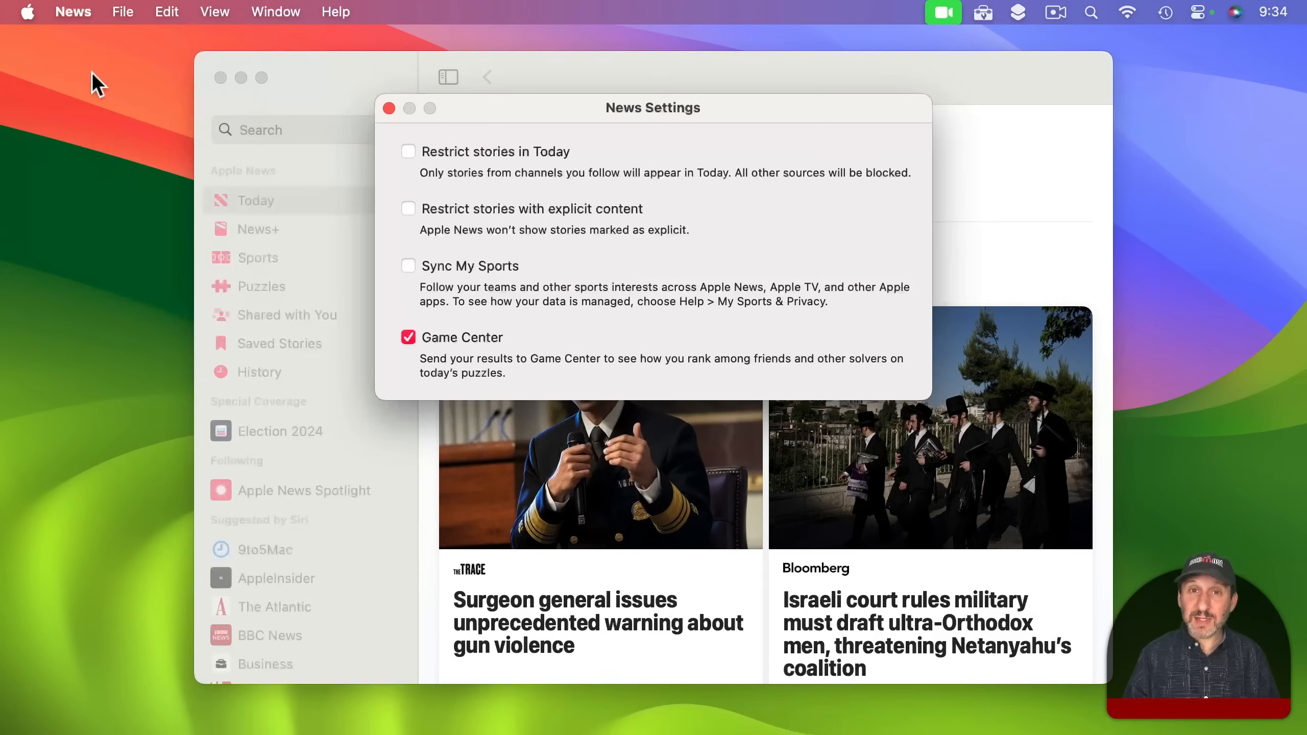
pyautogui.moveTo(517, 163)
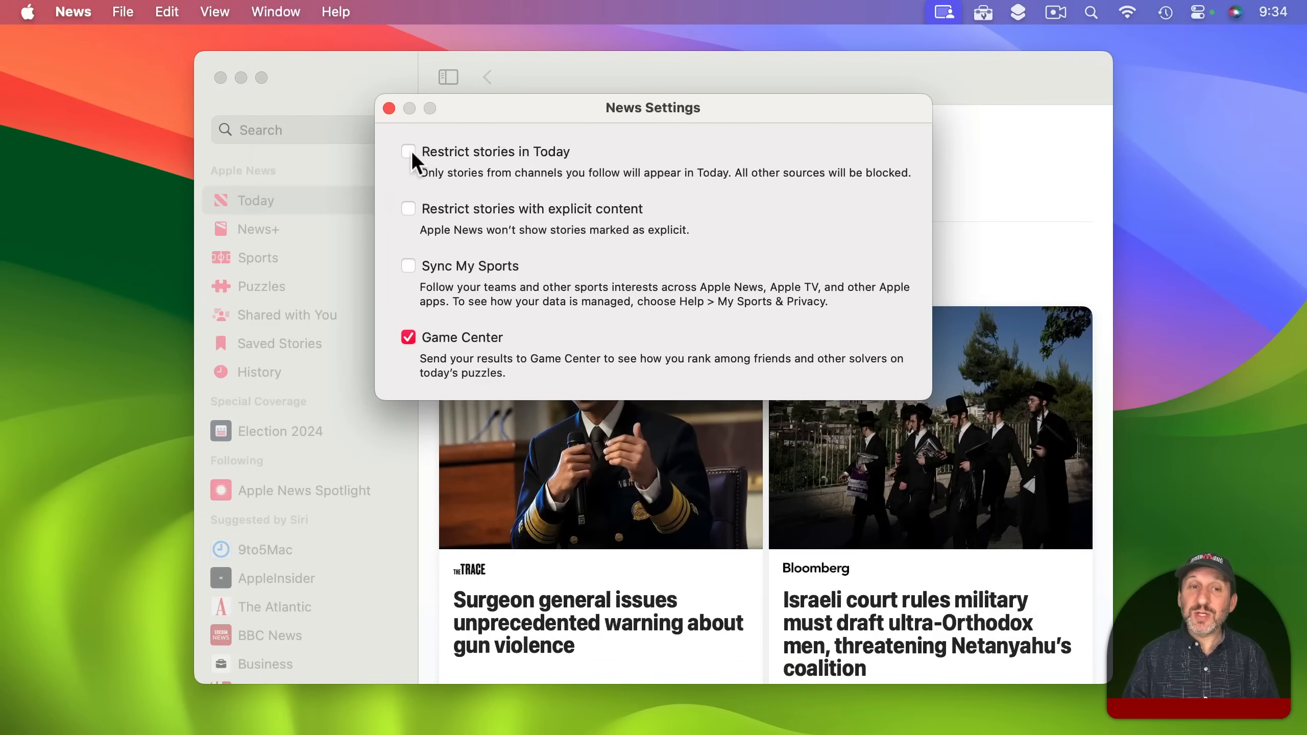
# Restrict Today stories to followed channels, confirm Turn On, and close Settings.
pyautogui.click(409, 152)
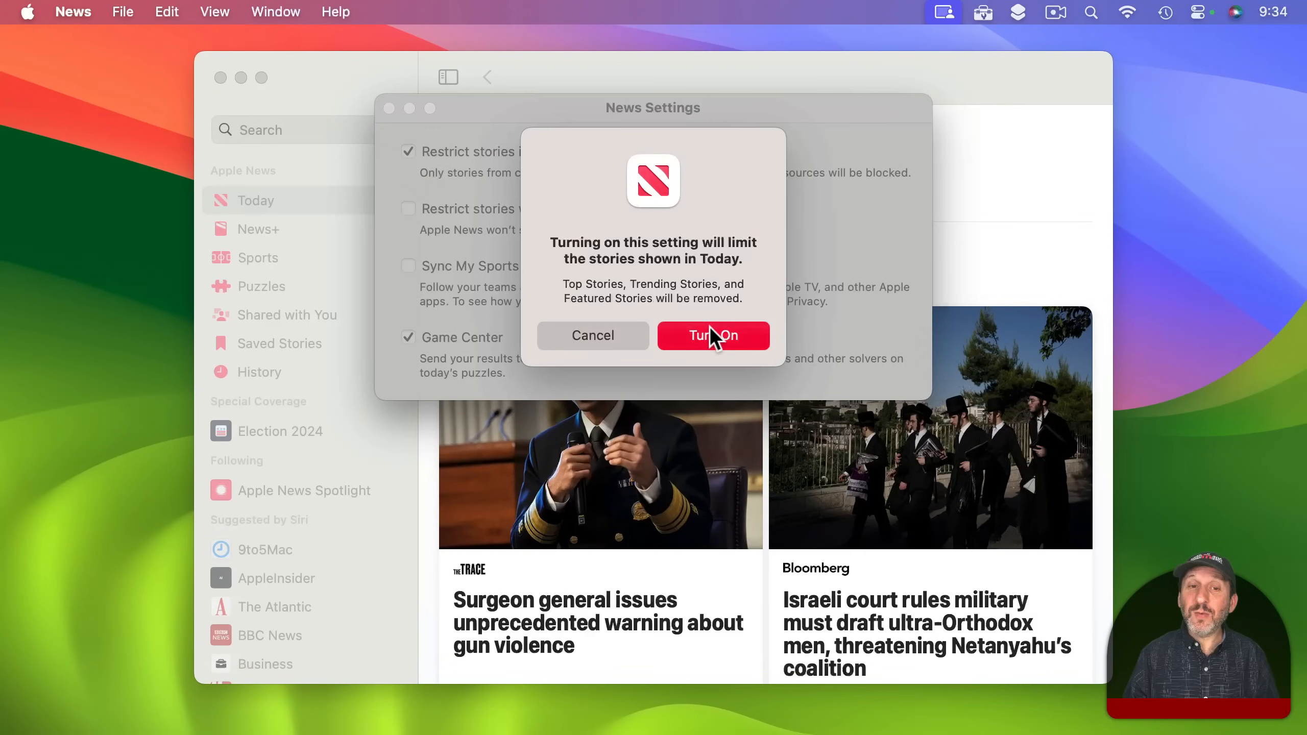
pyautogui.click(714, 336)
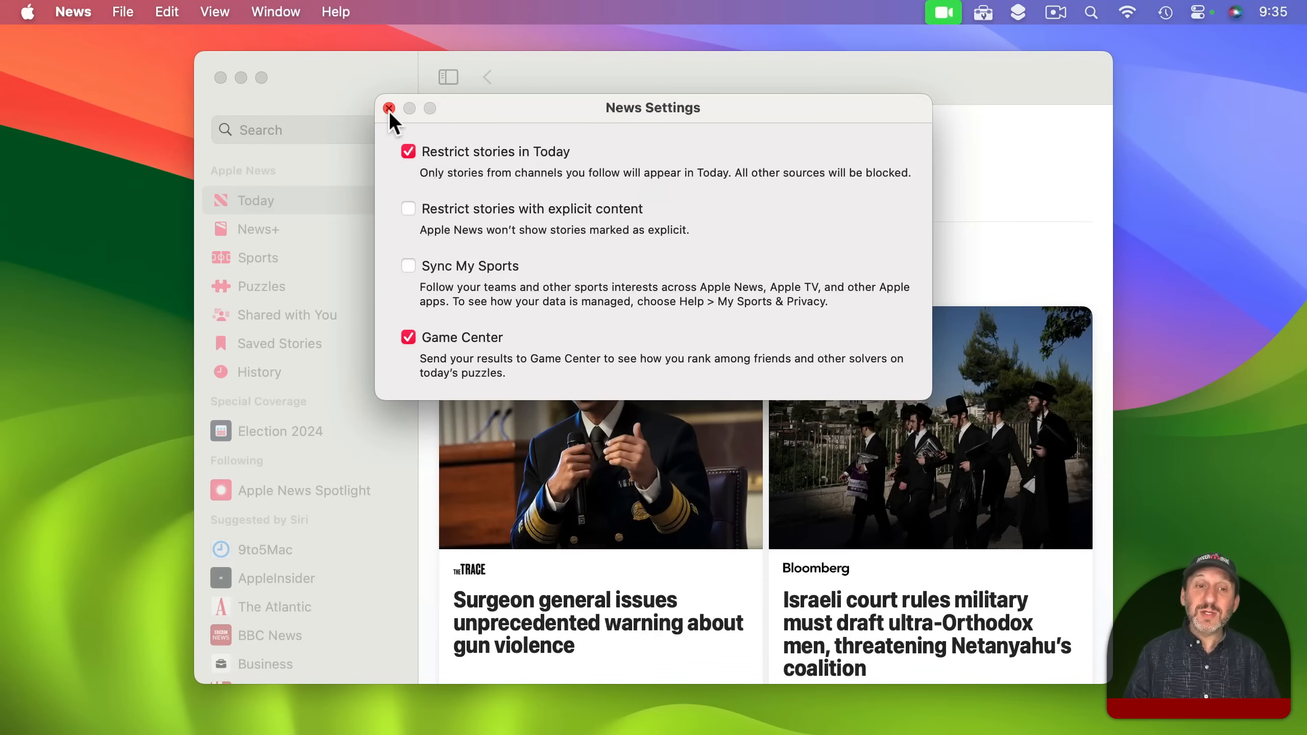
pyautogui.click(388, 108)
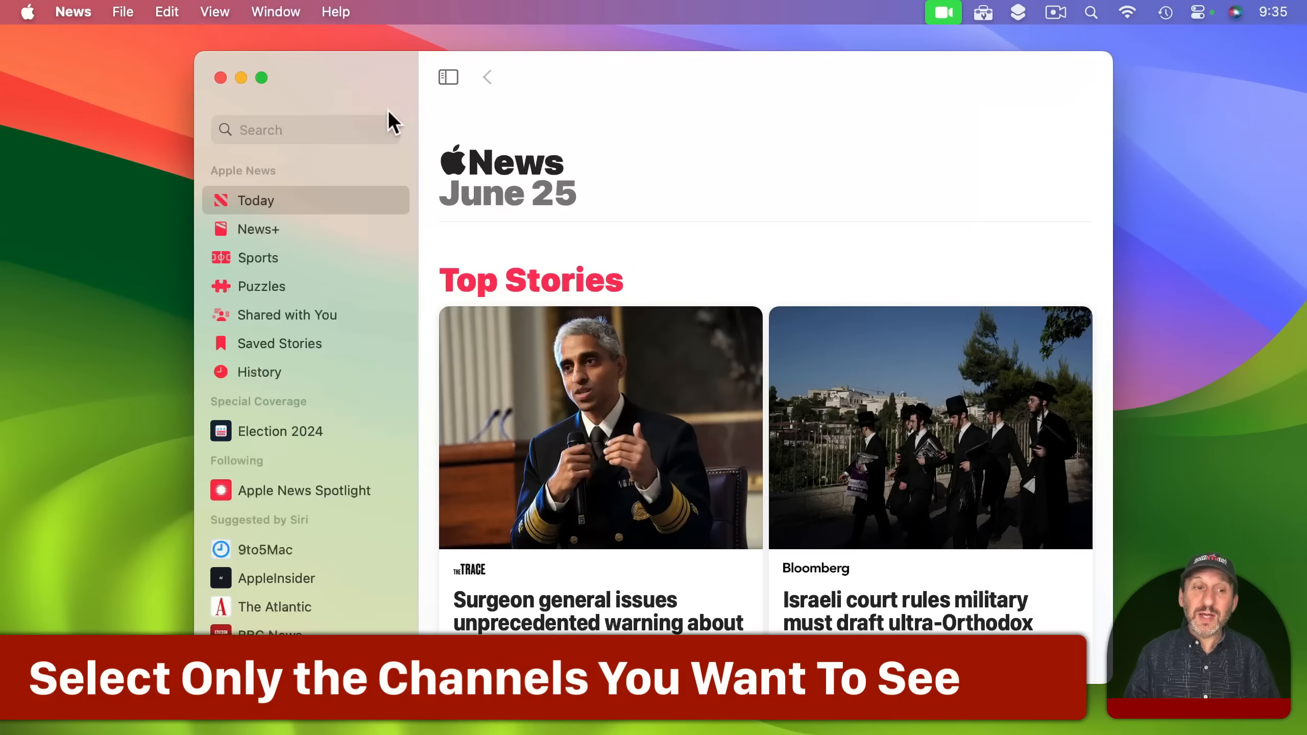
pyautogui.moveTo(372, 375)
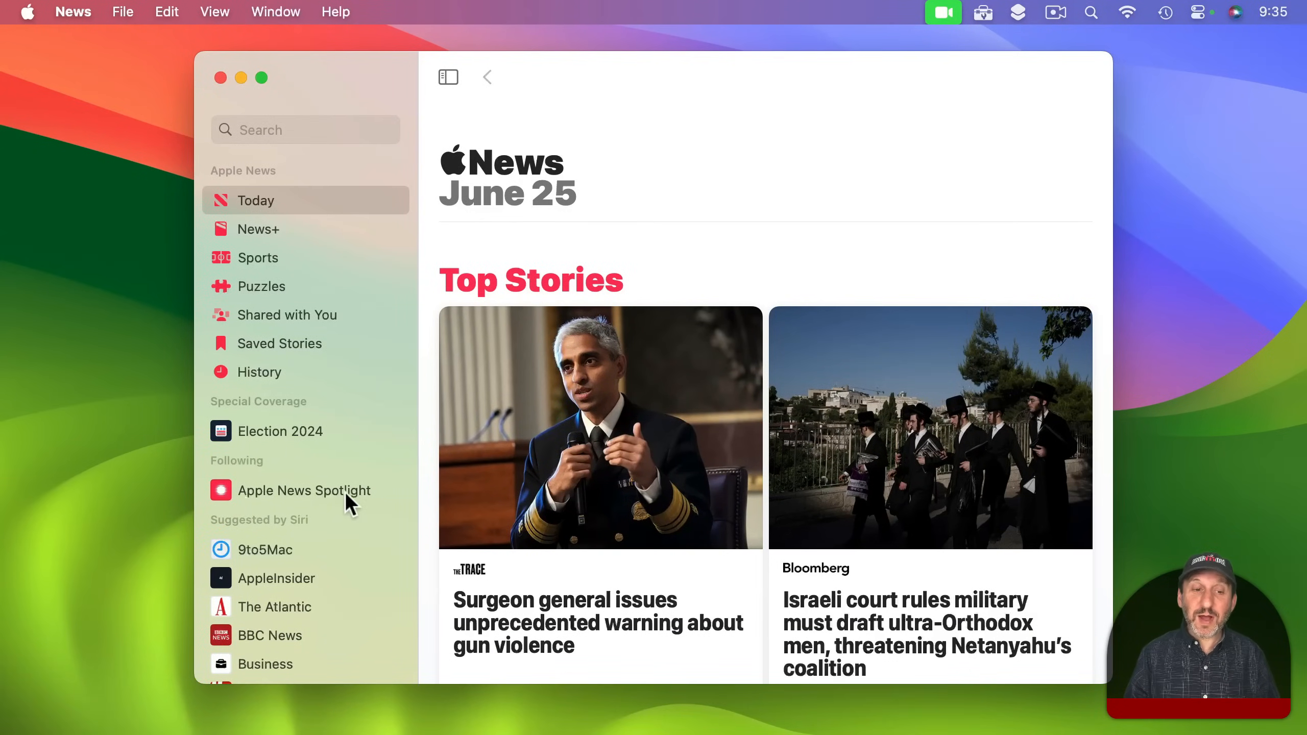
pyautogui.moveTo(283, 498)
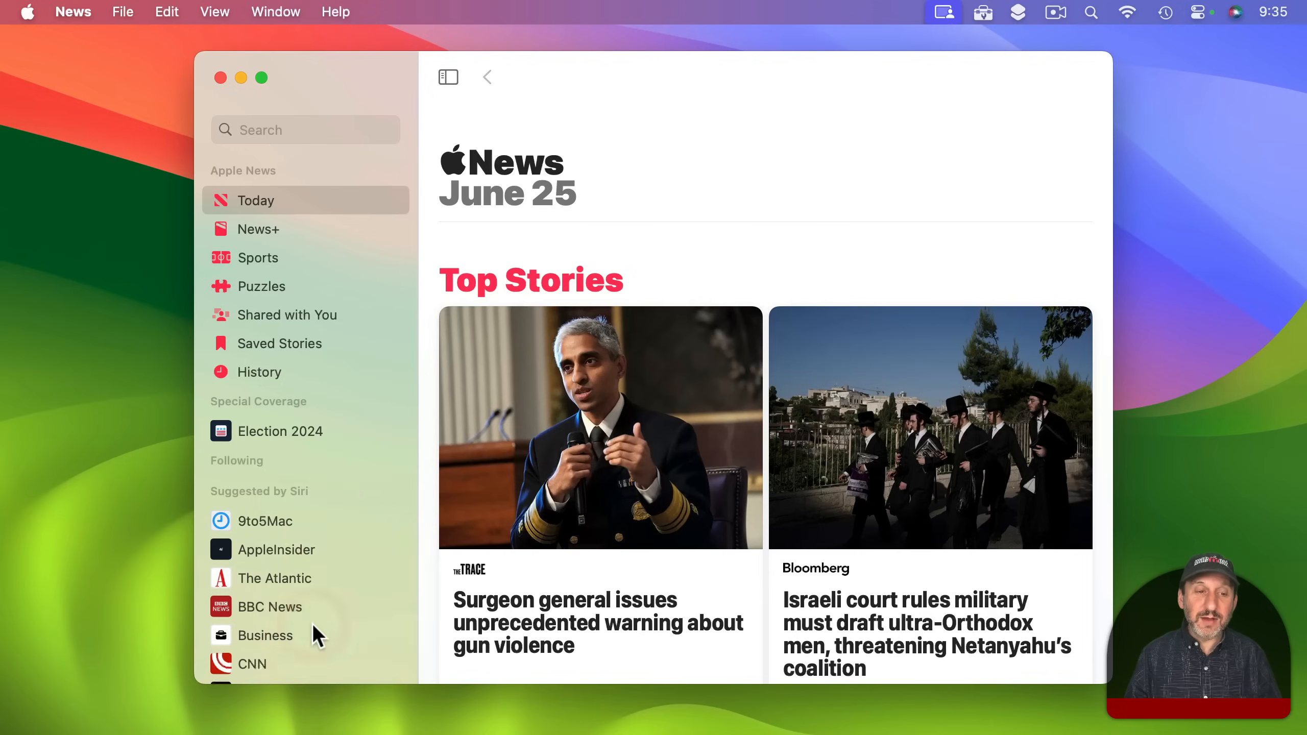
pyautogui.moveTo(275, 474)
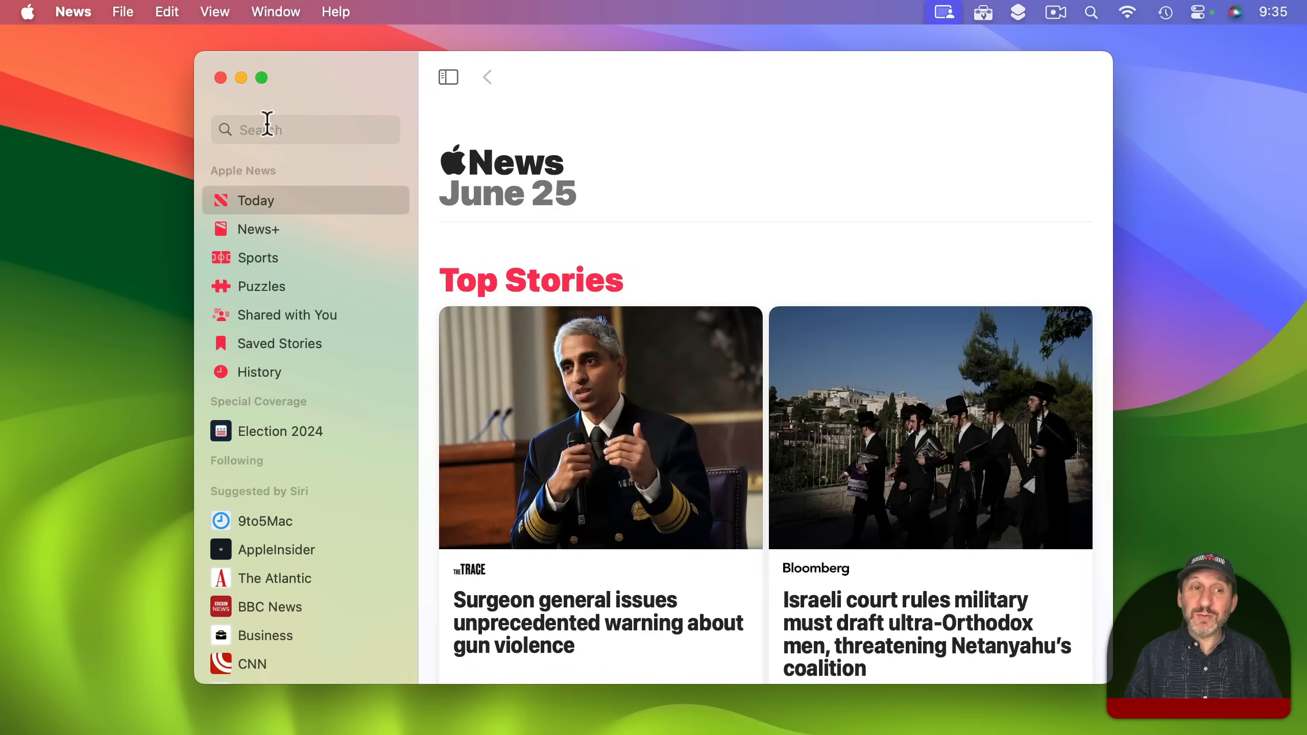
# Search Apple News for 'apple' and scroll down to the Channels results.
pyautogui.click(305, 129)
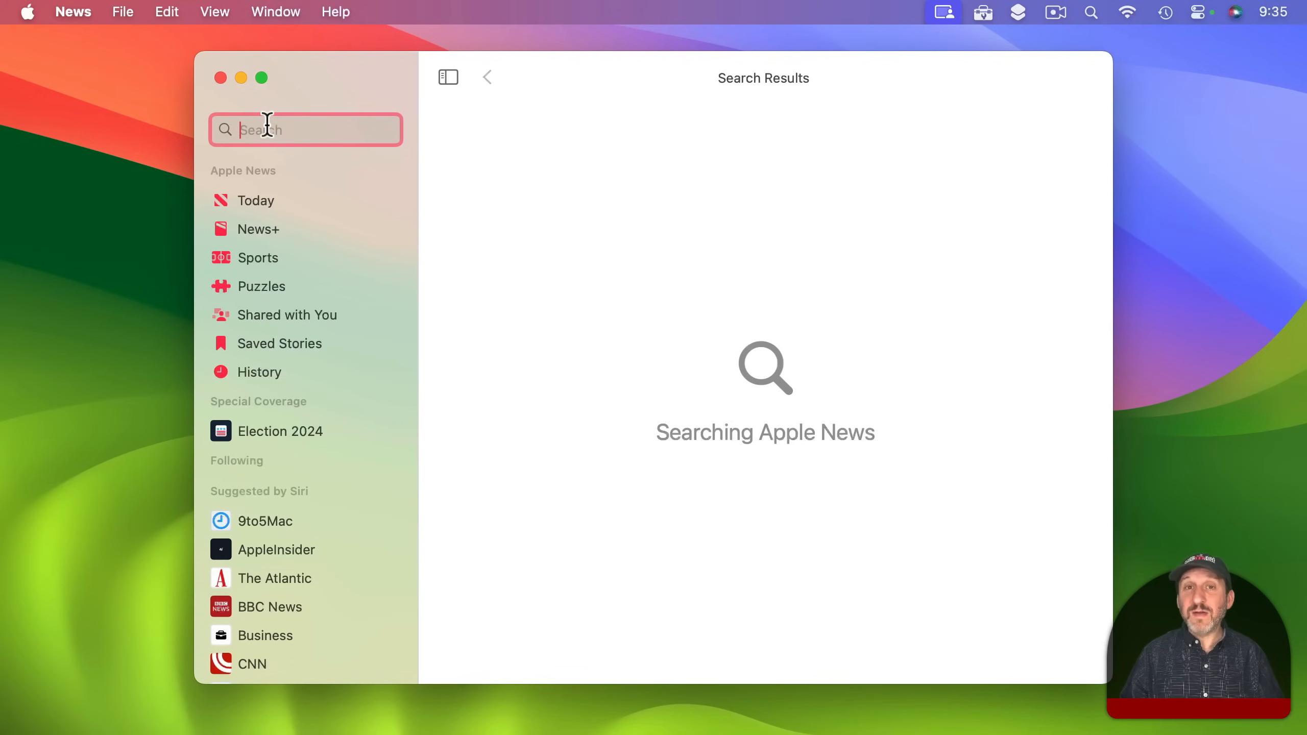
pyautogui.press('a')
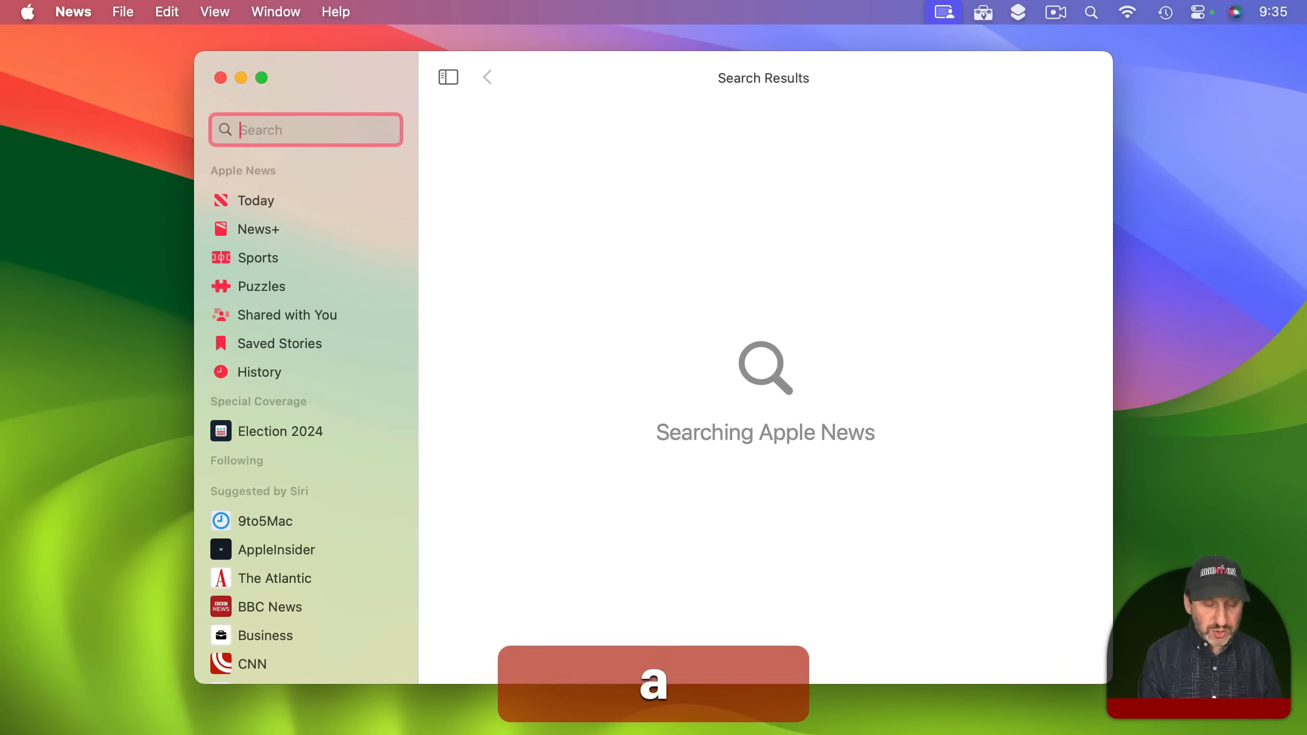
pyautogui.write('apple')
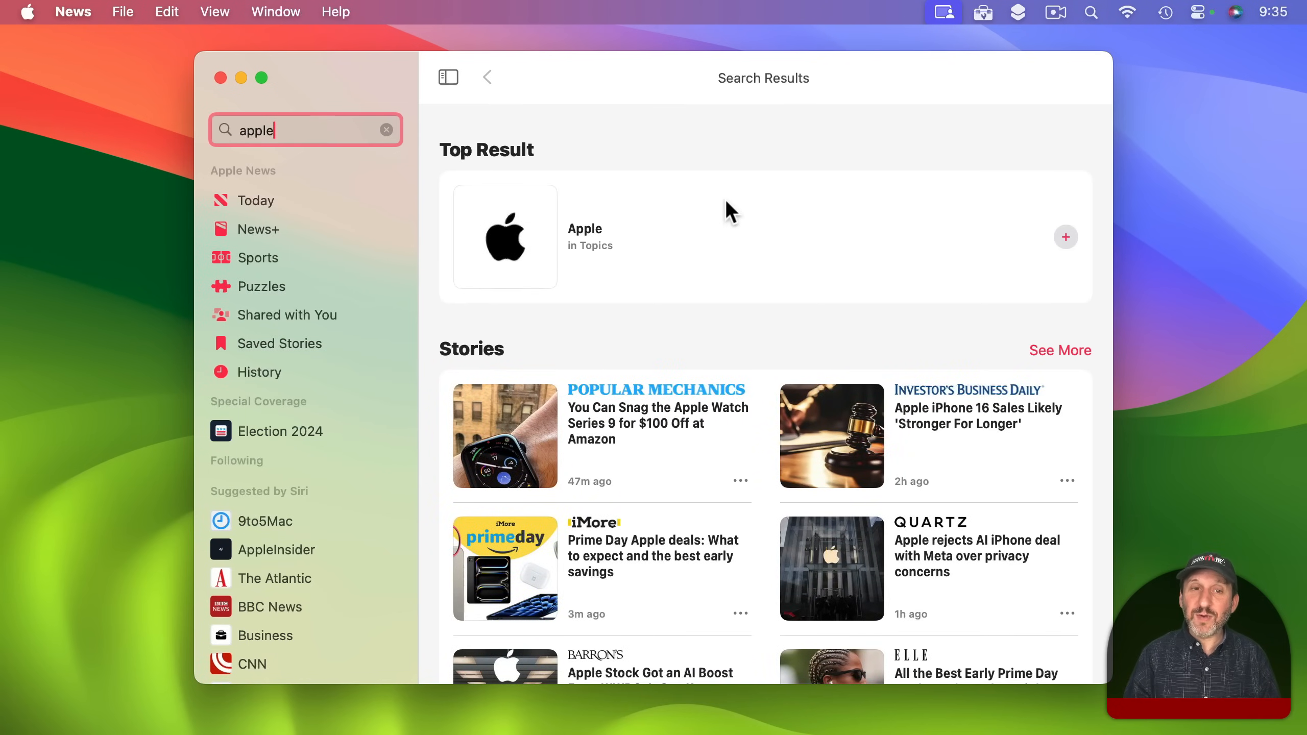
pyautogui.moveTo(672, 407)
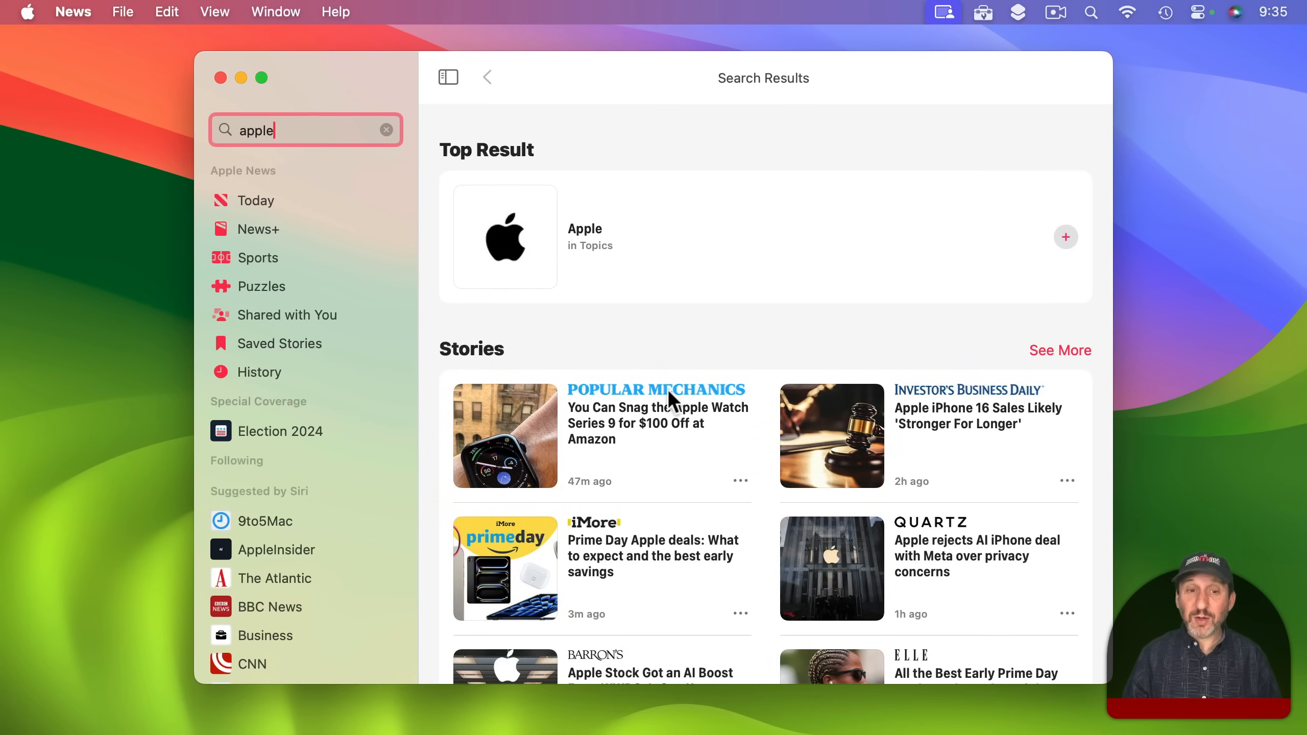
pyautogui.scroll(-3)
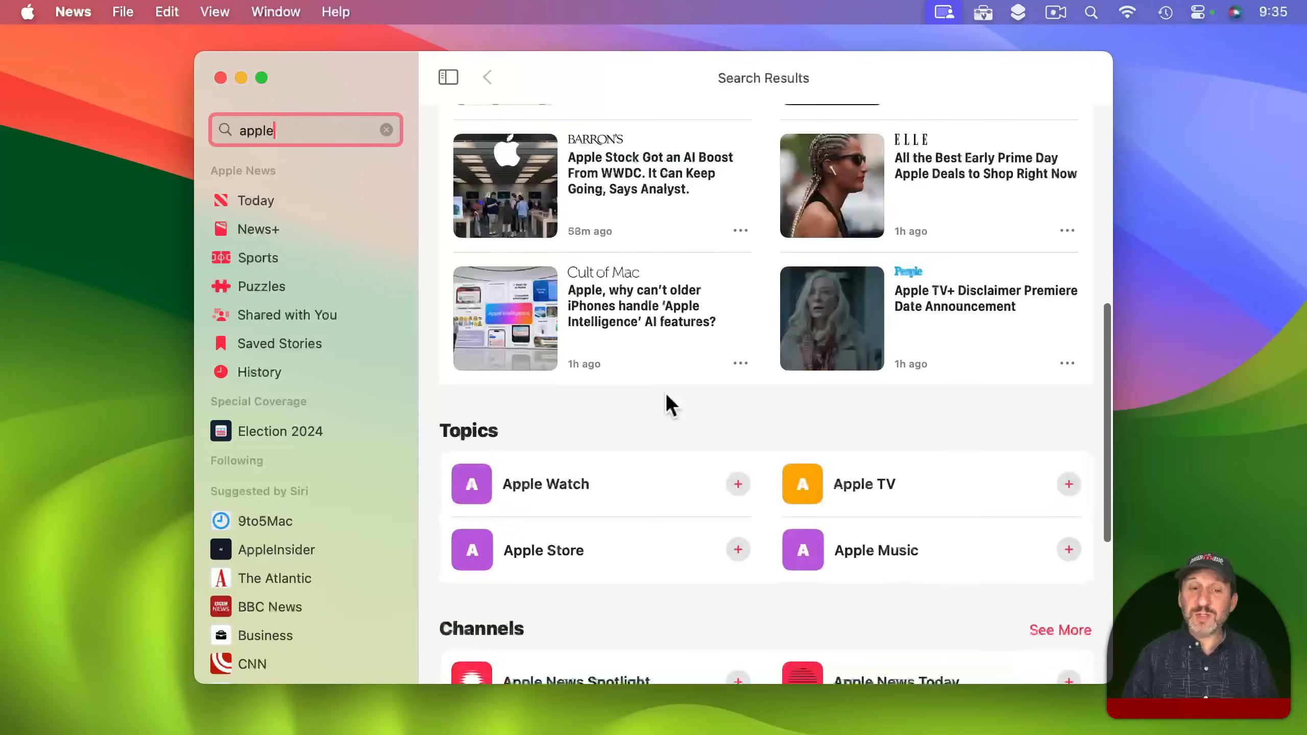
pyautogui.scroll(-3)
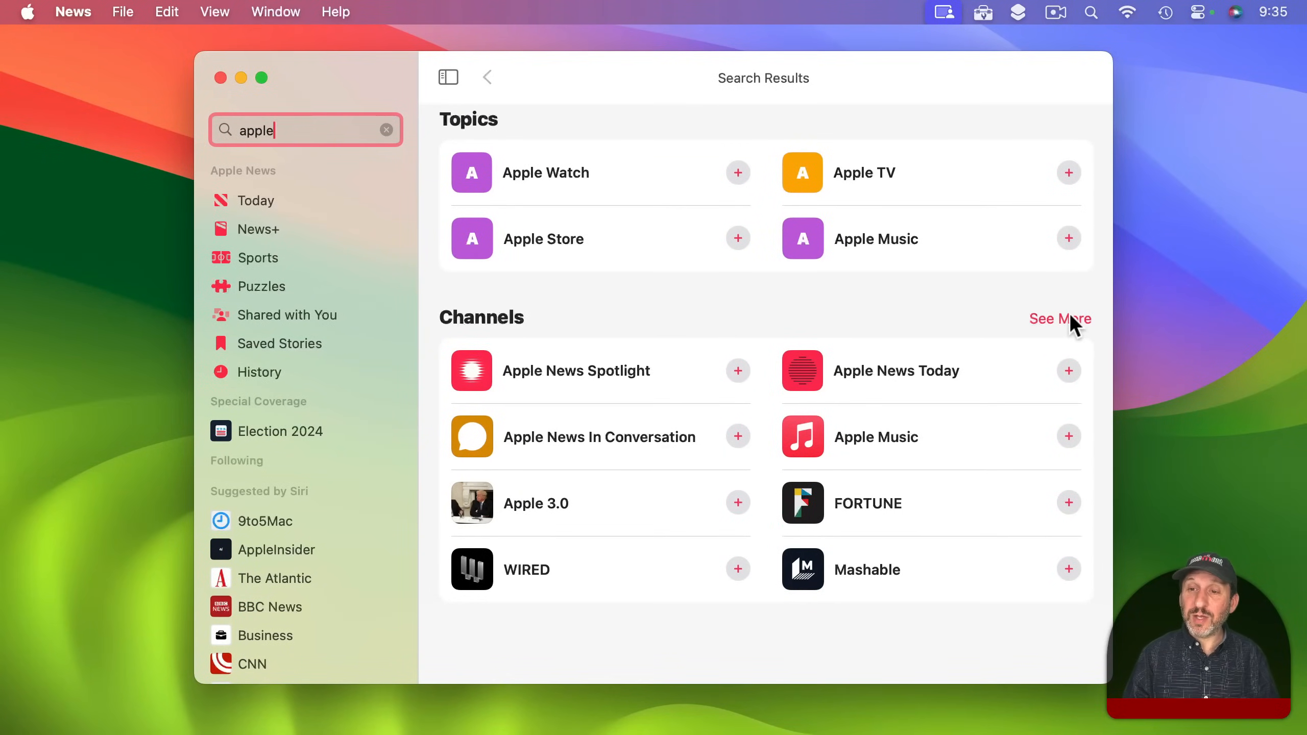
# Follow WIRED, Mashable, Ars Technica, MacRumors and iMore from the full channel list.
pyautogui.click(1060, 319)
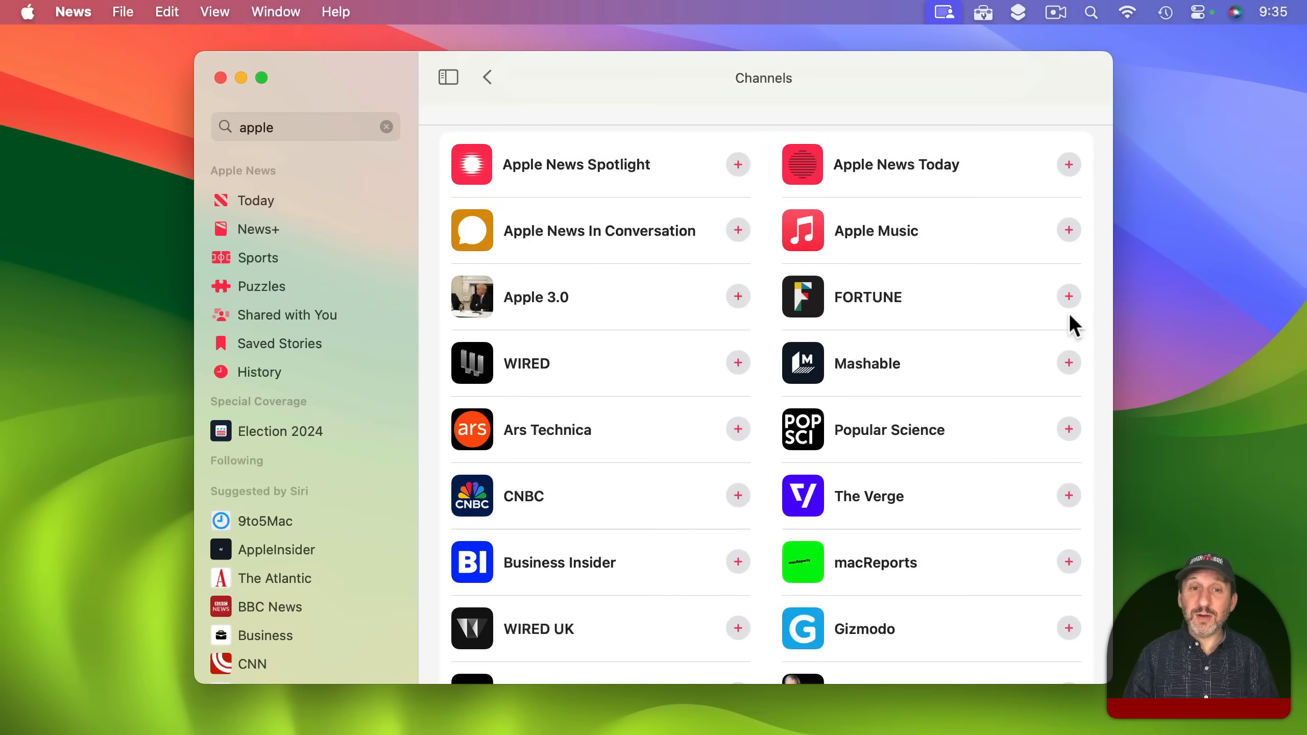
pyautogui.moveTo(689, 206)
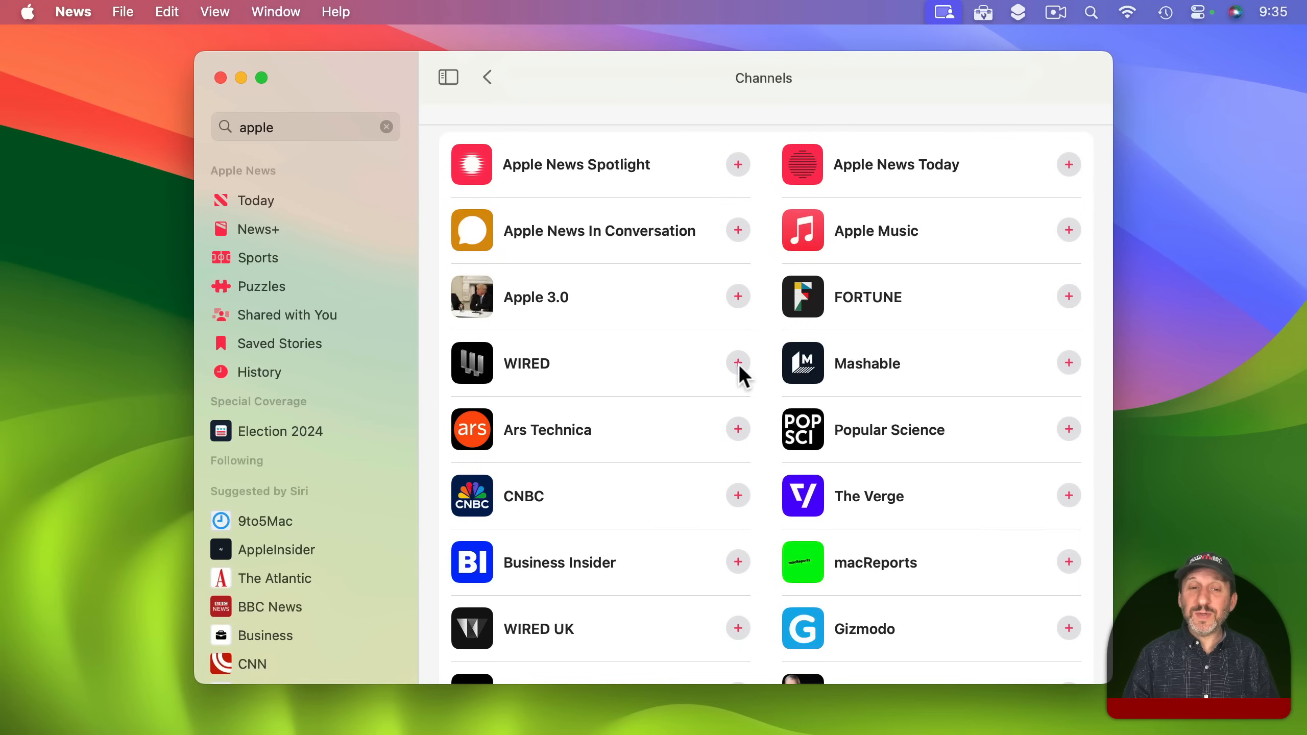
pyautogui.click(738, 362)
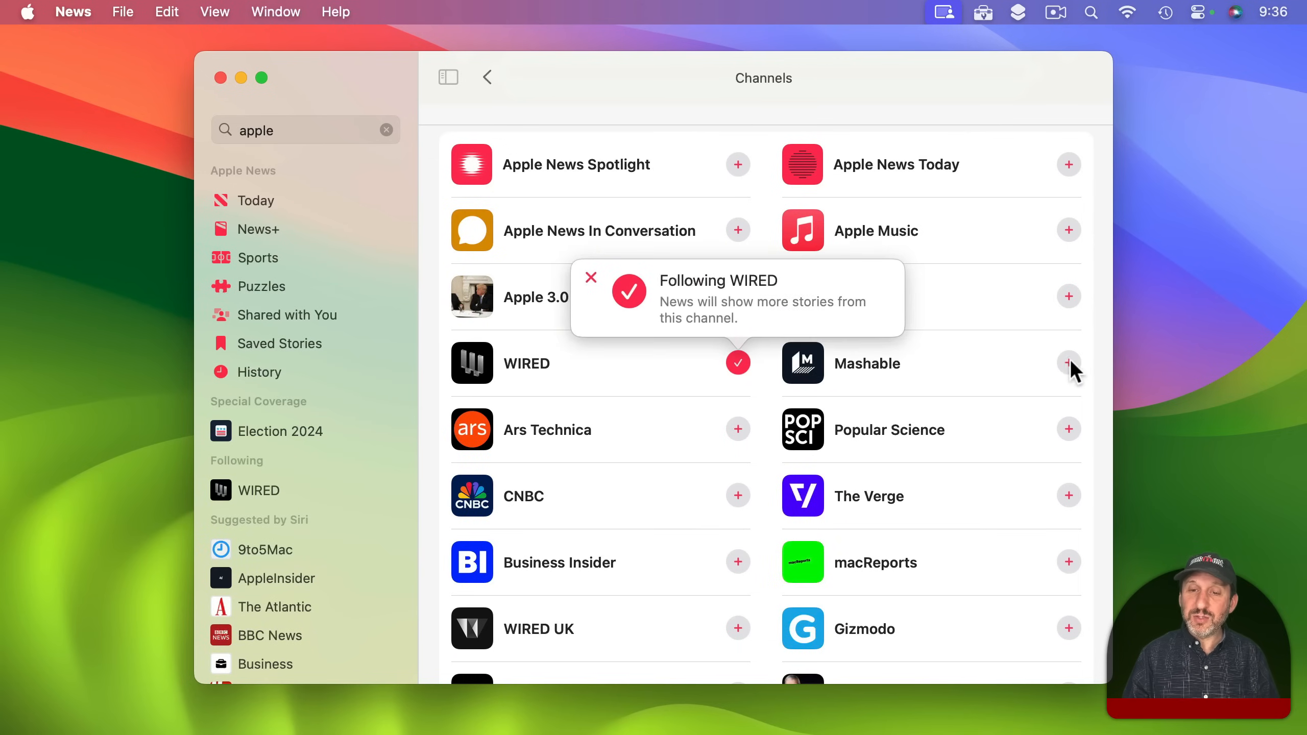
pyautogui.click(1069, 362)
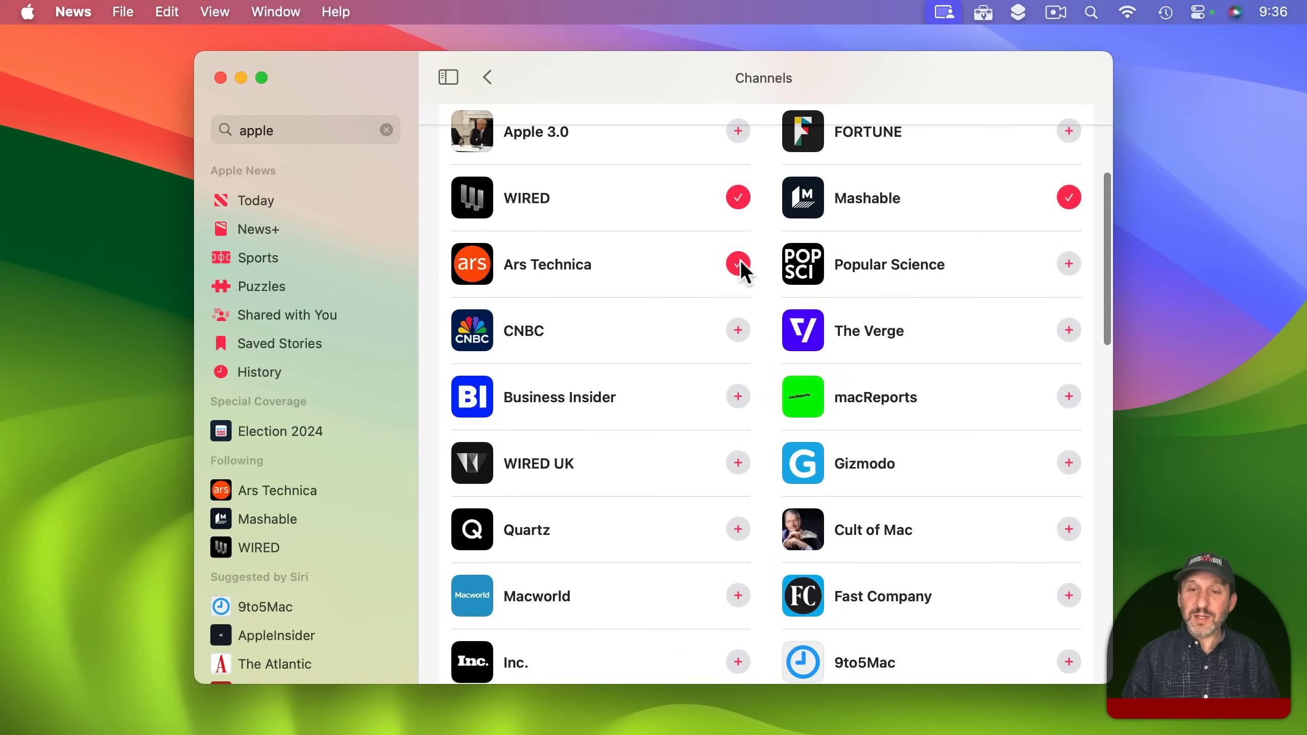
pyautogui.click(1068, 330)
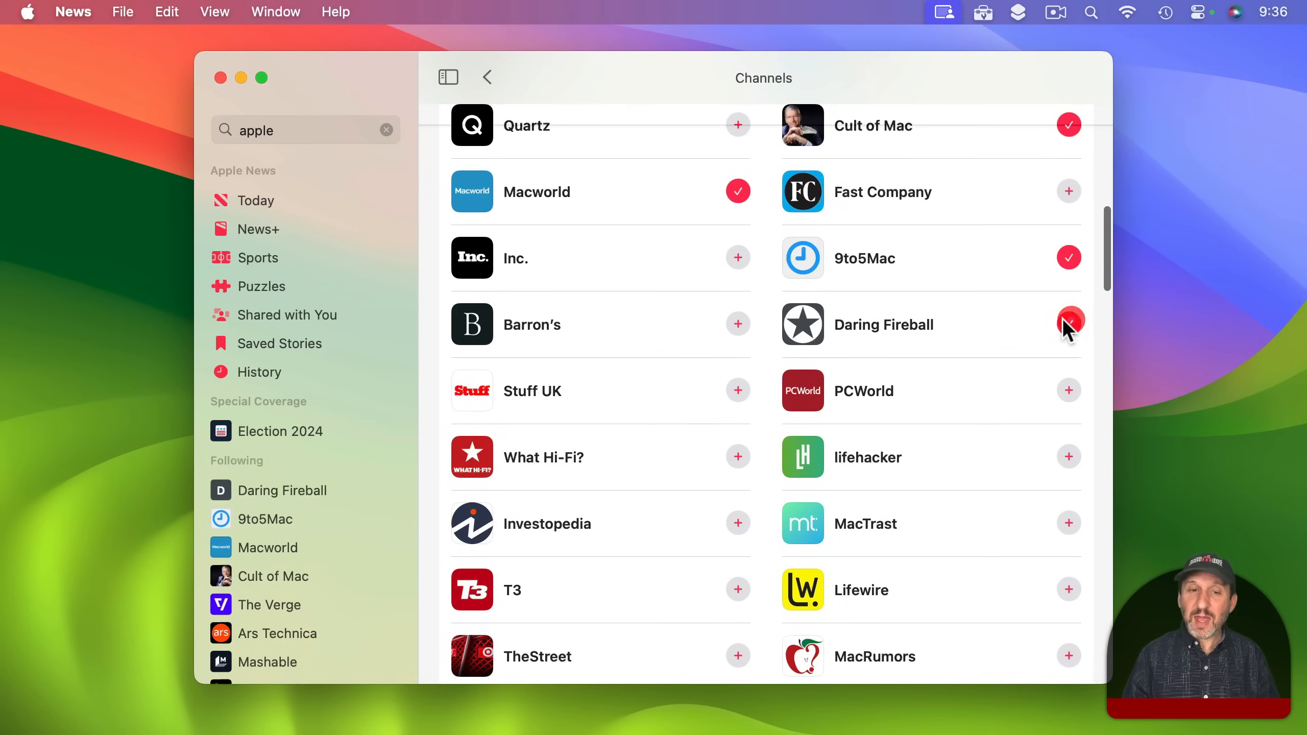
pyautogui.scroll(-3)
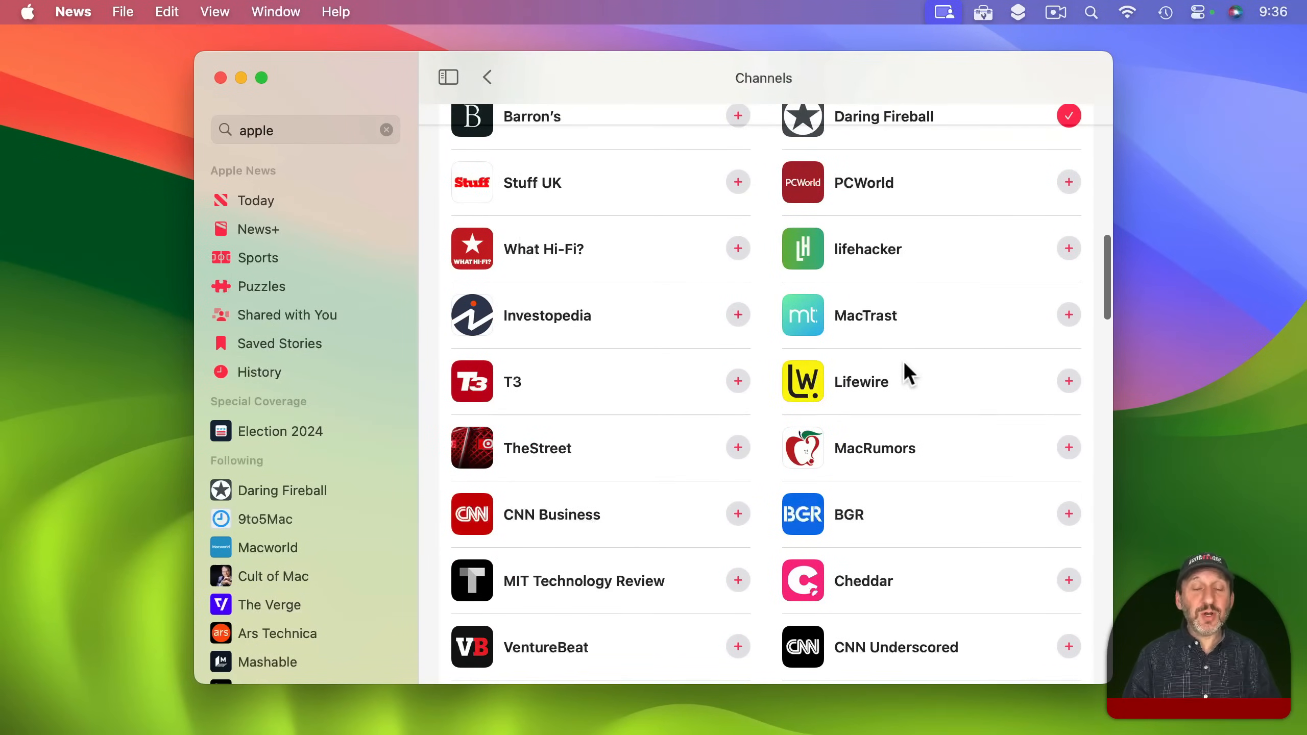
pyautogui.scroll(-3)
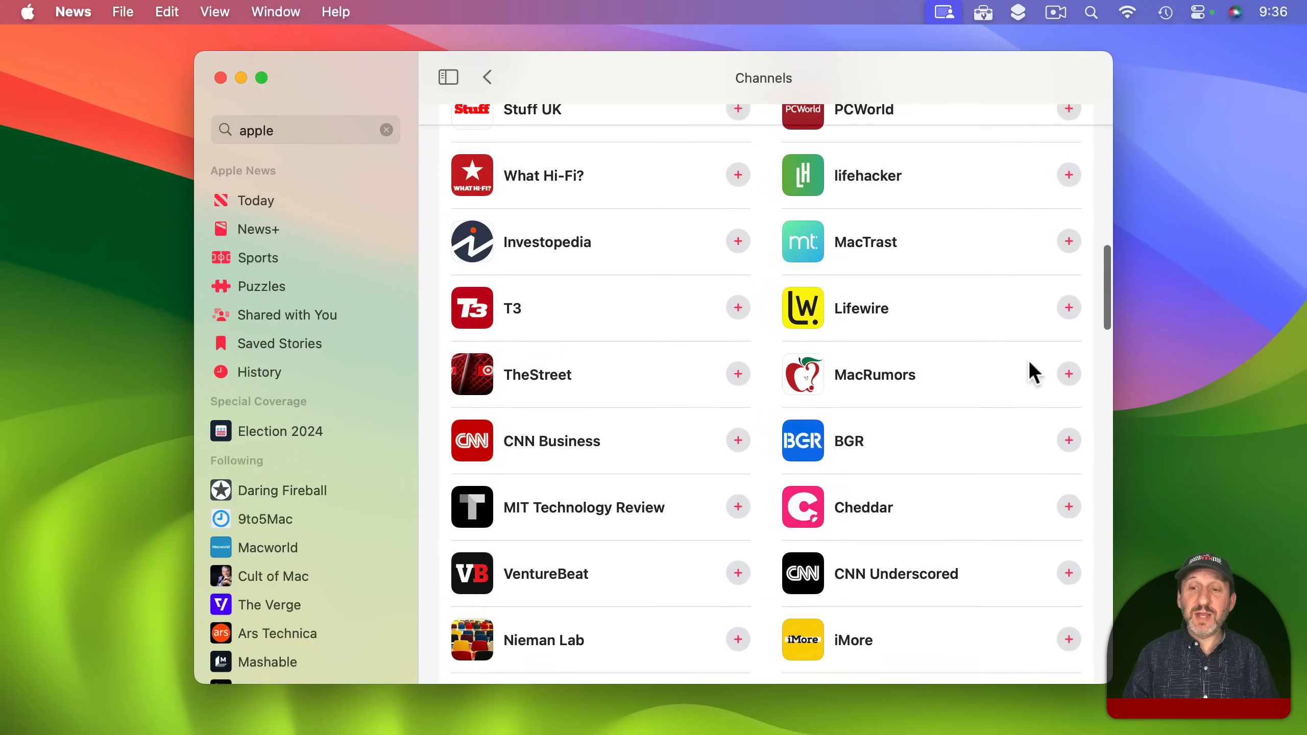
pyautogui.click(1069, 373)
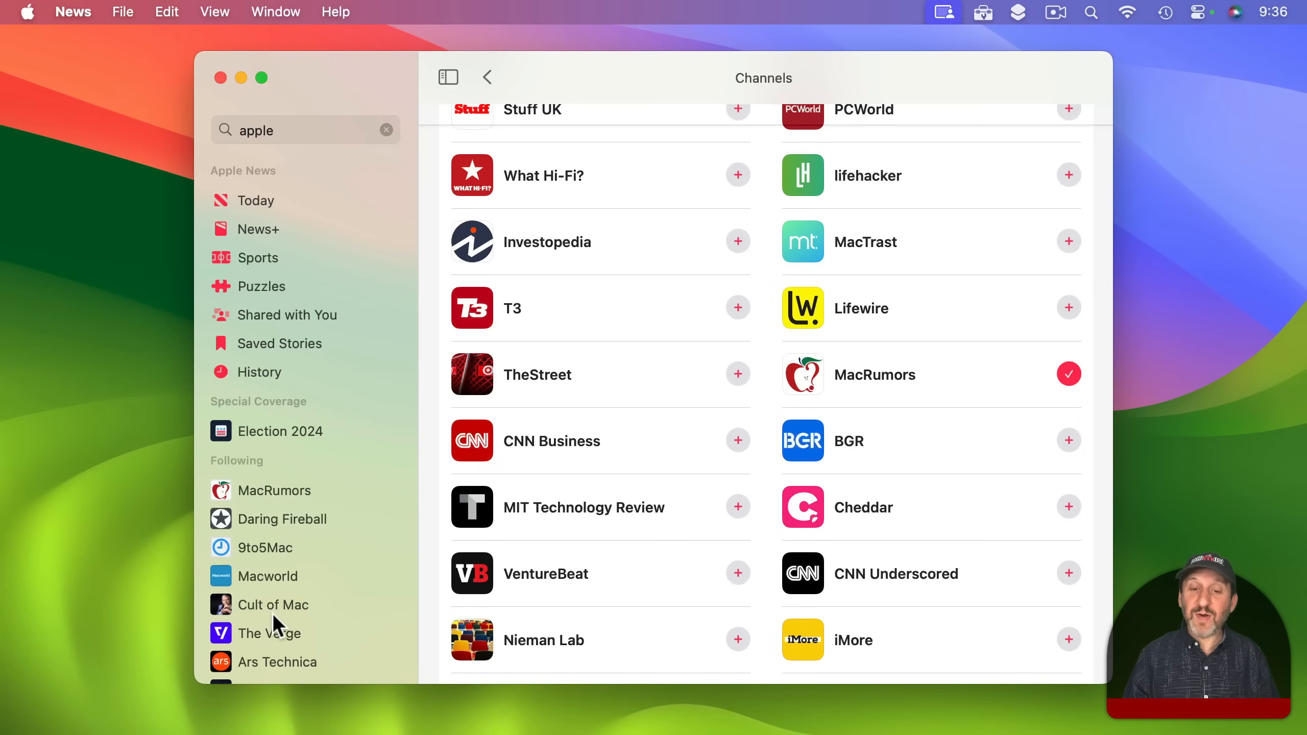
pyautogui.click(1068, 639)
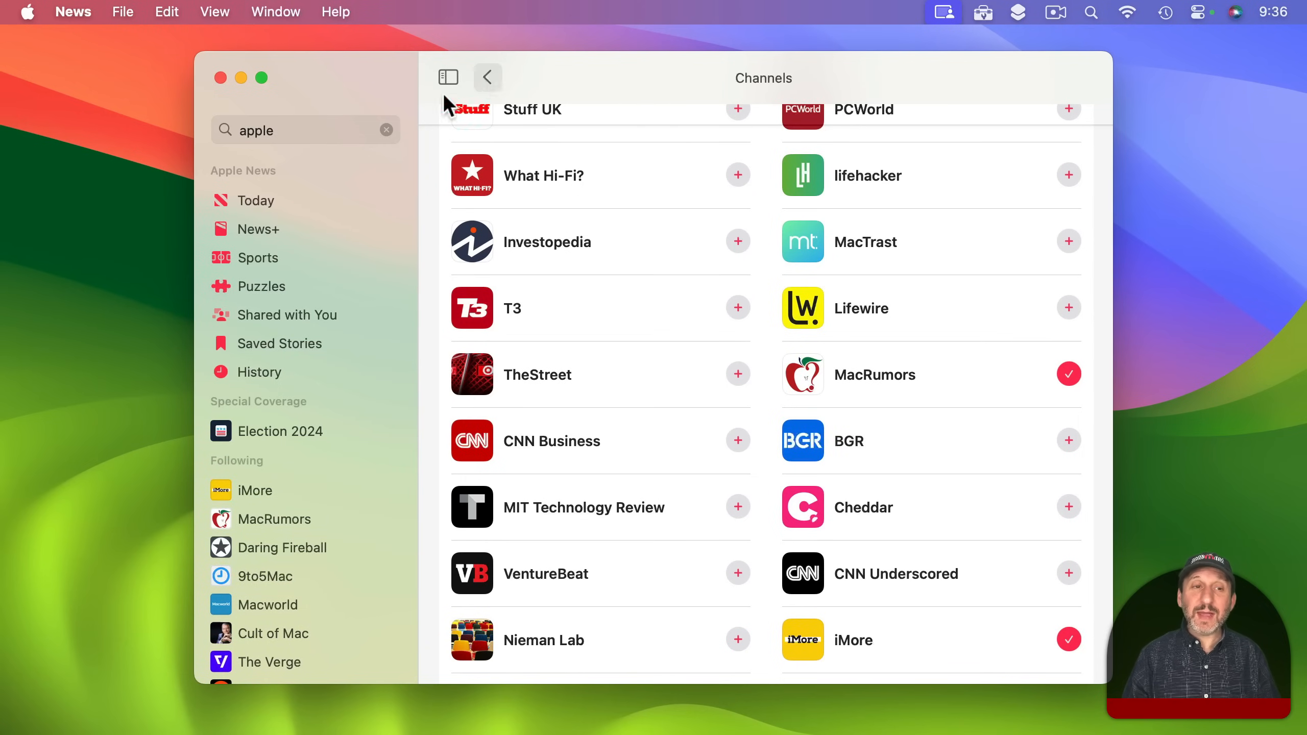
pyautogui.click(256, 200)
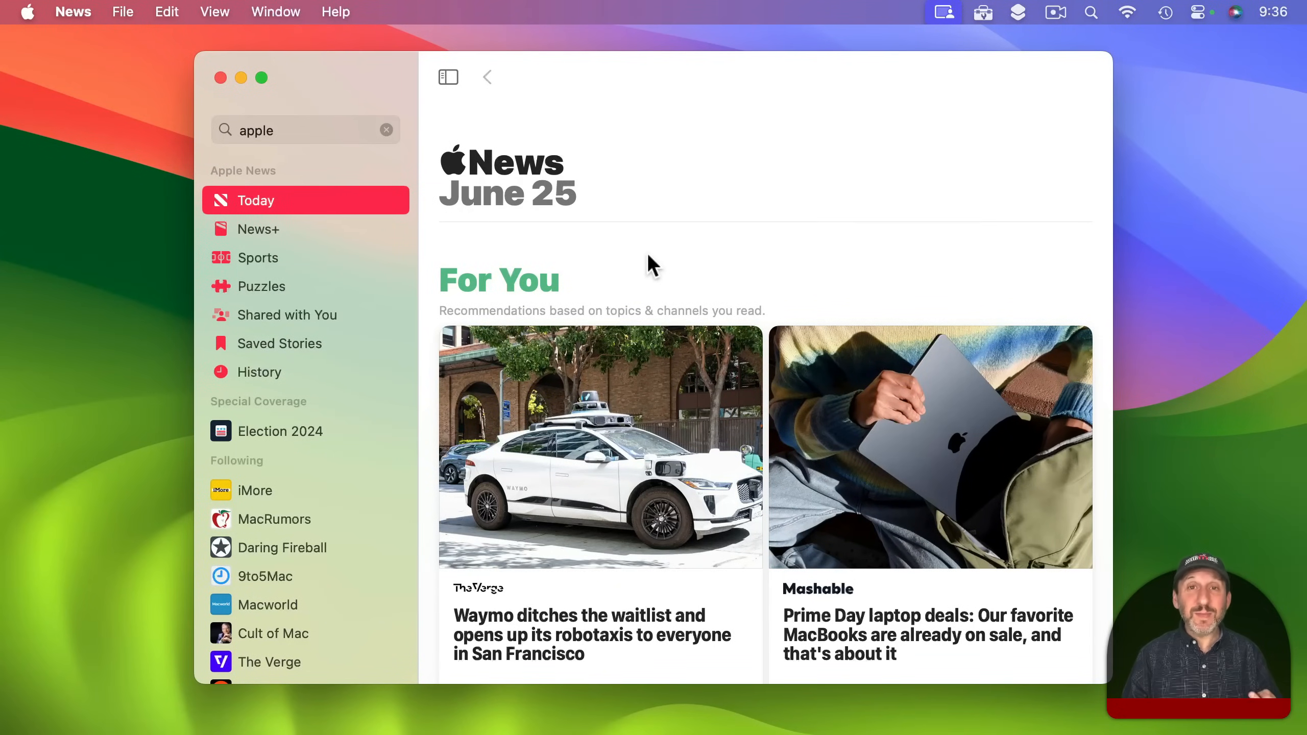
pyautogui.moveTo(684, 300)
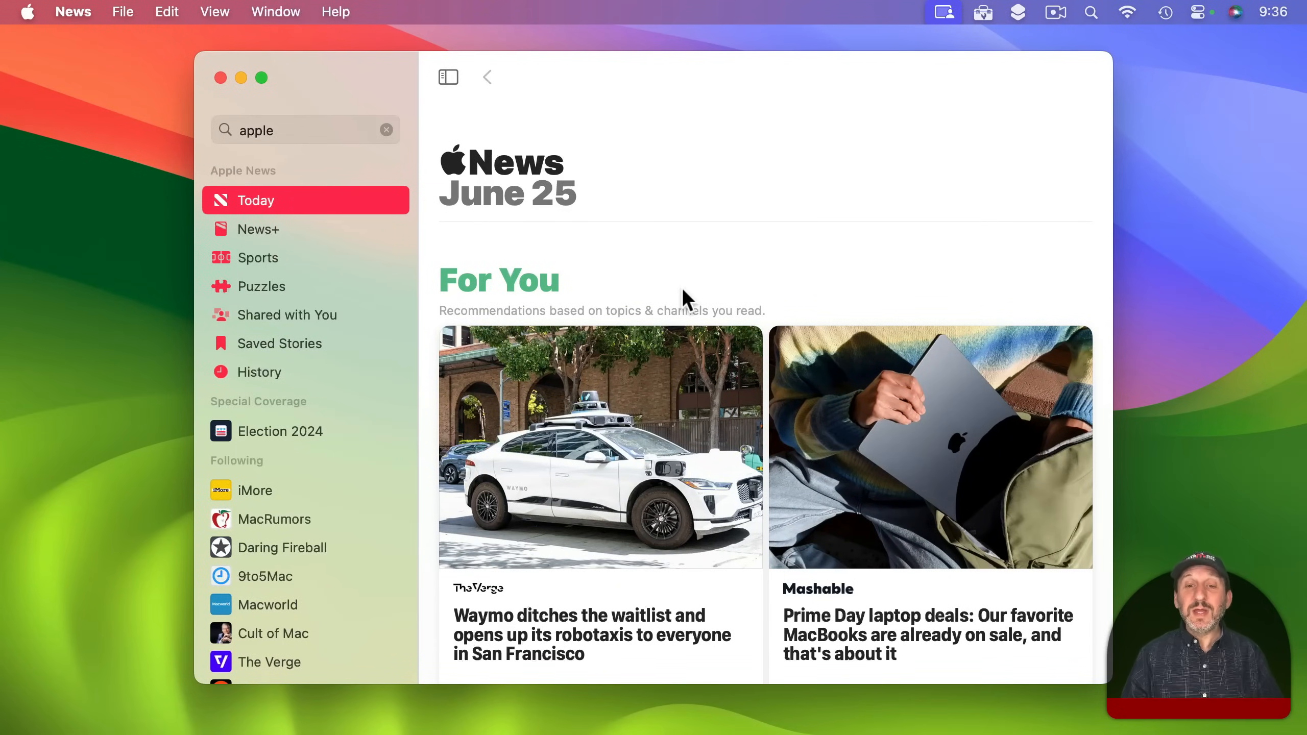
pyautogui.moveTo(655, 297)
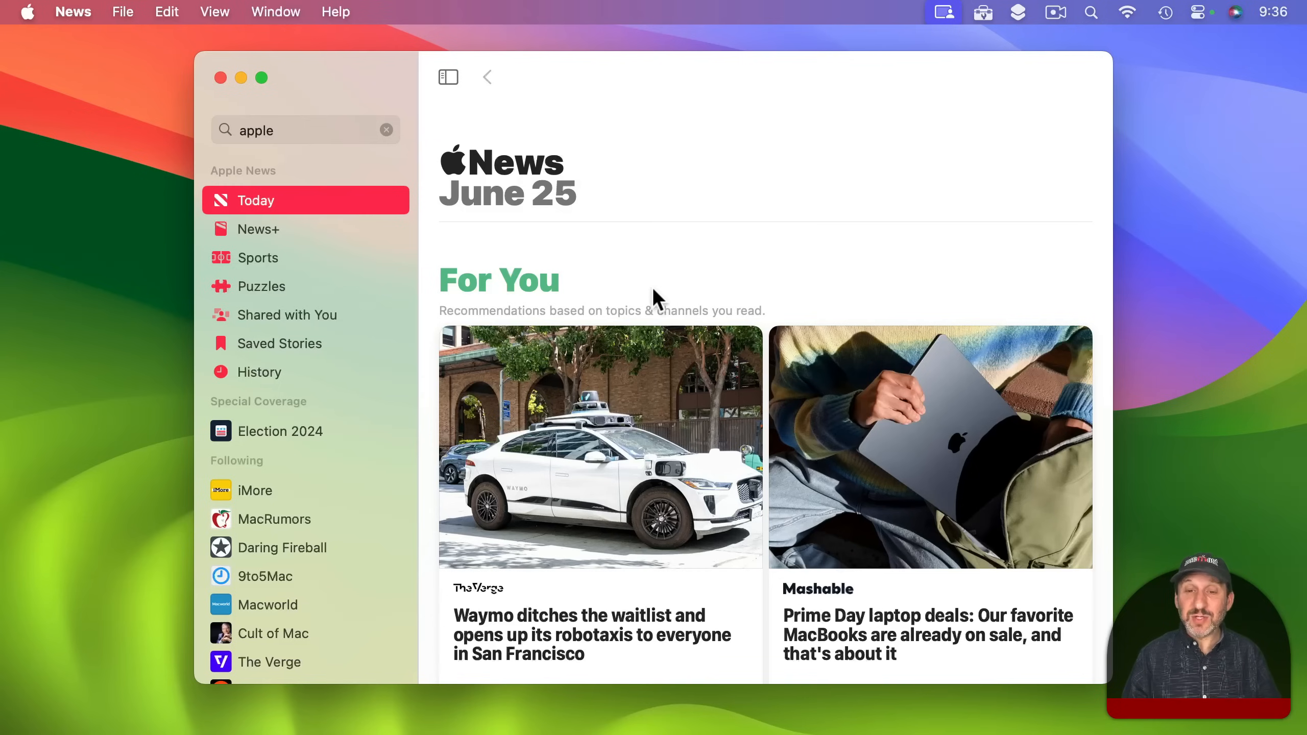
pyautogui.moveTo(628, 419)
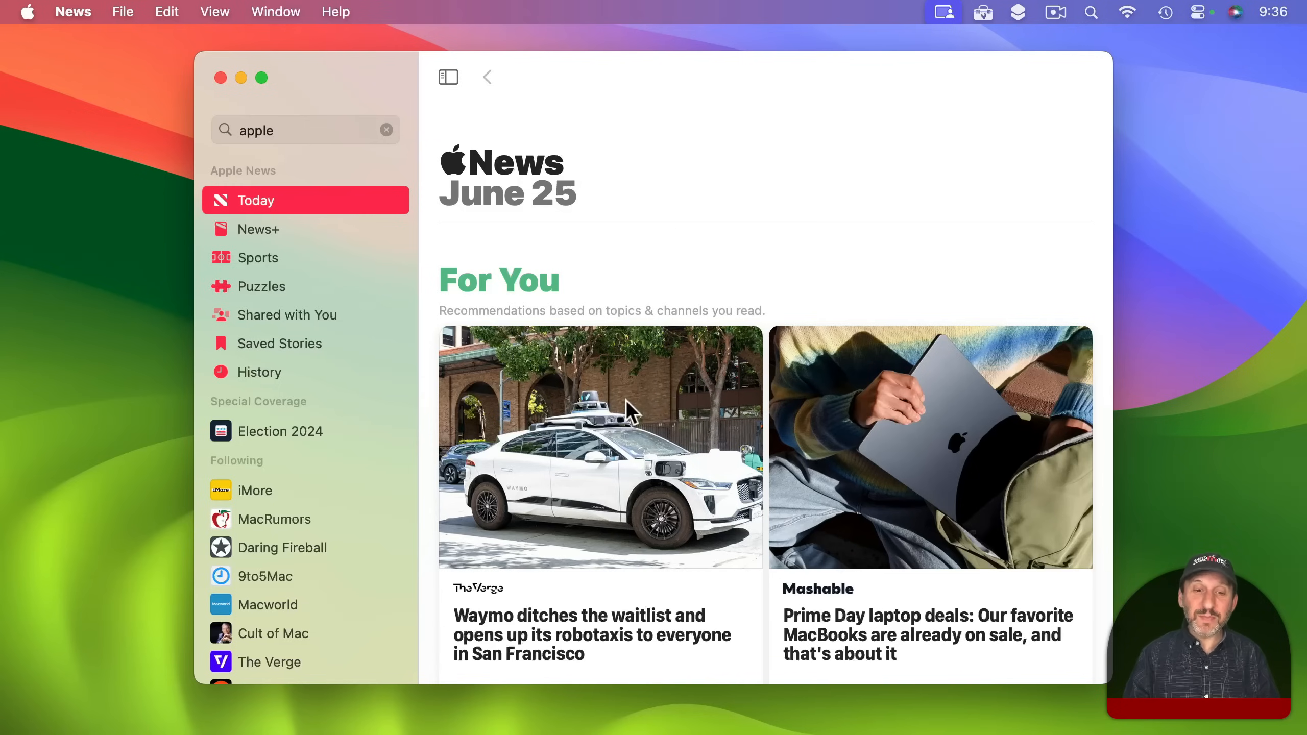
pyautogui.scroll(-3)
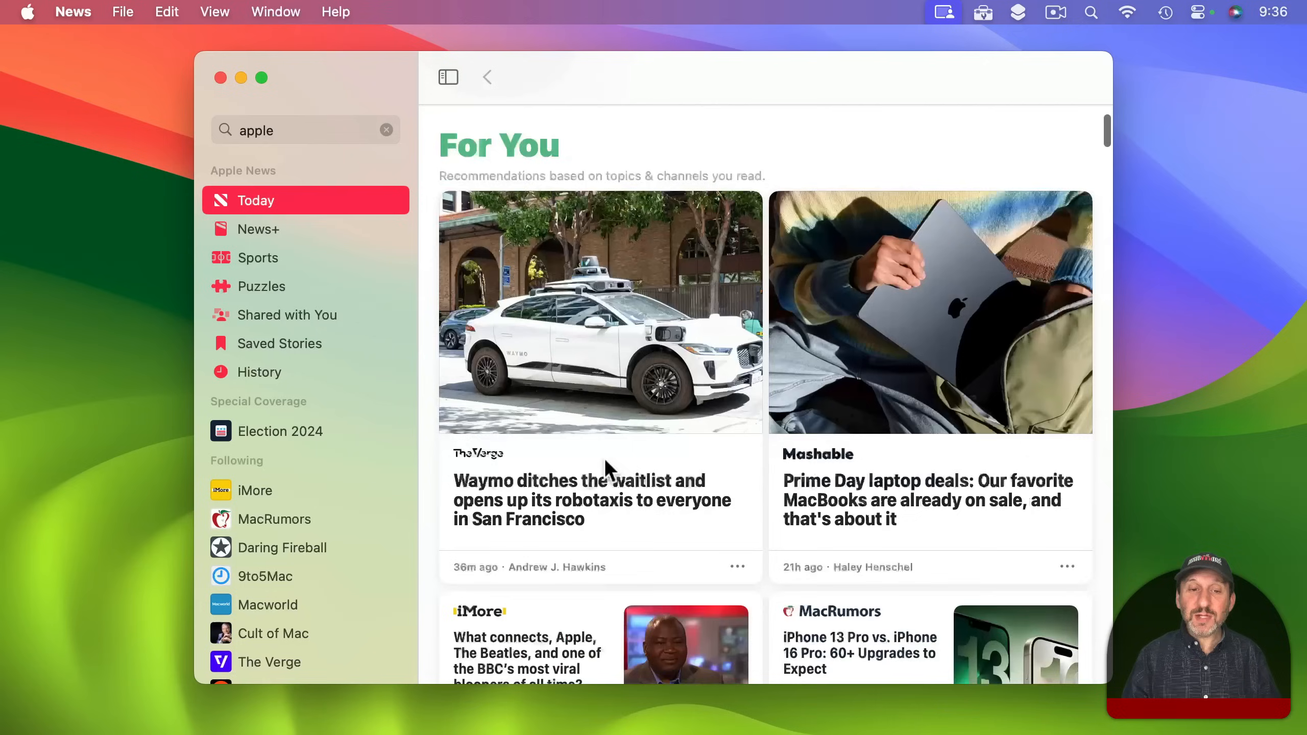
pyautogui.scroll(-3)
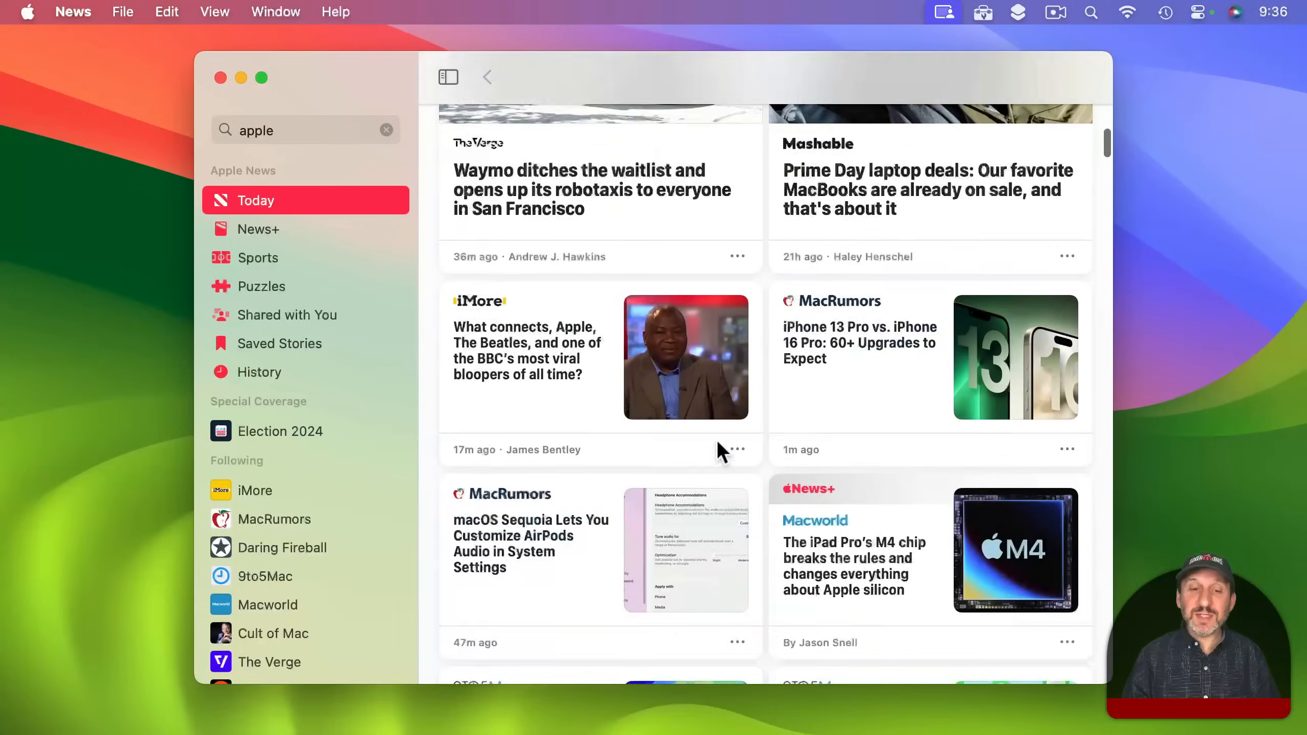
pyautogui.scroll(-3)
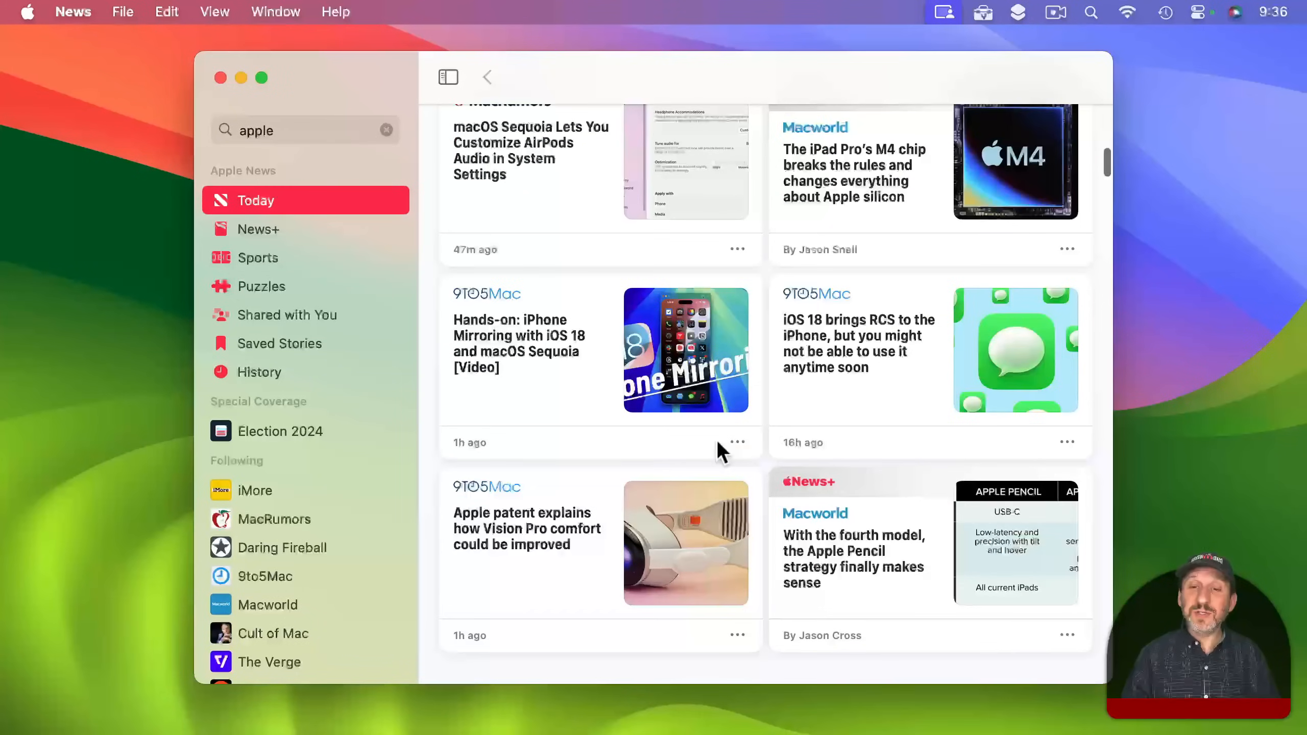
pyautogui.moveTo(664, 322)
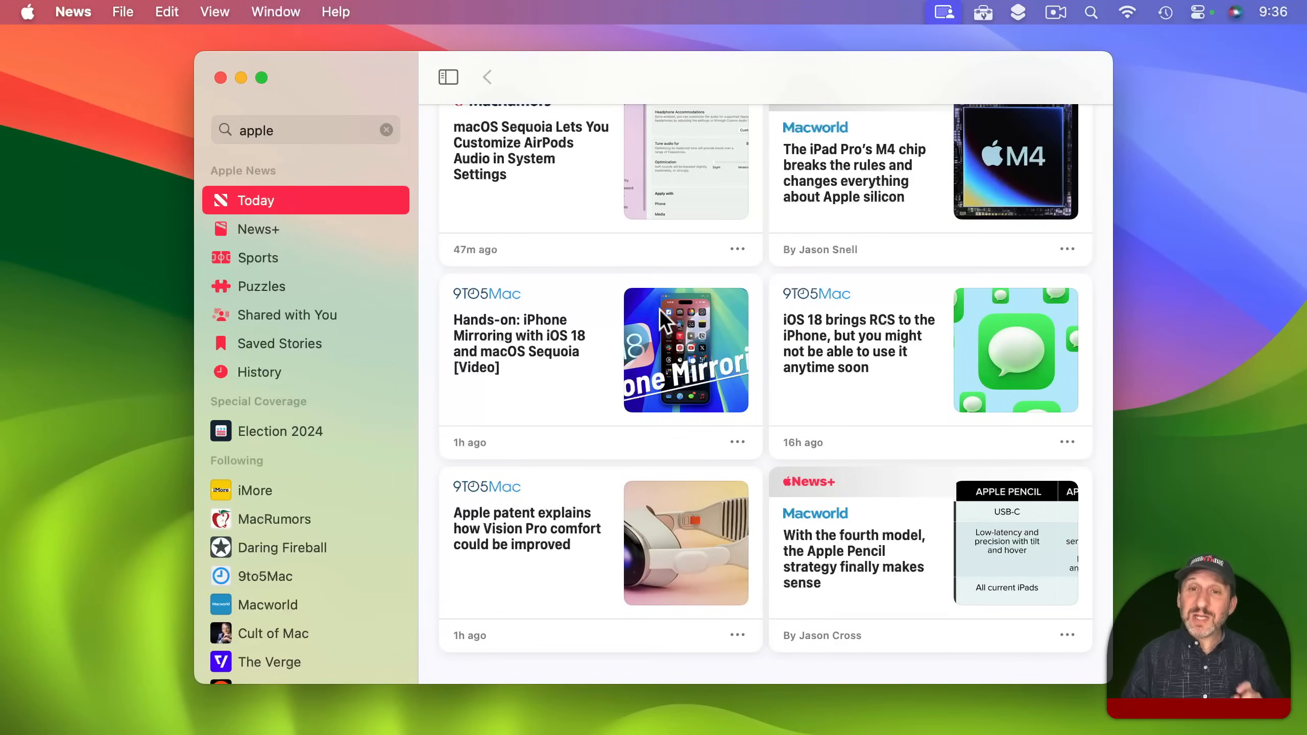
pyautogui.moveTo(711, 367)
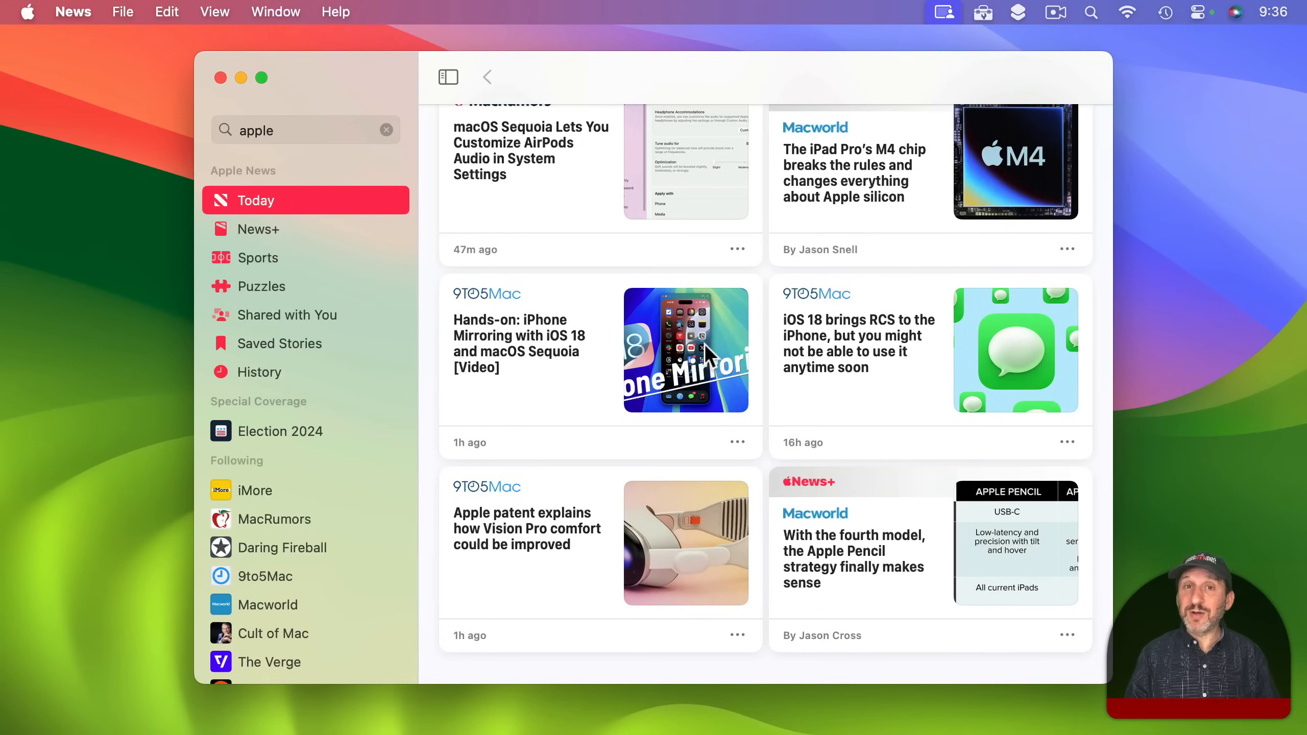
pyautogui.moveTo(687, 315)
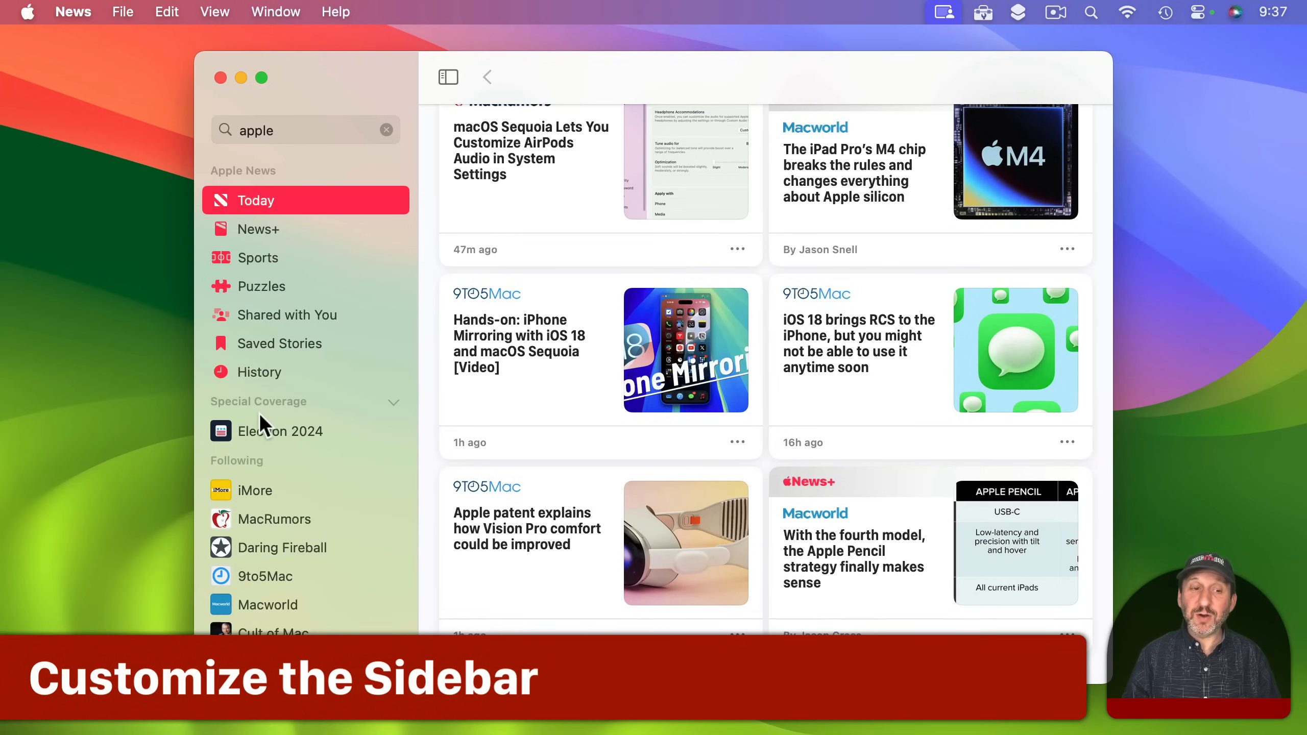
pyautogui.moveTo(399, 420)
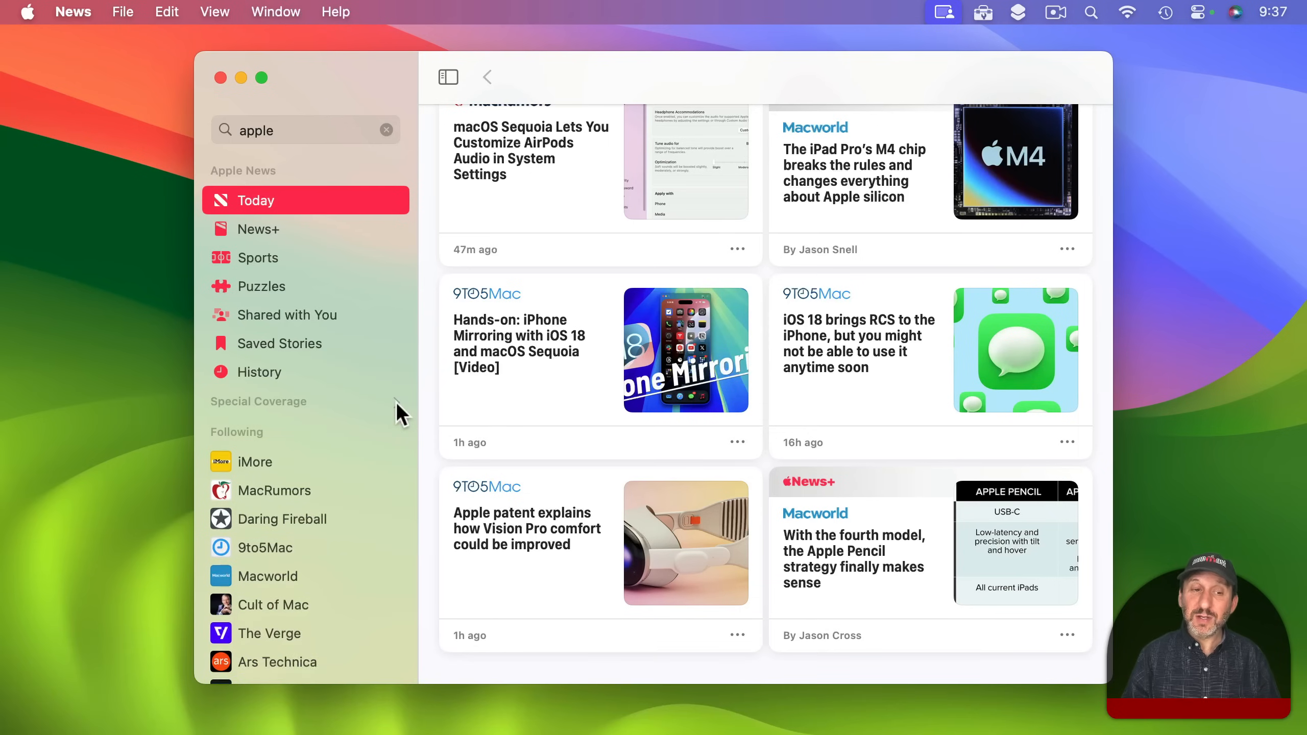
# Scroll the sidebar to review the followed tech channels.
pyautogui.scroll(-3)
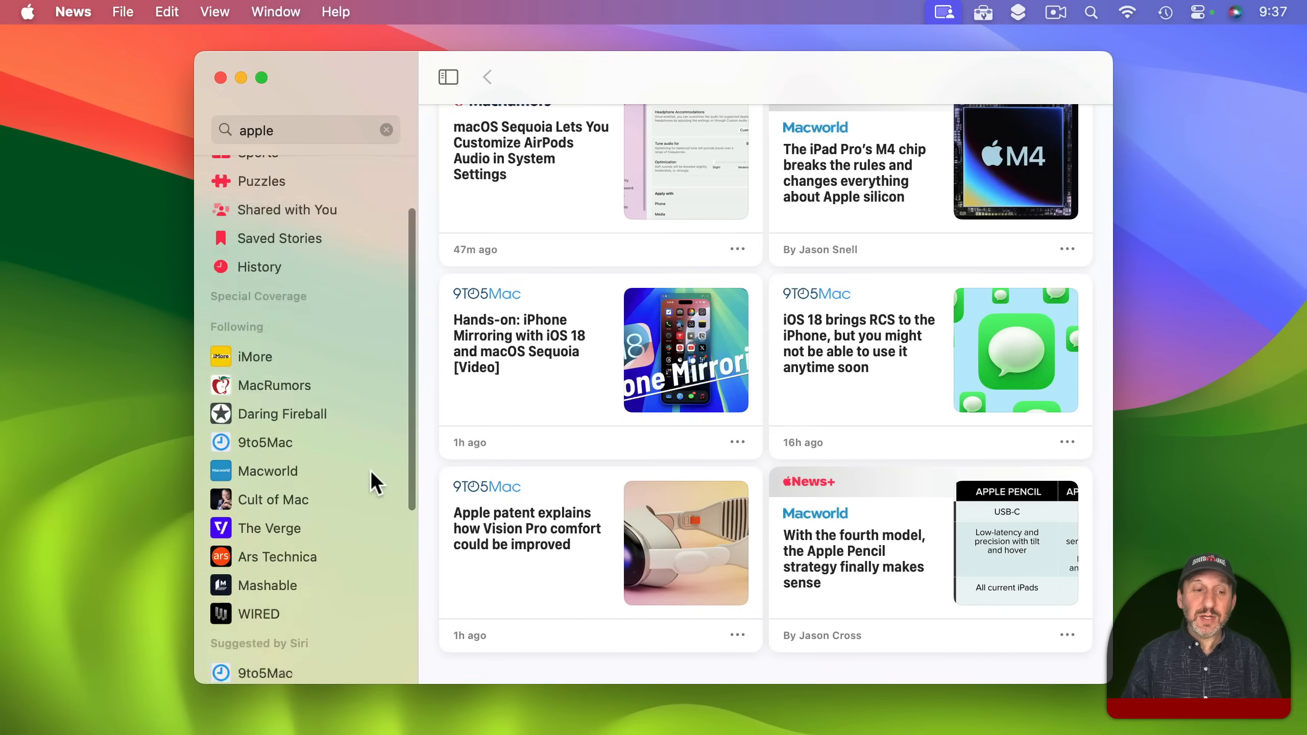
pyautogui.scroll(-3)
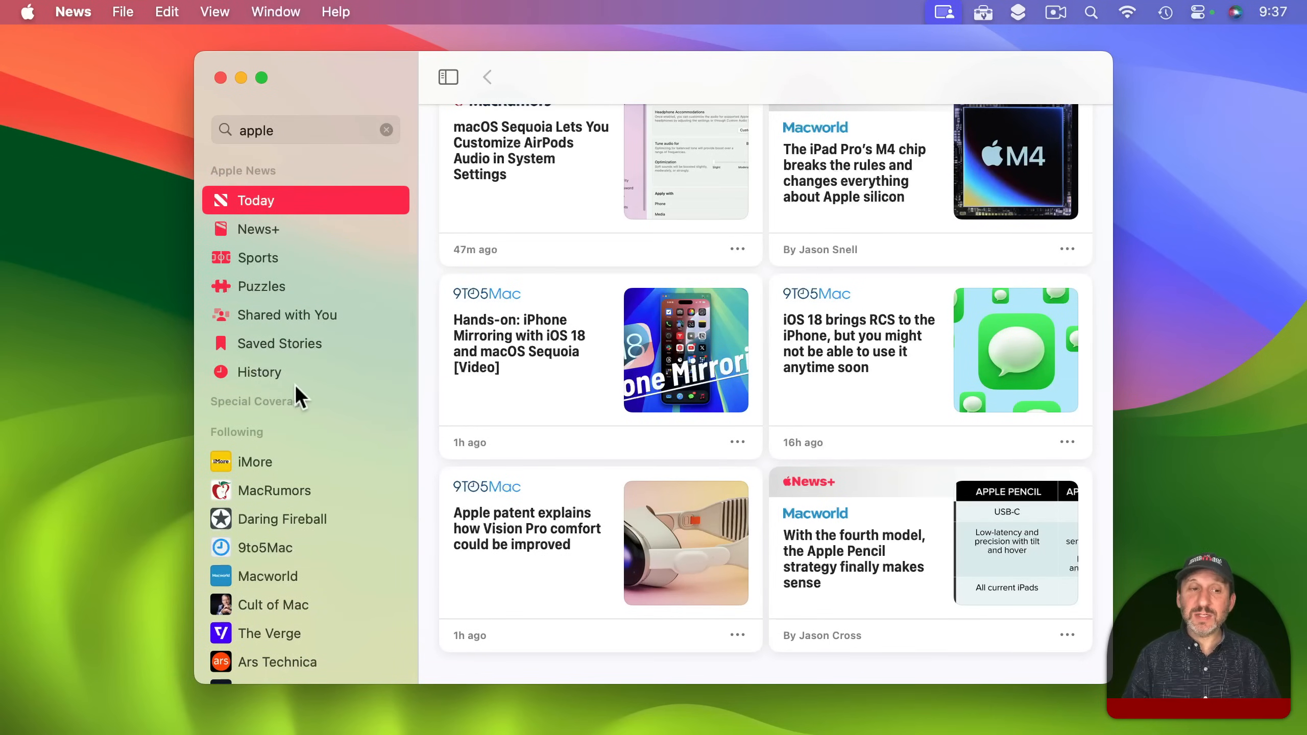
pyautogui.moveTo(277, 379)
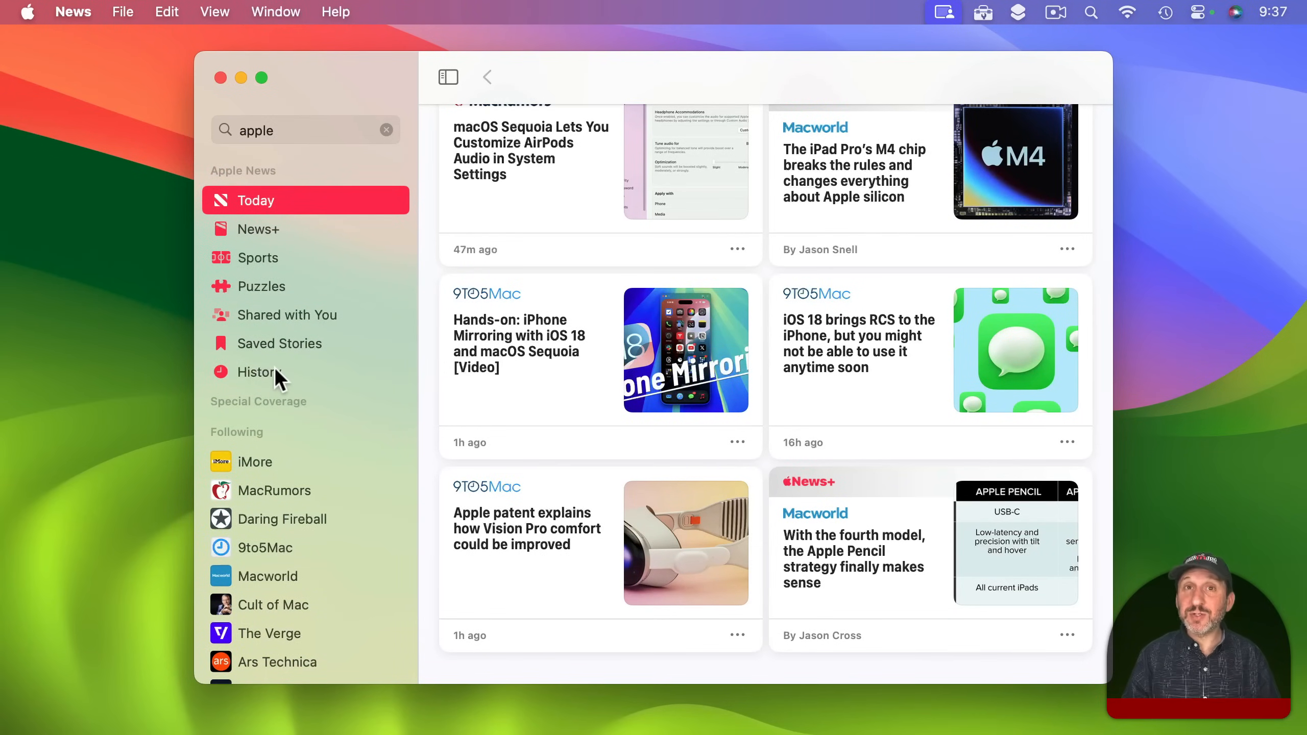
pyautogui.moveTo(284, 359)
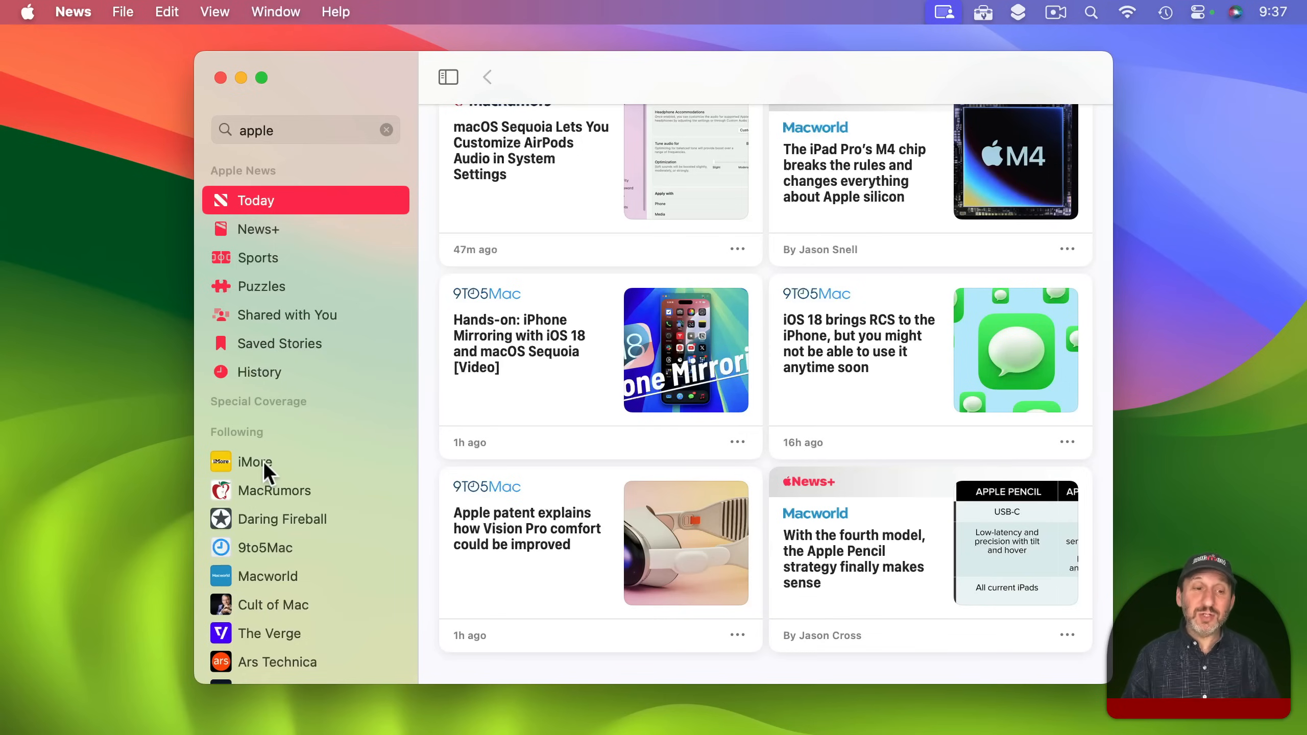
# Open MacRumors from the Following list in the sidebar.
pyautogui.click(274, 491)
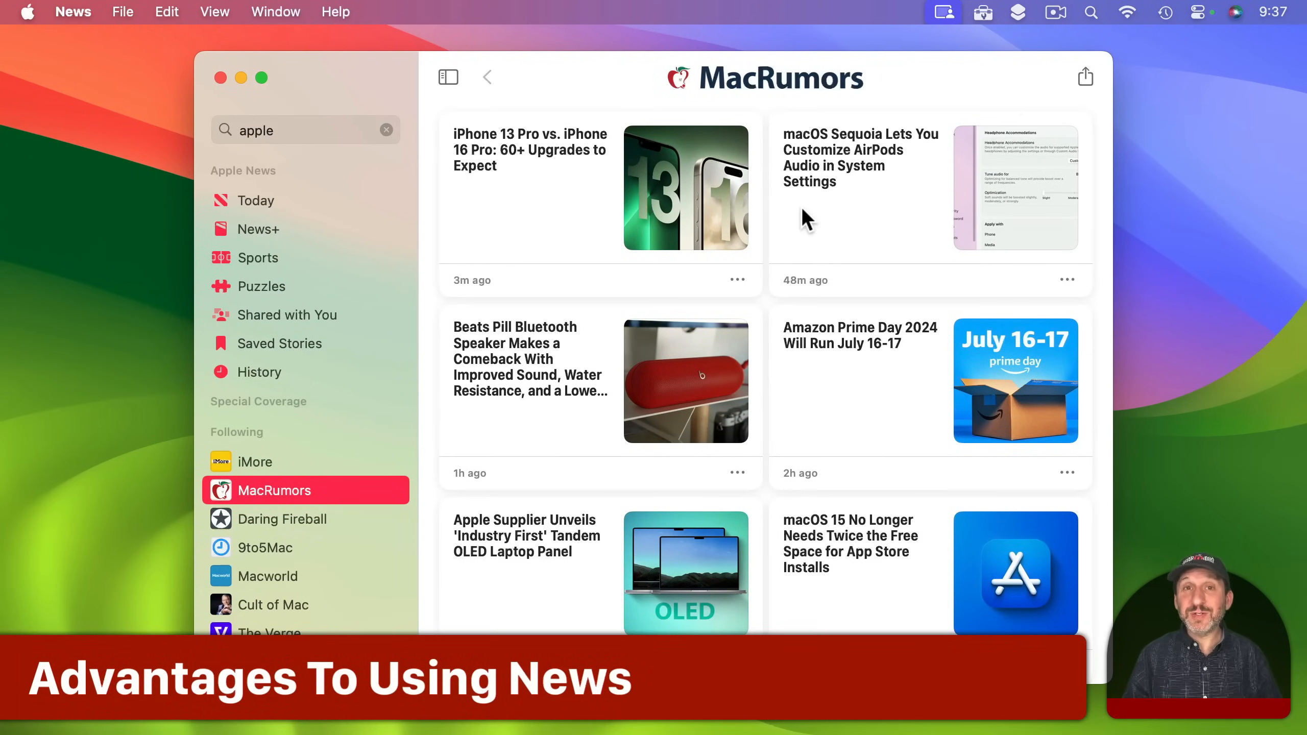
pyautogui.moveTo(413, 538)
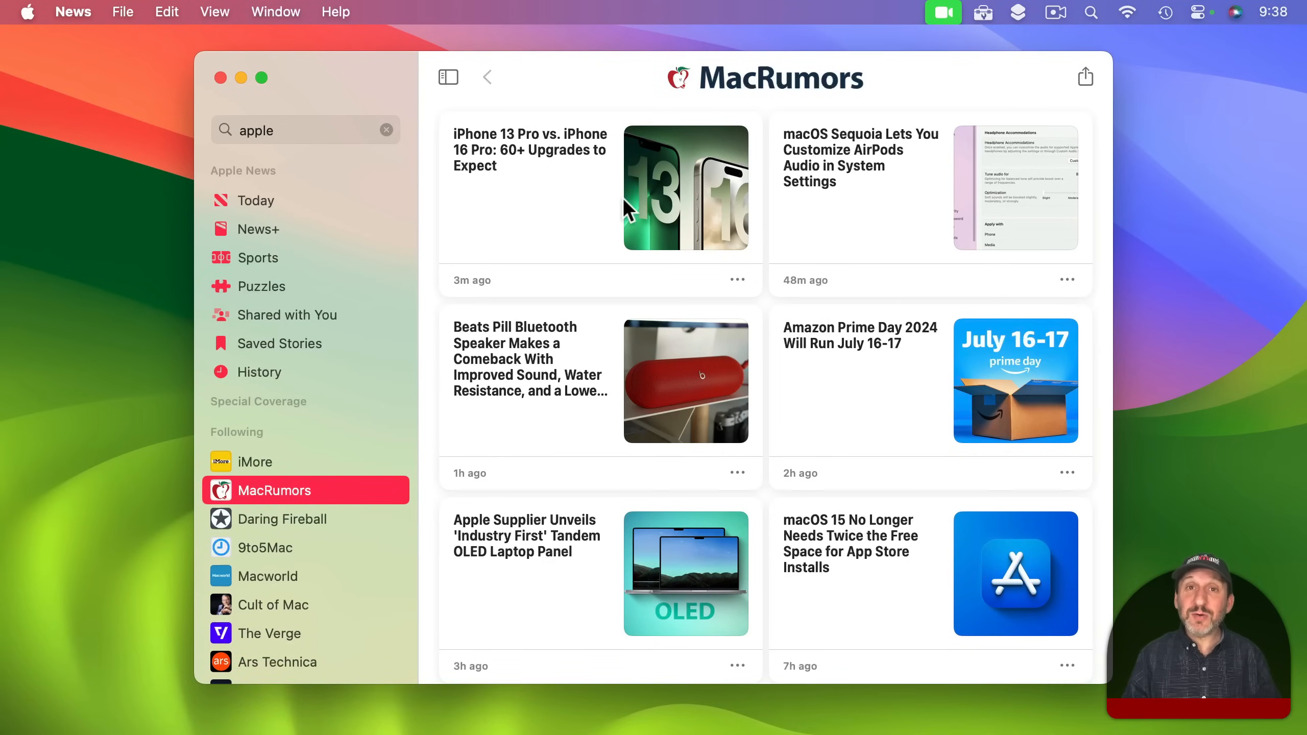
pyautogui.moveTo(575, 209)
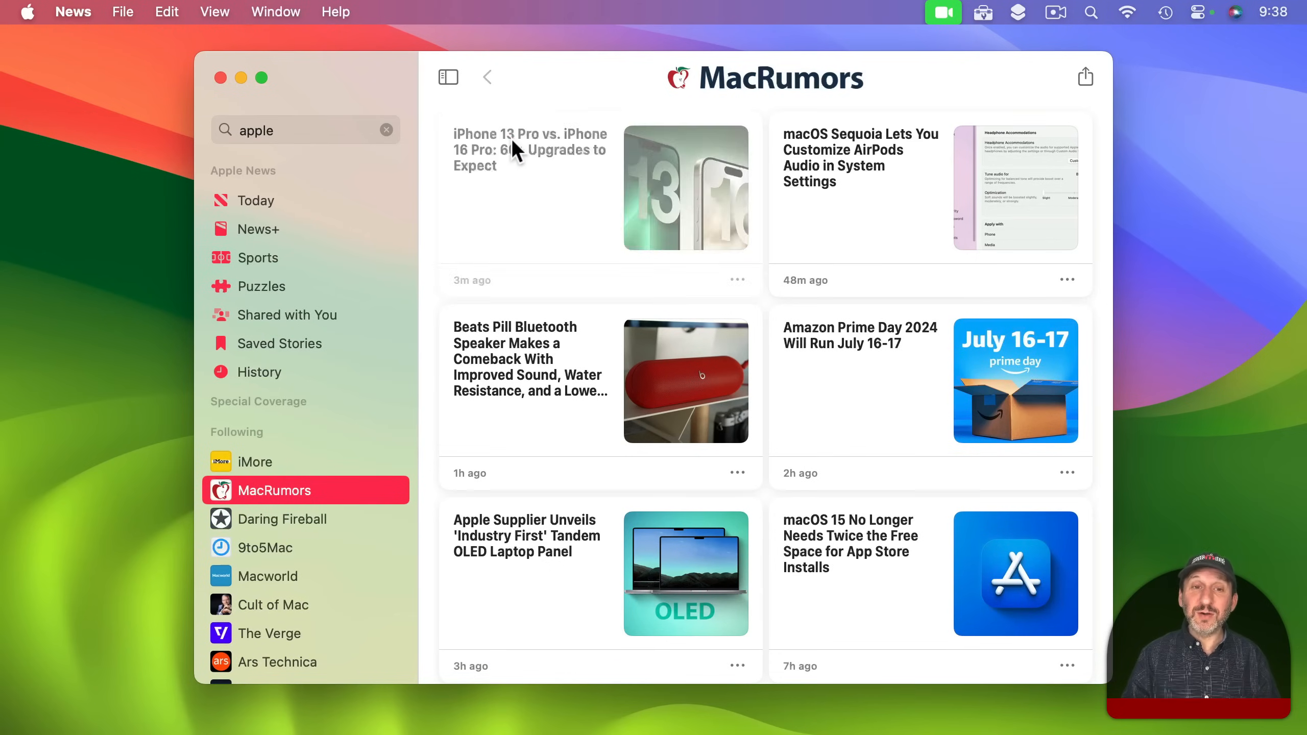
# Read through the 'iPhone 13 Pro vs. iPhone 16 Pro' article and check the View menu.
pyautogui.click(519, 150)
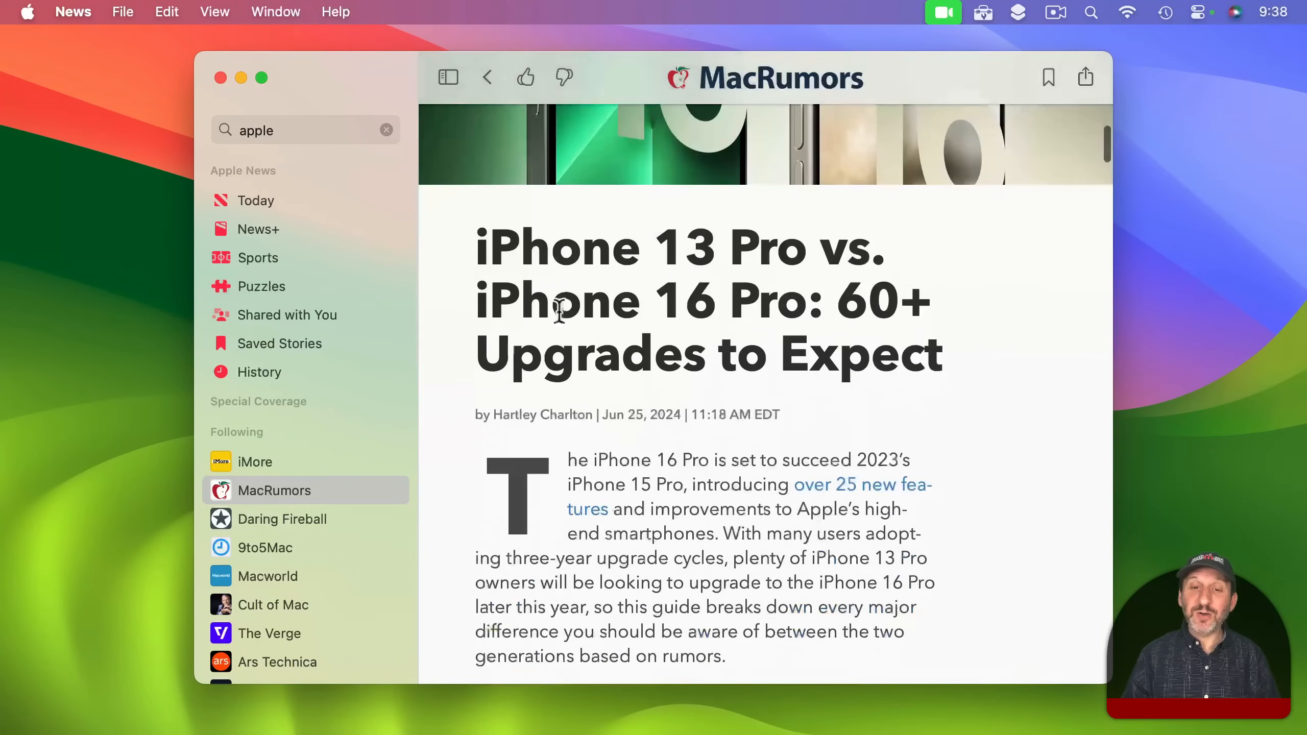
pyautogui.scroll(-3)
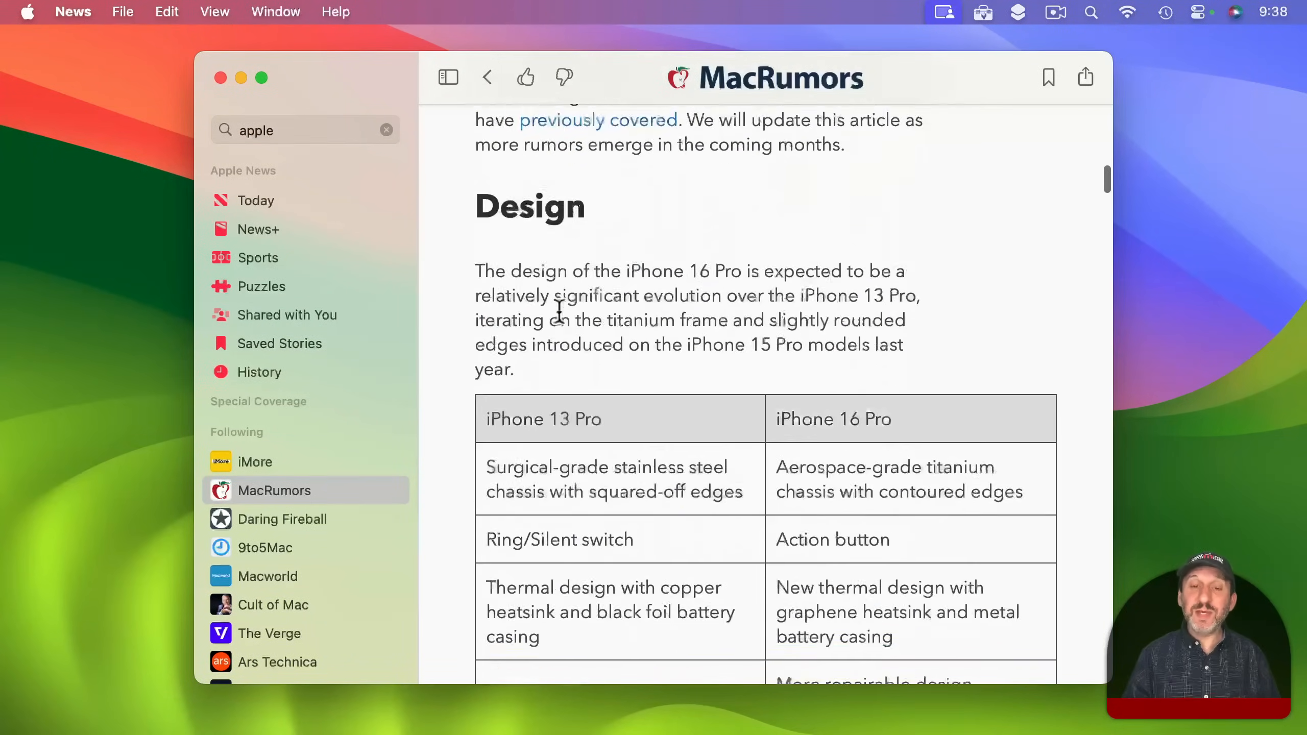
pyautogui.scroll(-3)
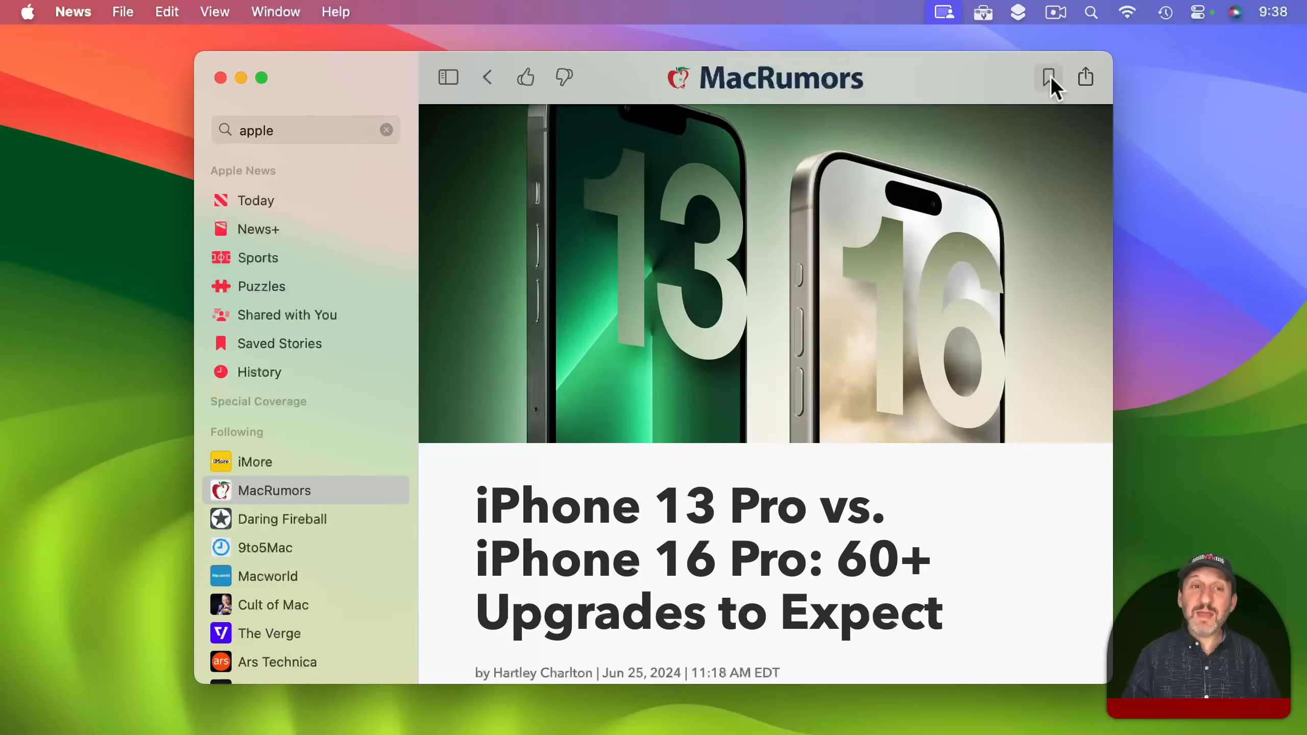
pyautogui.moveTo(1049, 78)
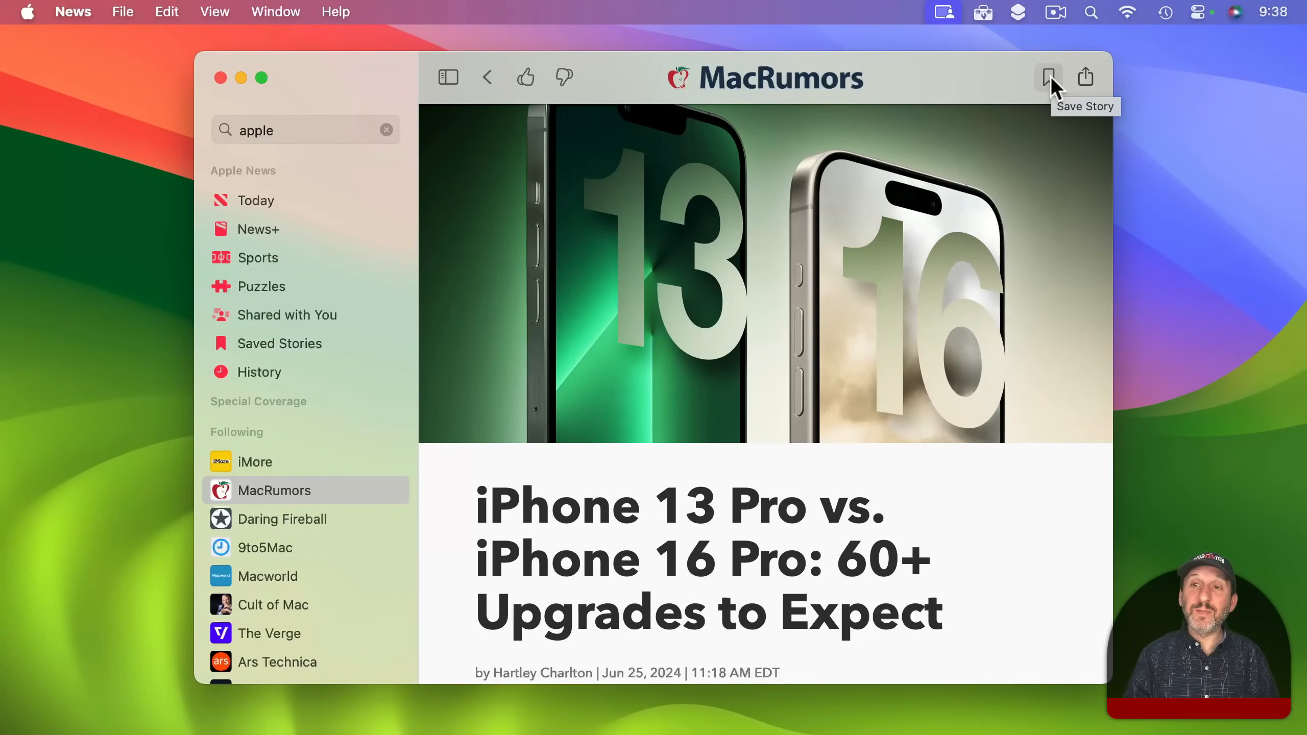
pyautogui.click(215, 12)
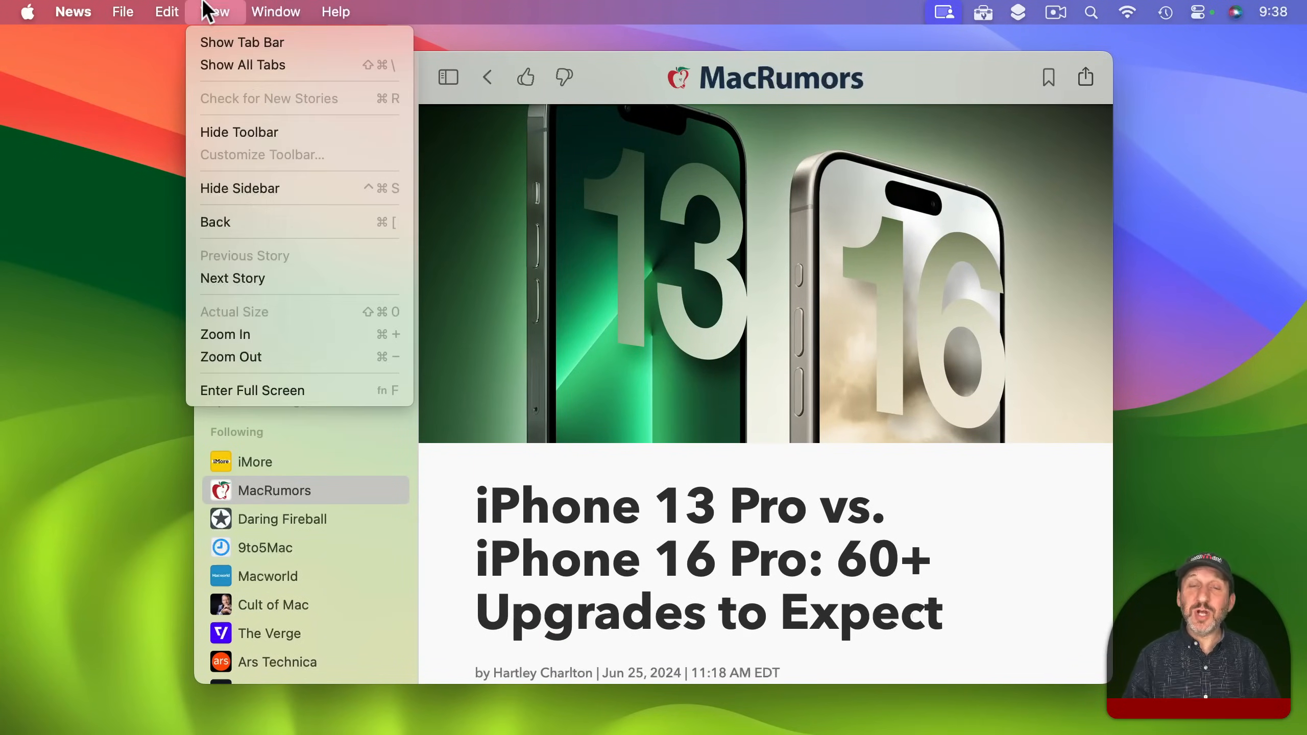
pyautogui.moveTo(260, 320)
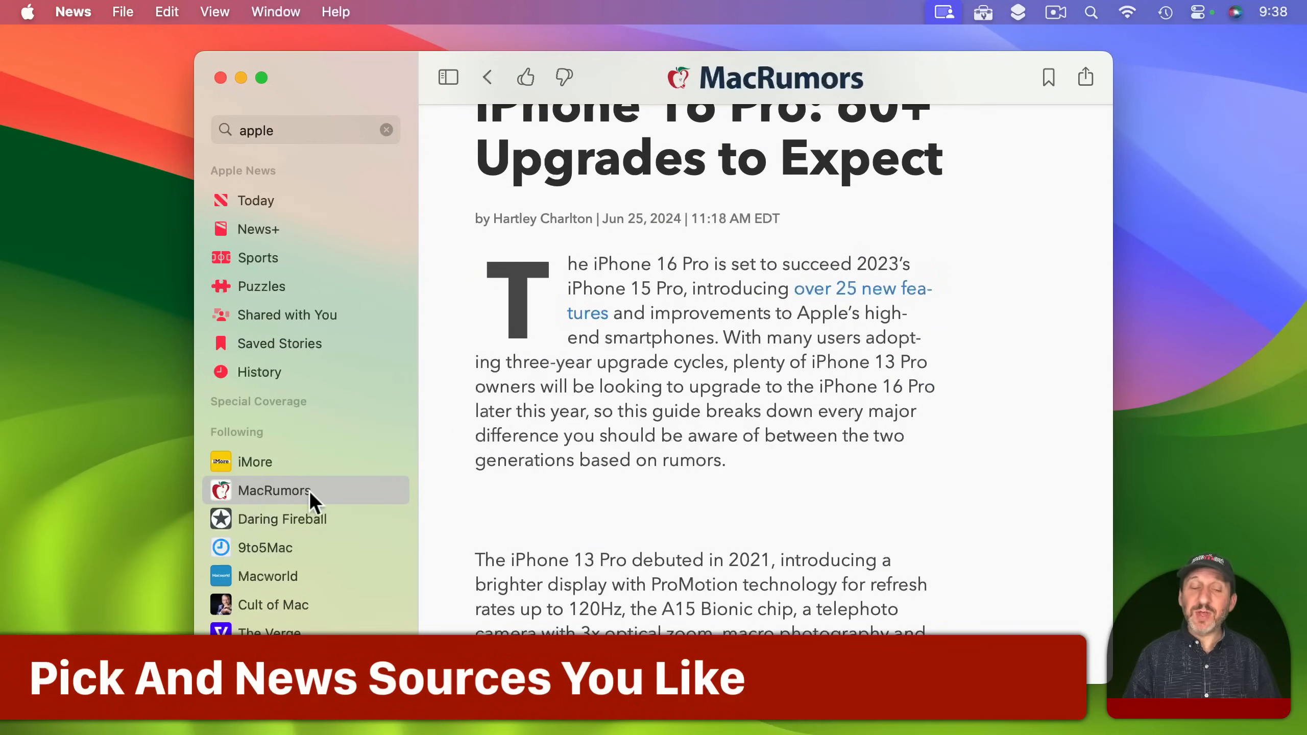
pyautogui.moveTo(266, 476)
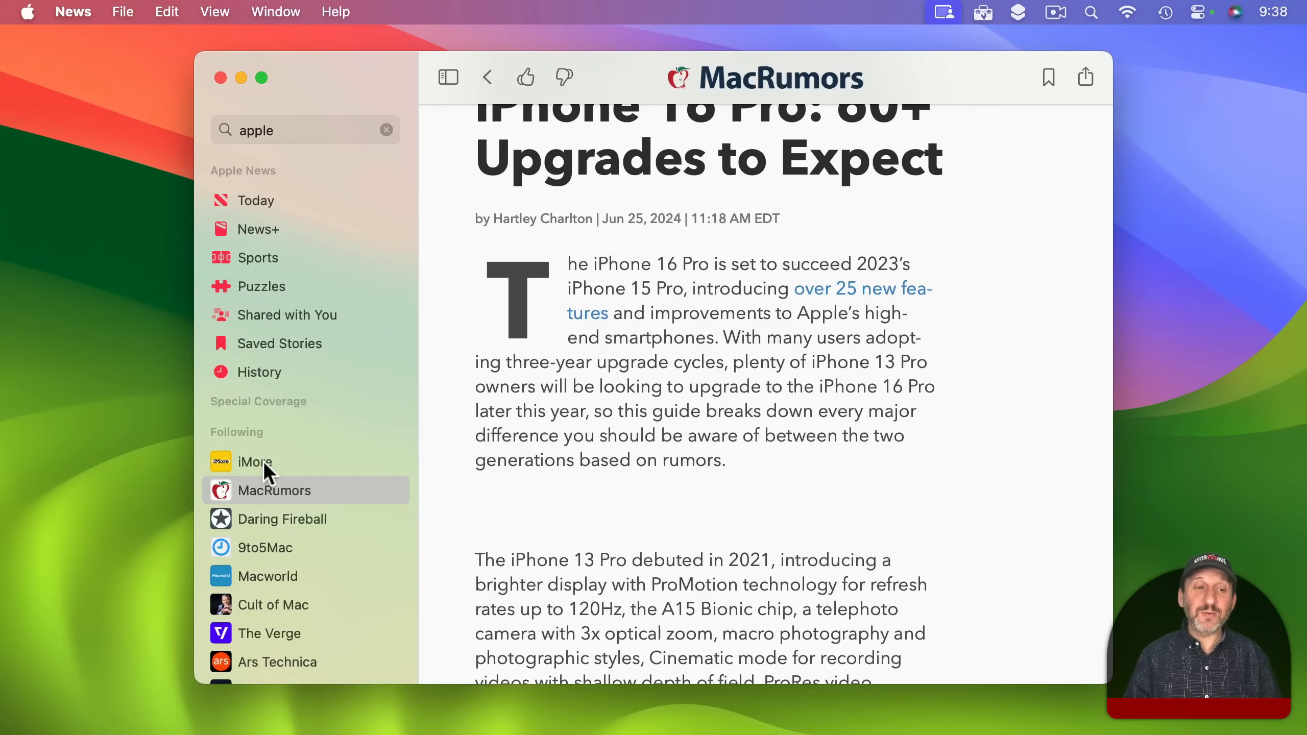
# Clear the 'apple' term from the sidebar search field.
pyautogui.rightClick(253, 462)
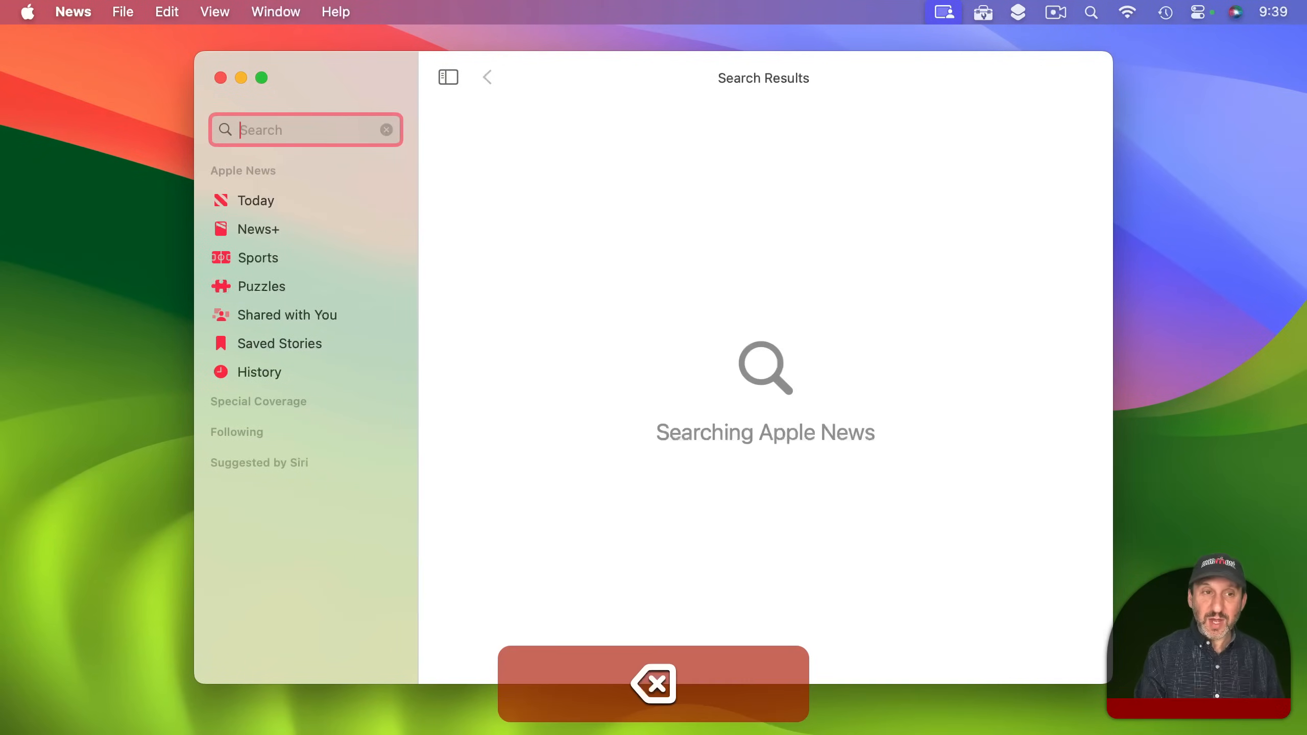
# Search for 'entertainment' and scroll down to the channel results.
pyautogui.write('enterai')
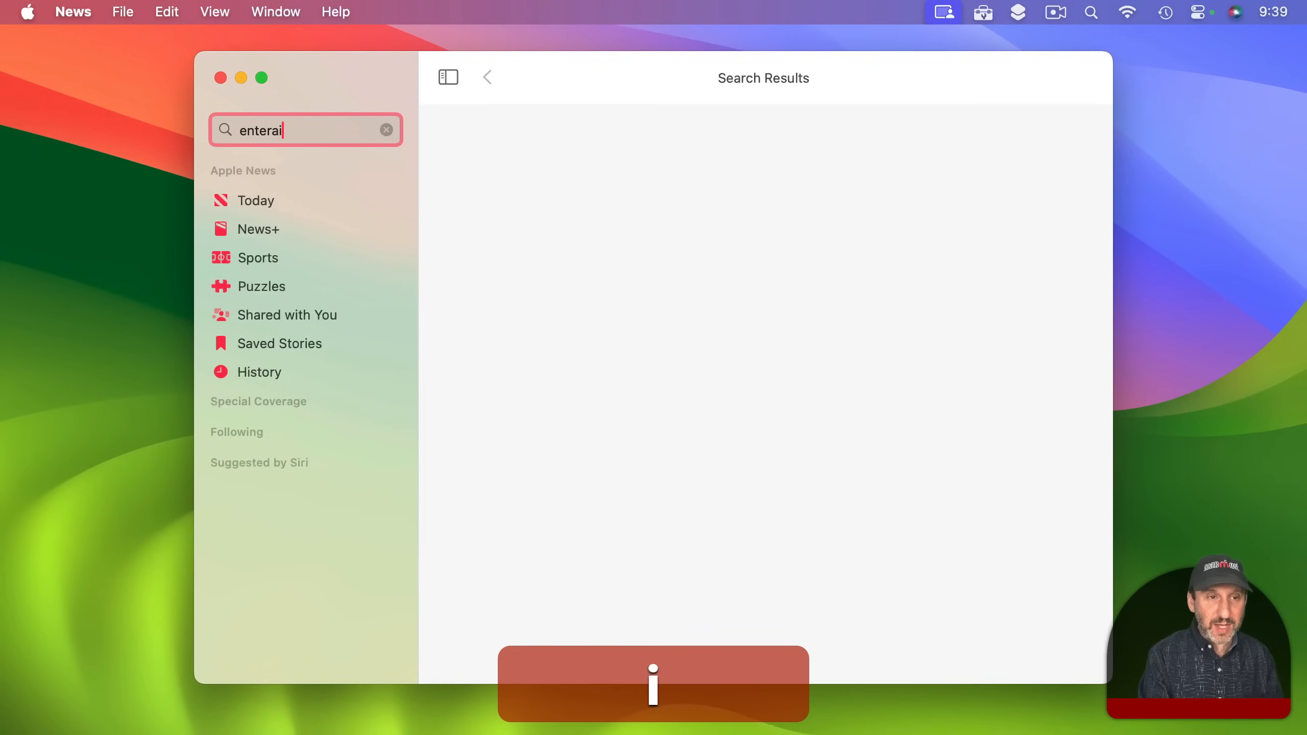
pyautogui.write('nment')
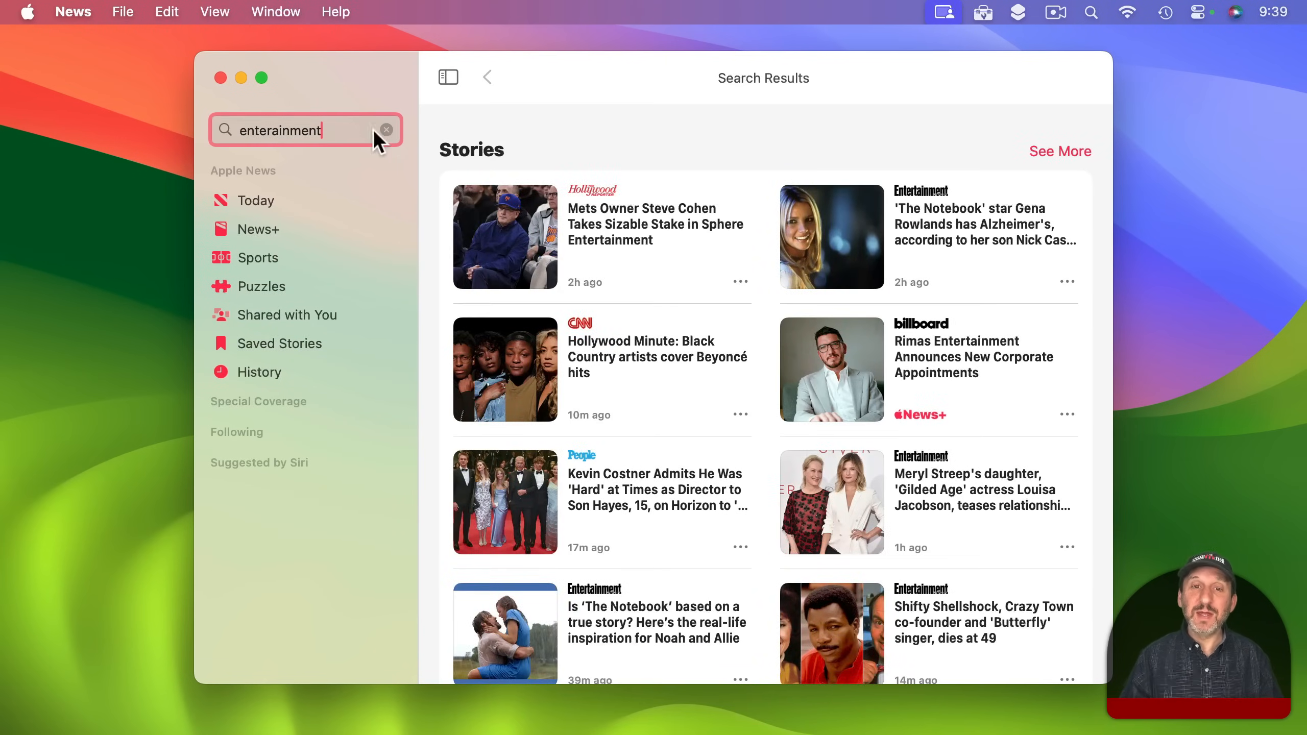
pyautogui.scroll(-3)
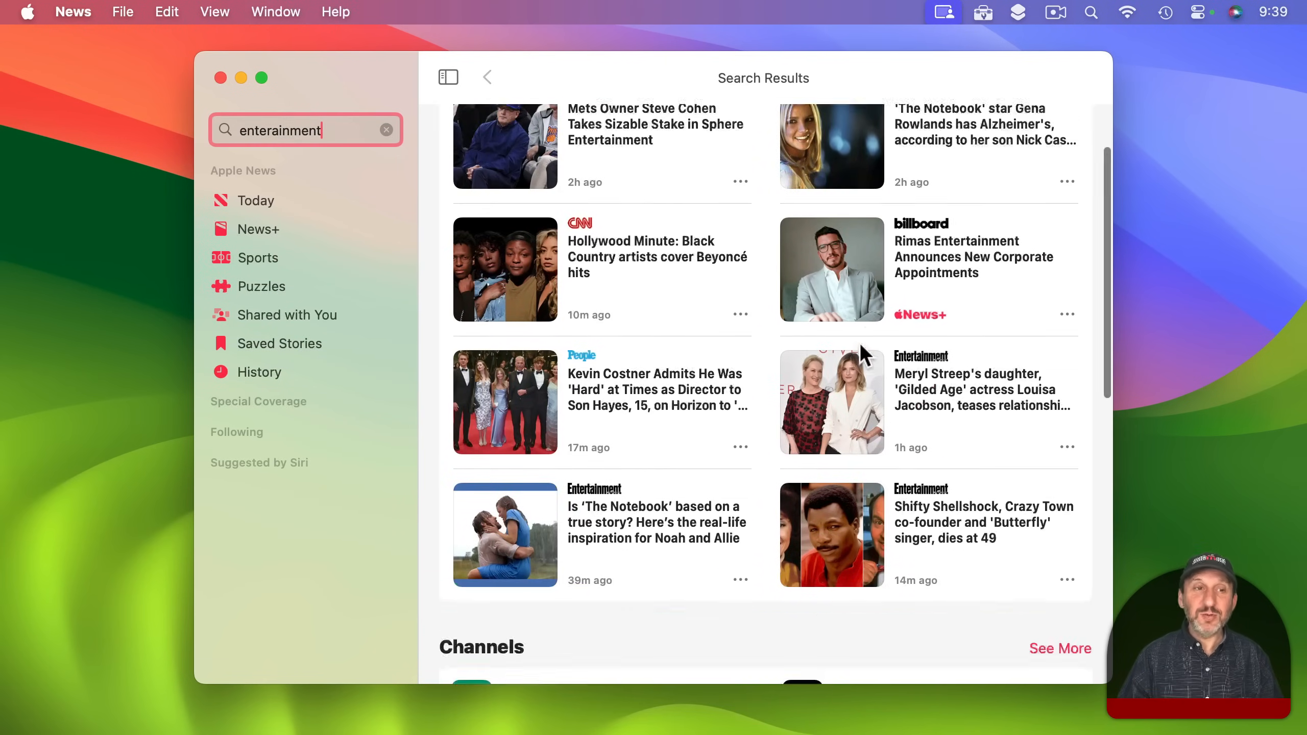
pyautogui.scroll(-3)
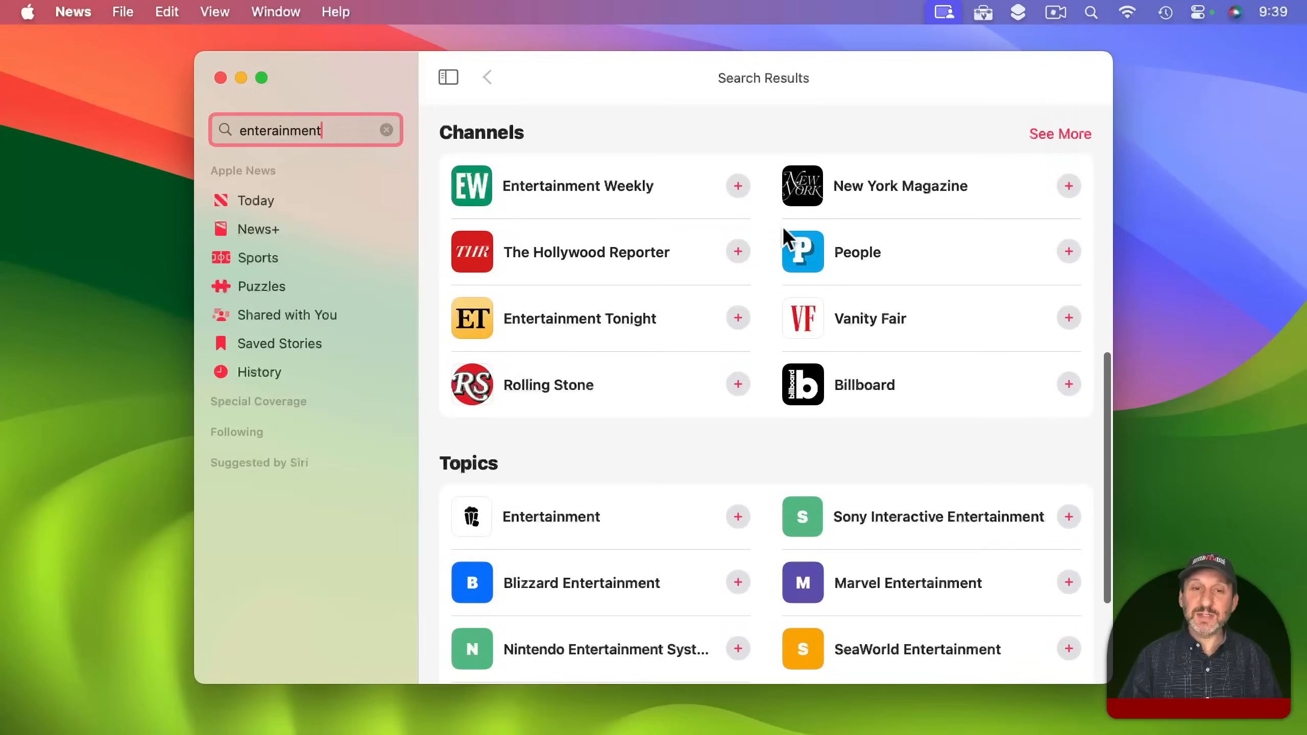
# Follow Entertainment Weekly and a second channel, then expand the full channel list.
pyautogui.click(738, 252)
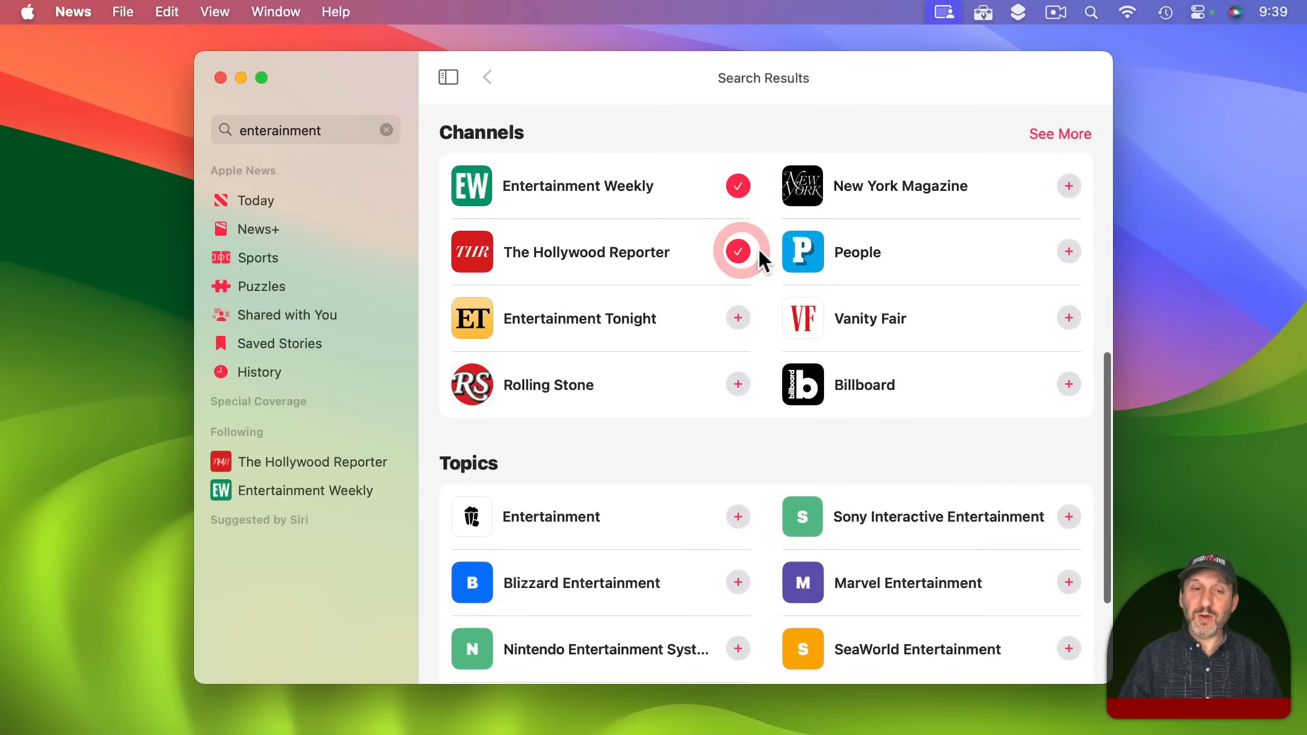
pyautogui.click(1069, 251)
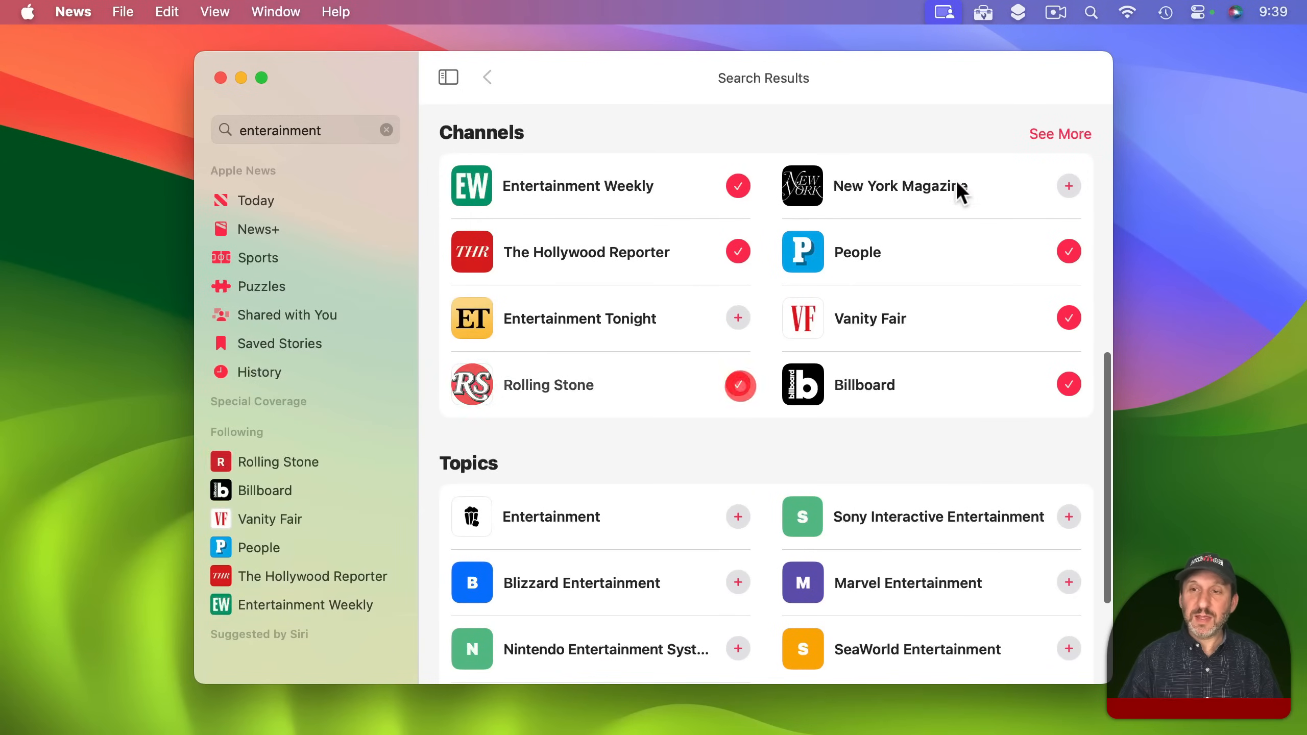
pyautogui.click(1060, 134)
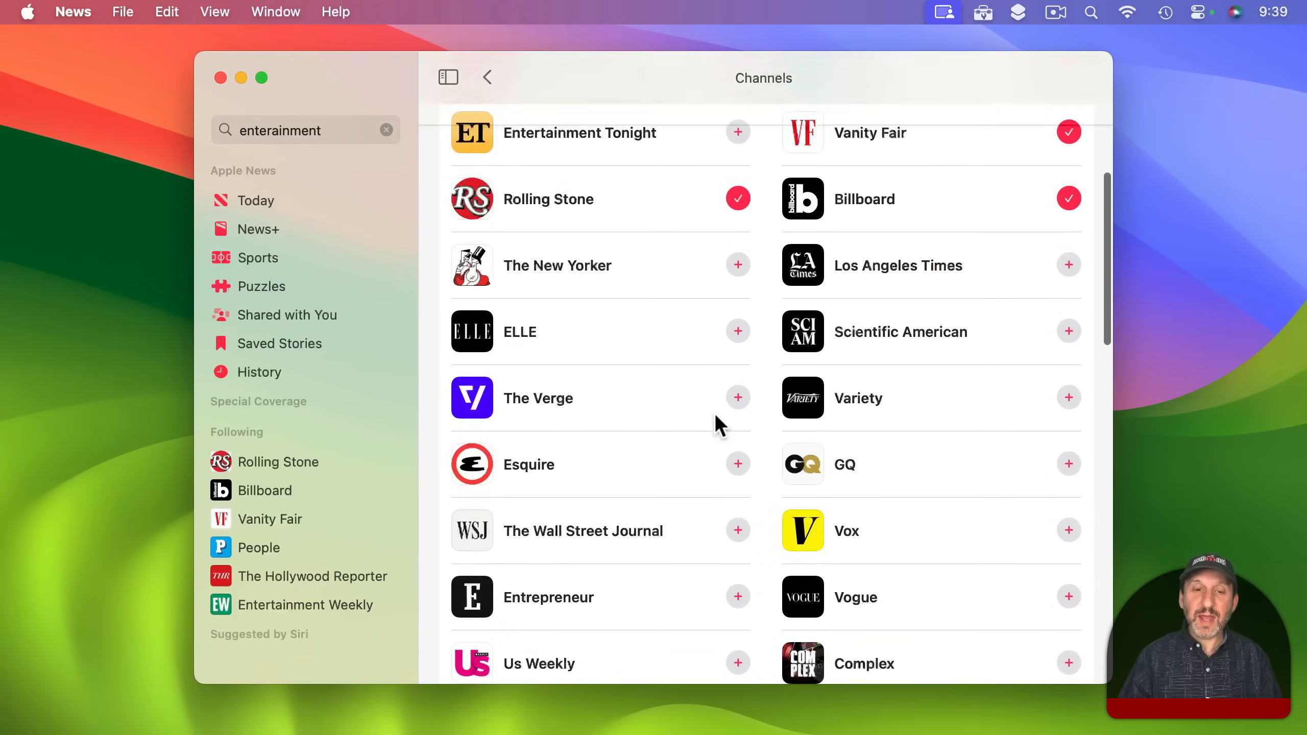
pyautogui.scroll(-3)
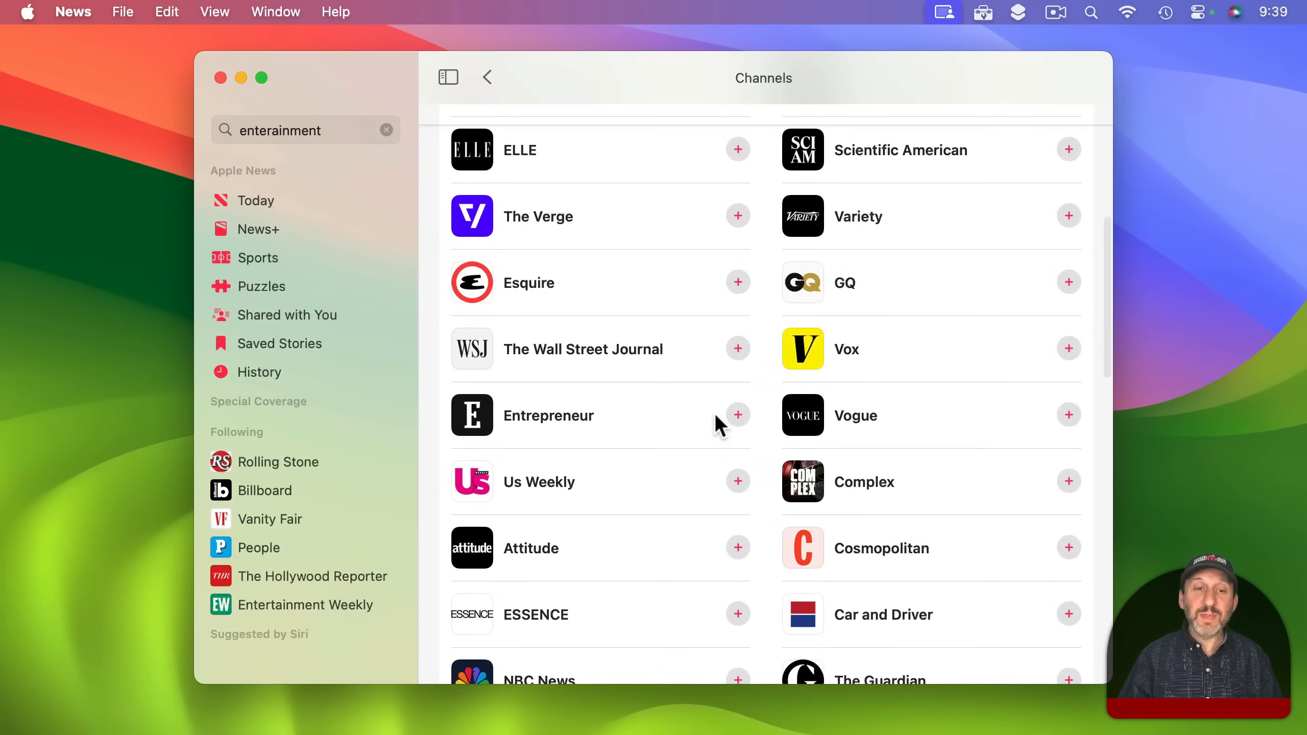
pyautogui.moveTo(421, 351)
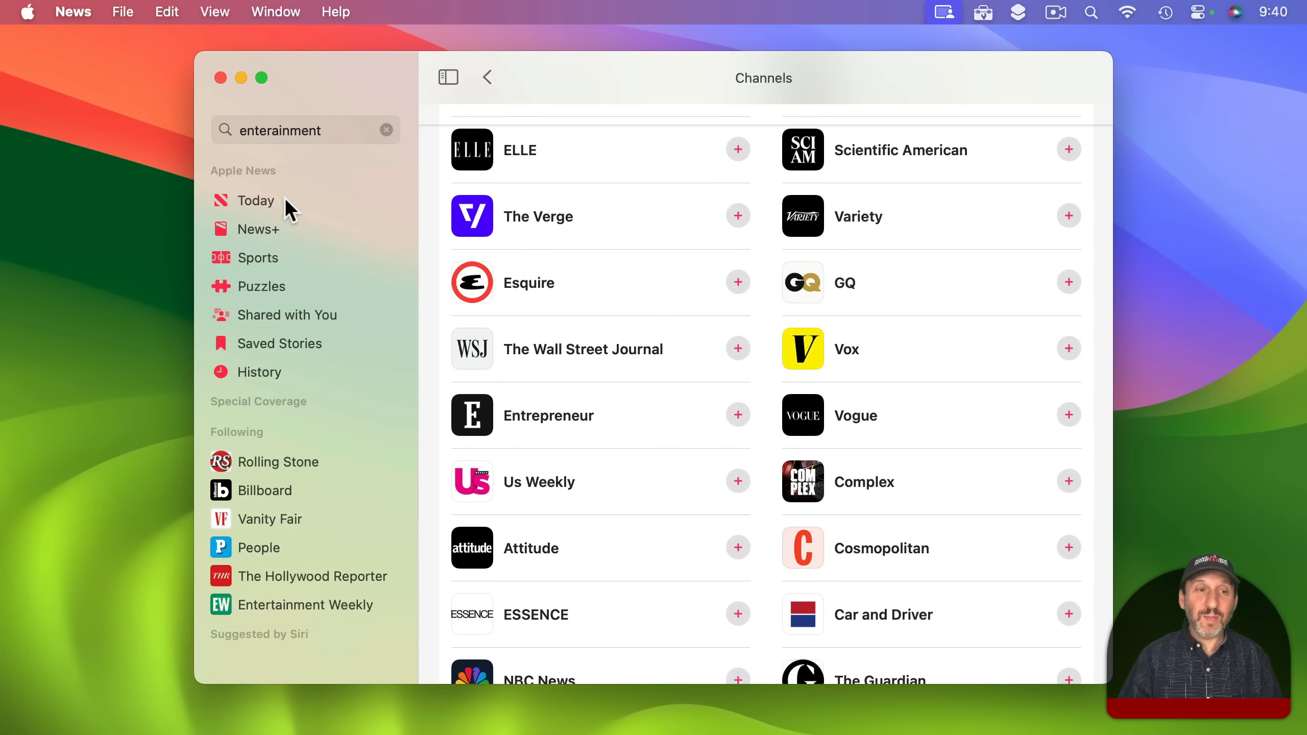
# Scroll through the Today feed's For You and Rolling Stone stories, then return to the top.
pyautogui.click(256, 201)
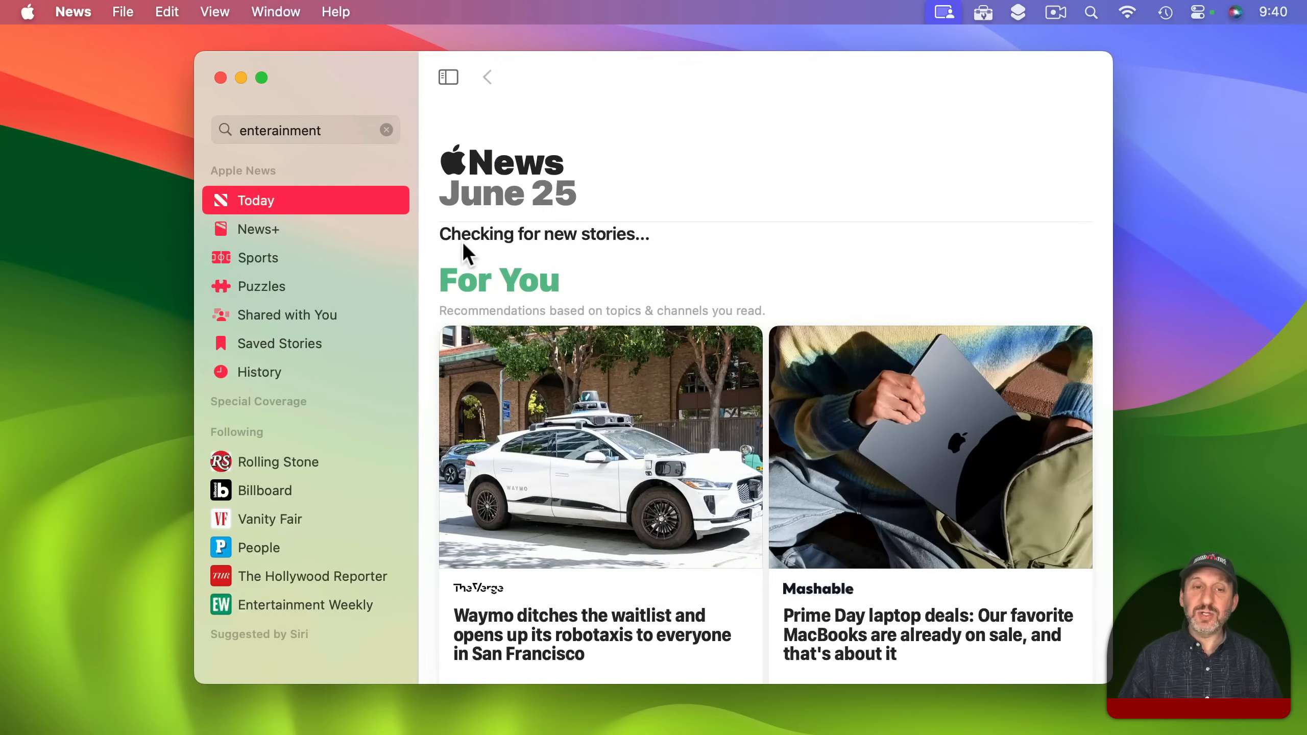
pyautogui.scroll(-3)
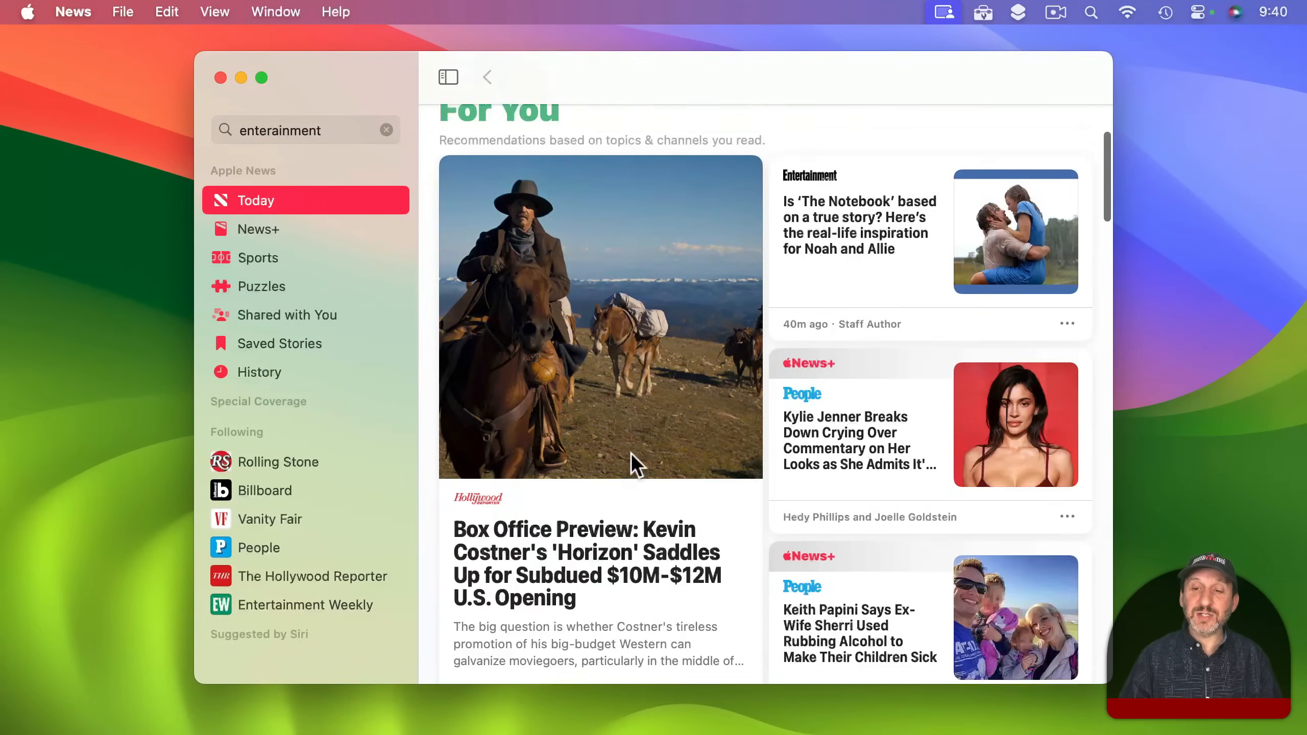
pyautogui.scroll(-3)
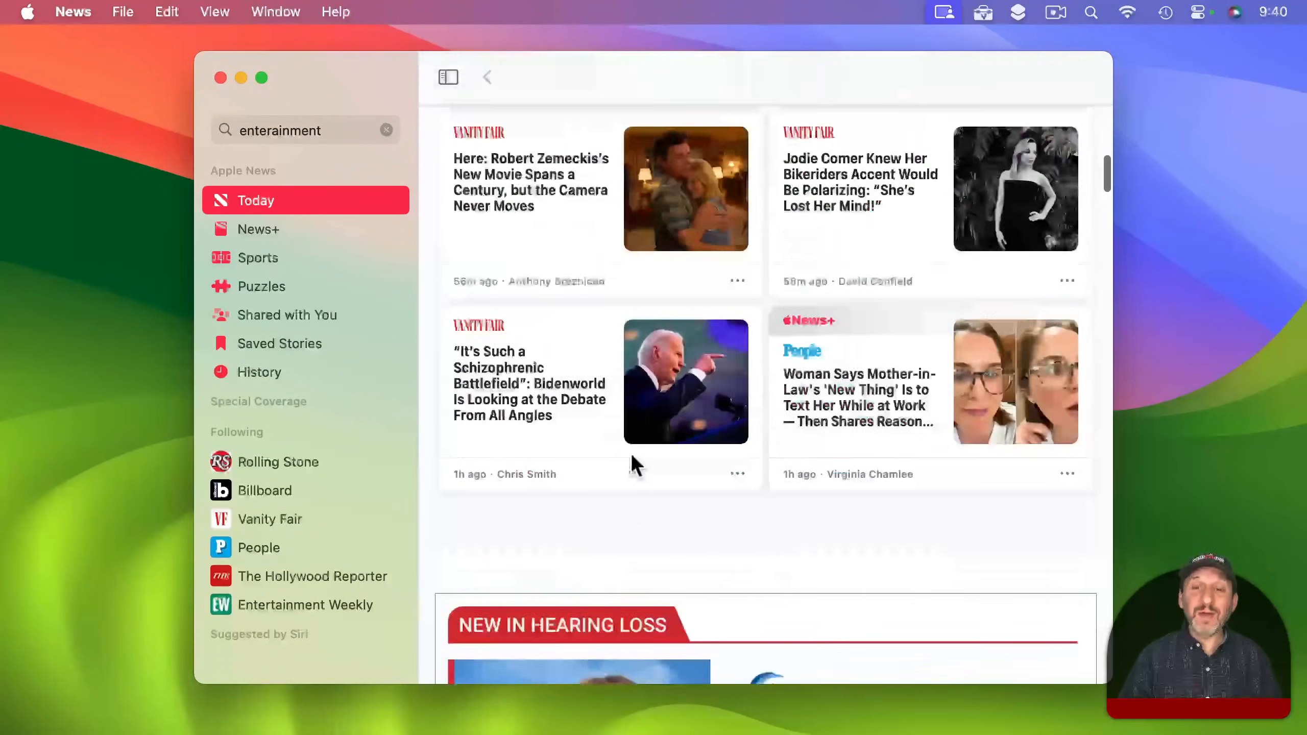
pyautogui.scroll(-3)
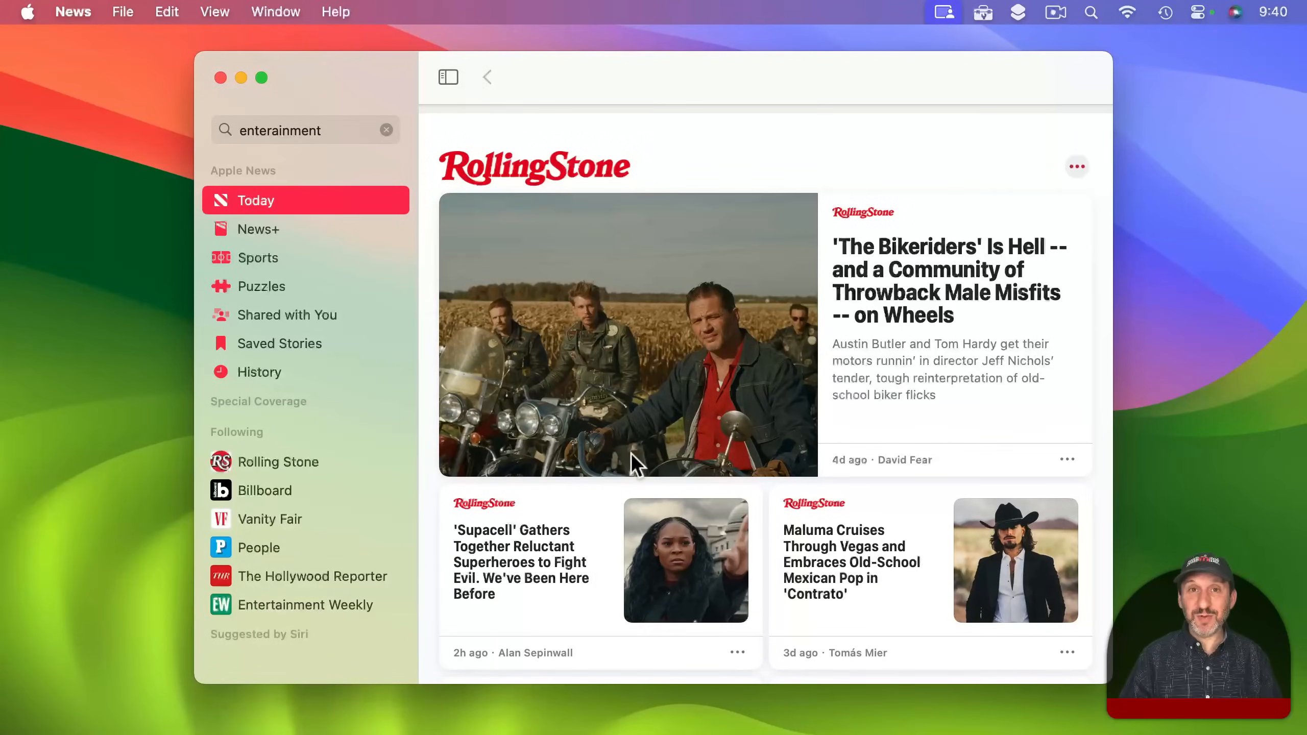
pyautogui.moveTo(548, 540)
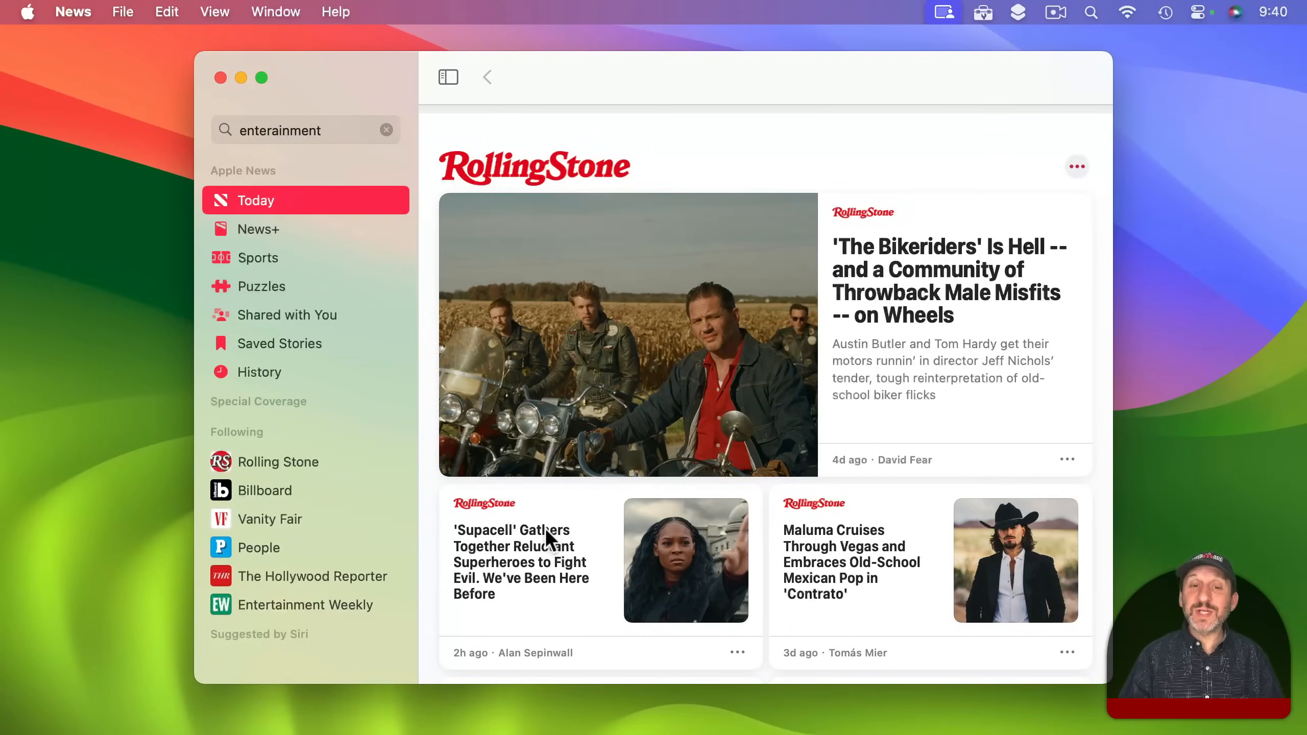
pyautogui.moveTo(554, 307)
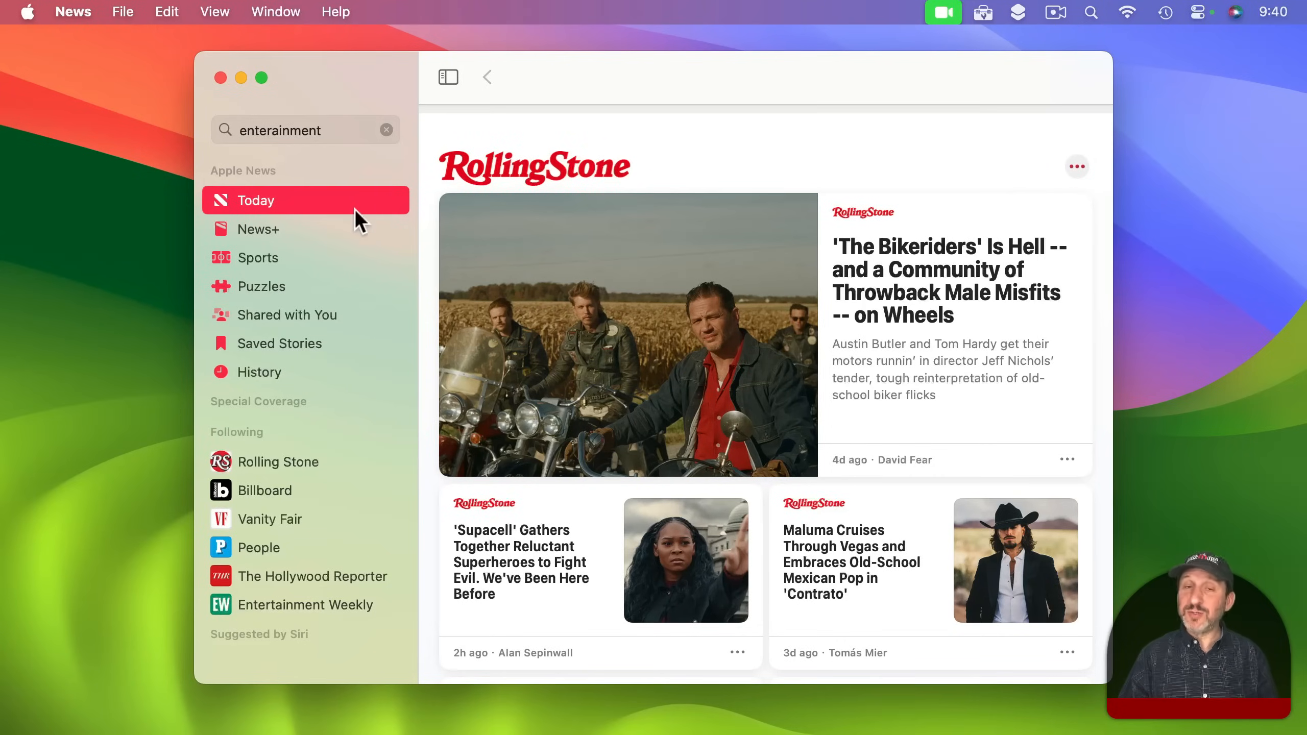
pyautogui.click(258, 228)
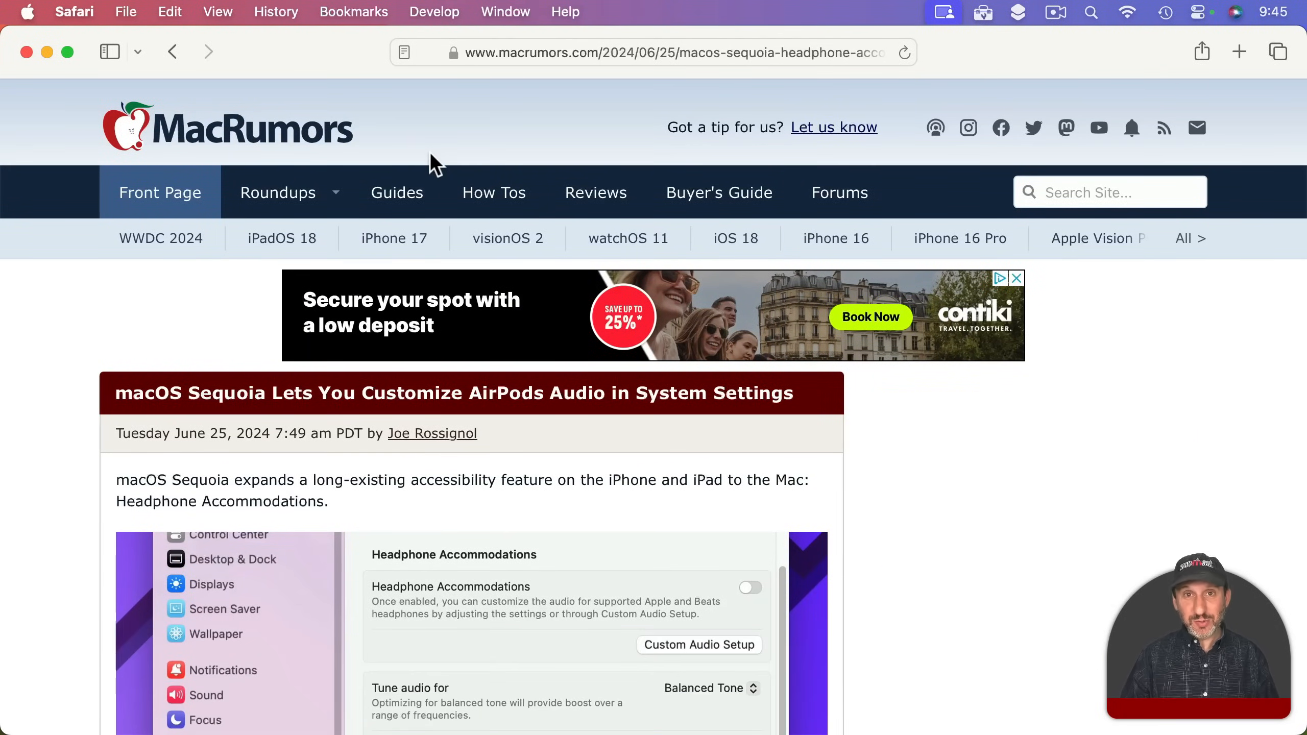
pyautogui.moveTo(1132, 136)
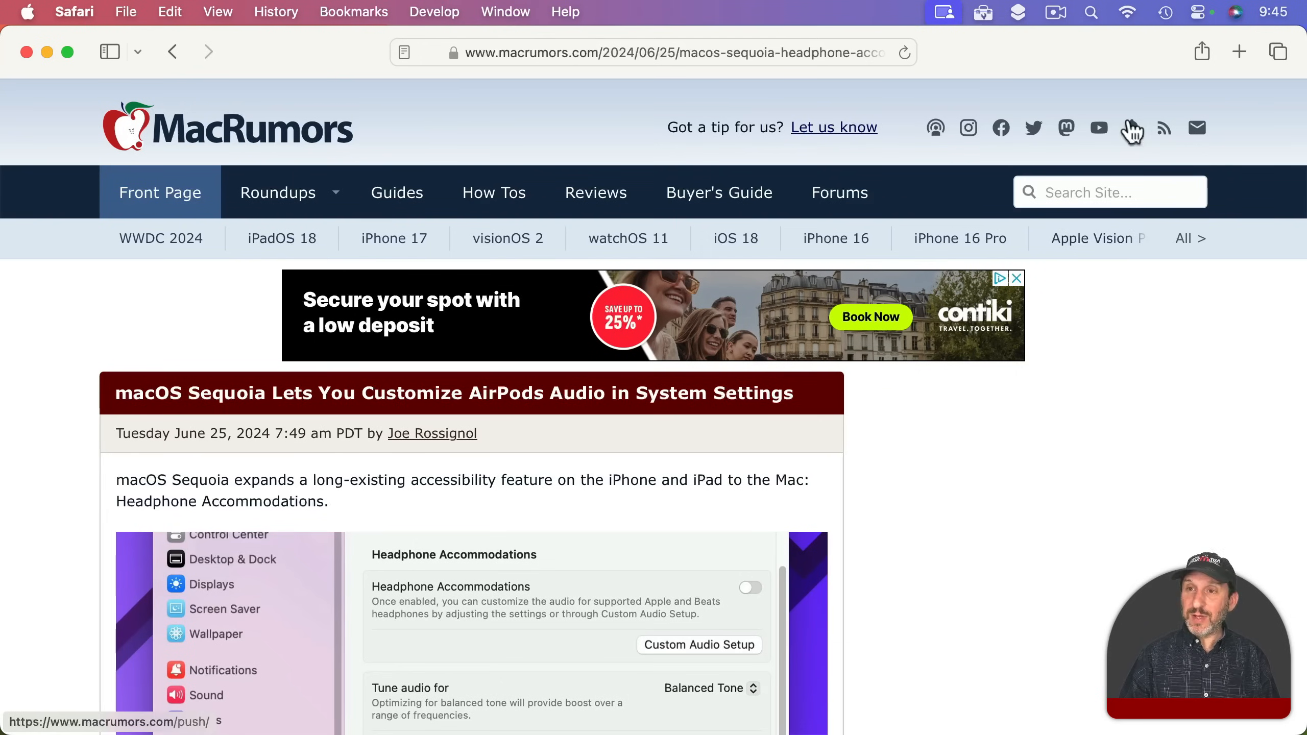
# Send the macOS Sequoia AirPods audio article from Safari to Apple News.
pyautogui.click(1202, 53)
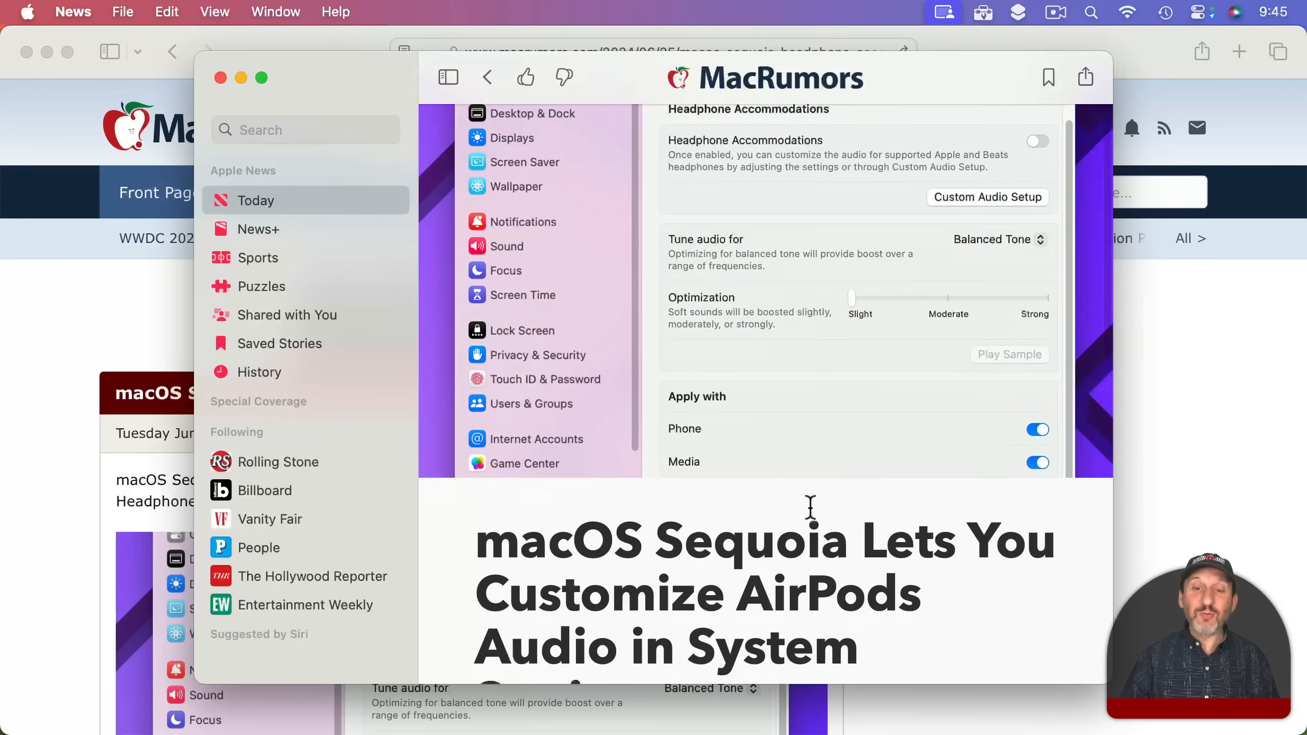
pyautogui.scroll(-3)
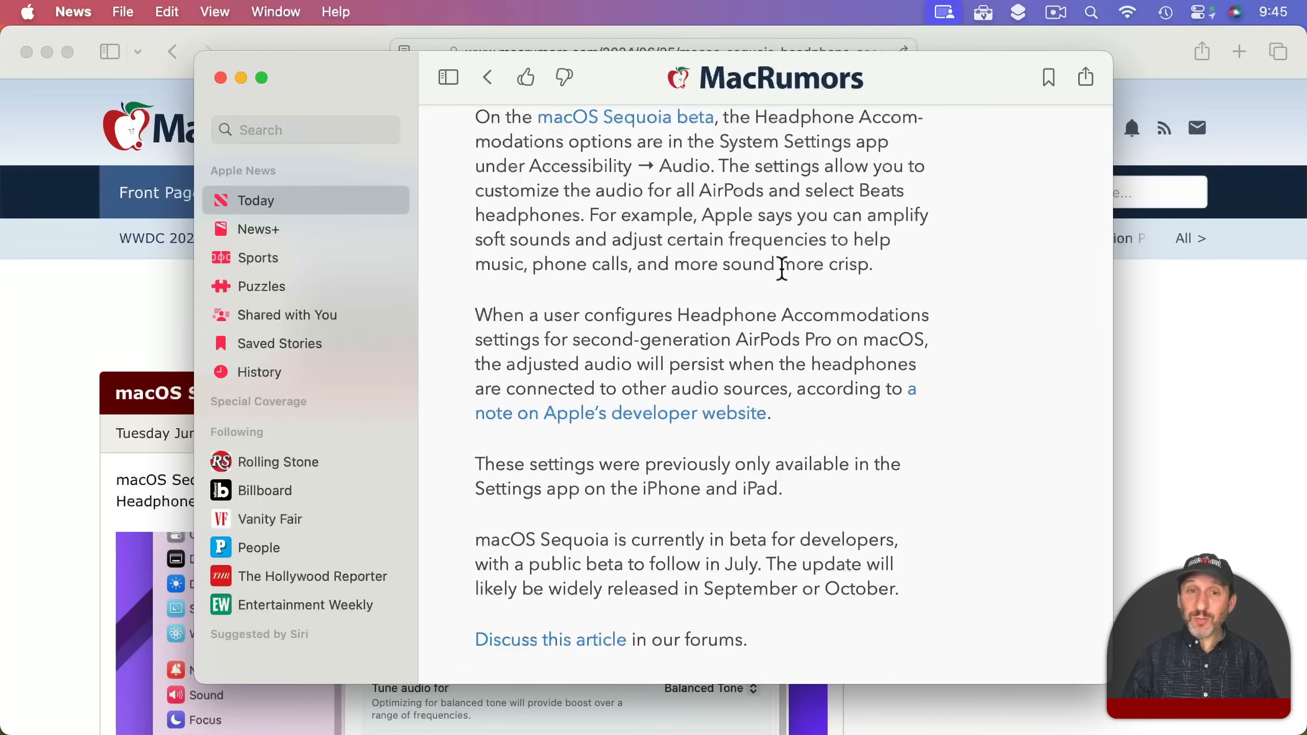
pyautogui.moveTo(613, 315)
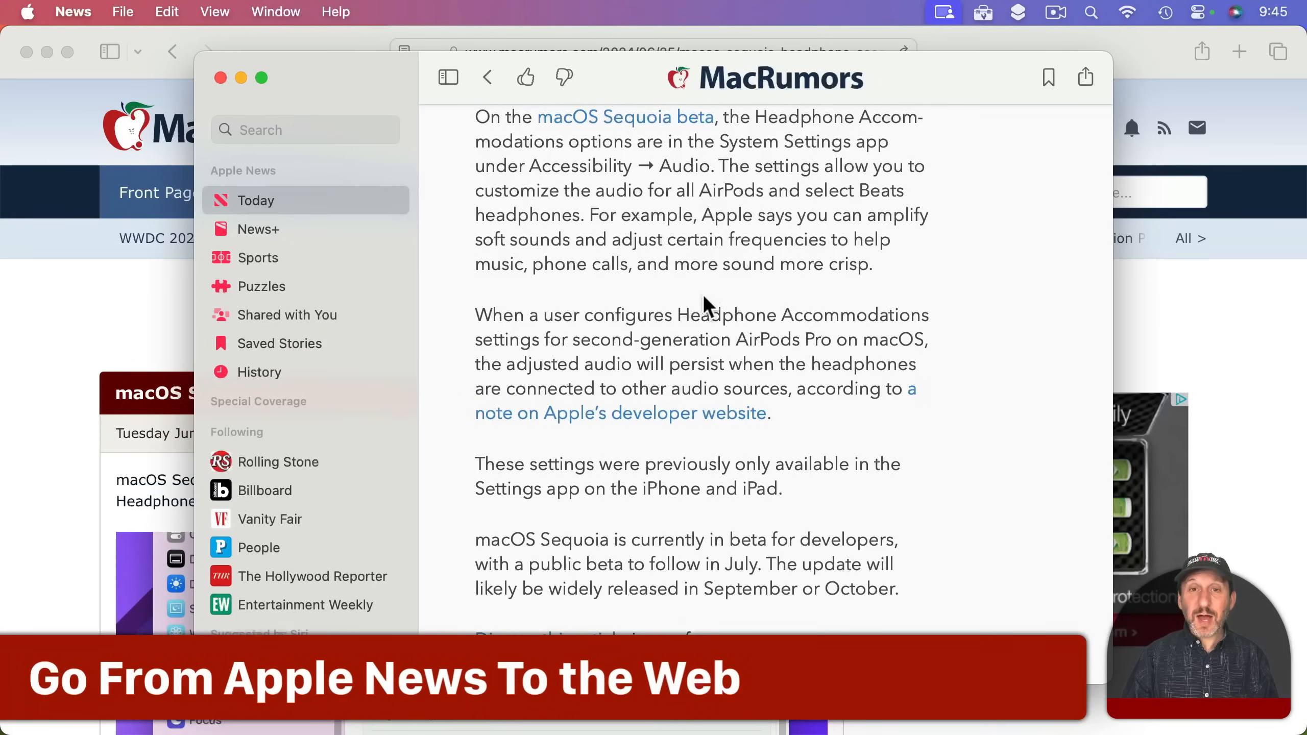
pyautogui.moveTo(796, 179)
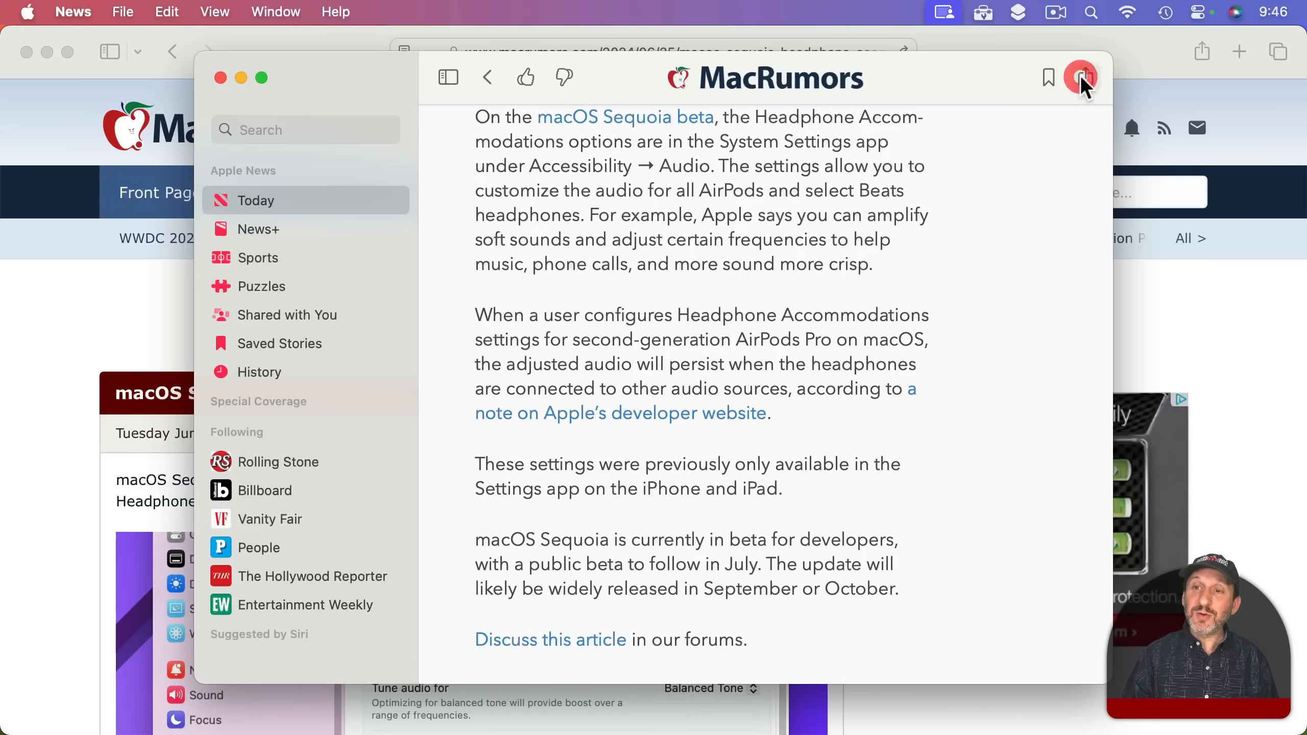
# Share the MacRumors AirPods audio article to Safari to view its web page.
pyautogui.click(1086, 77)
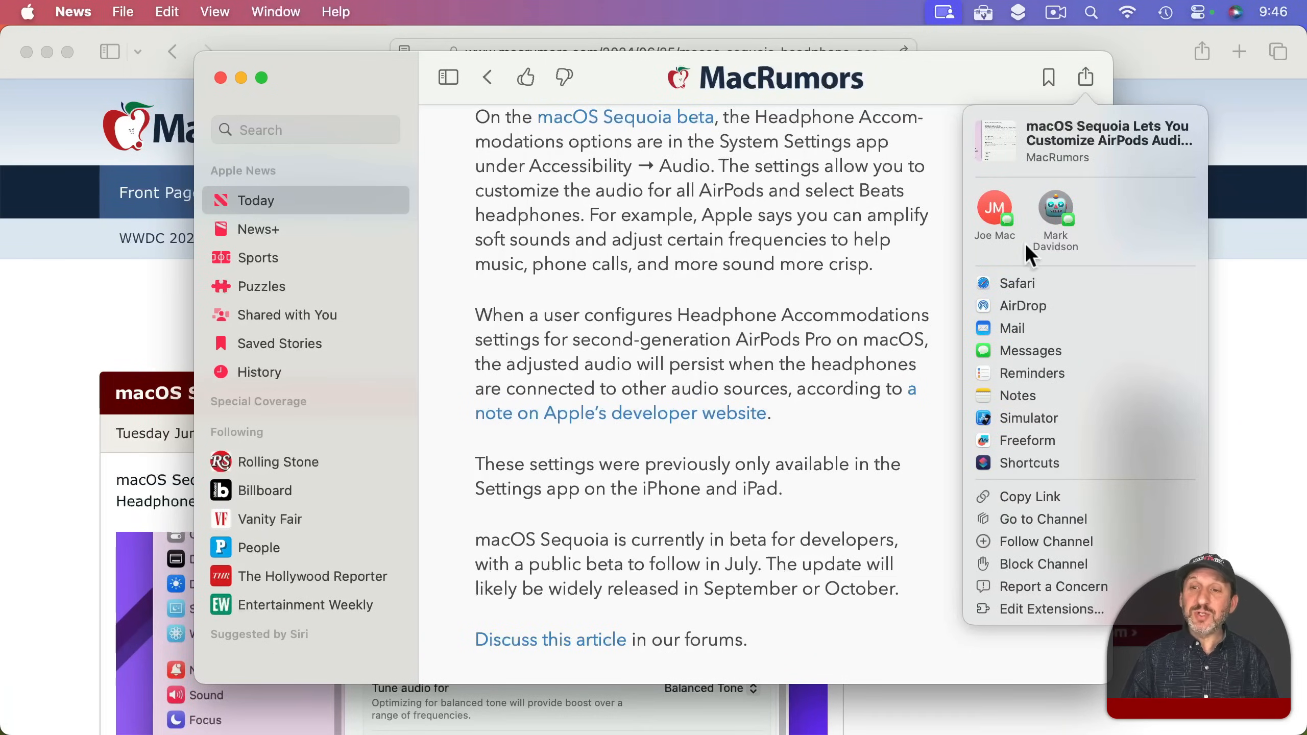
pyautogui.moveTo(1025, 288)
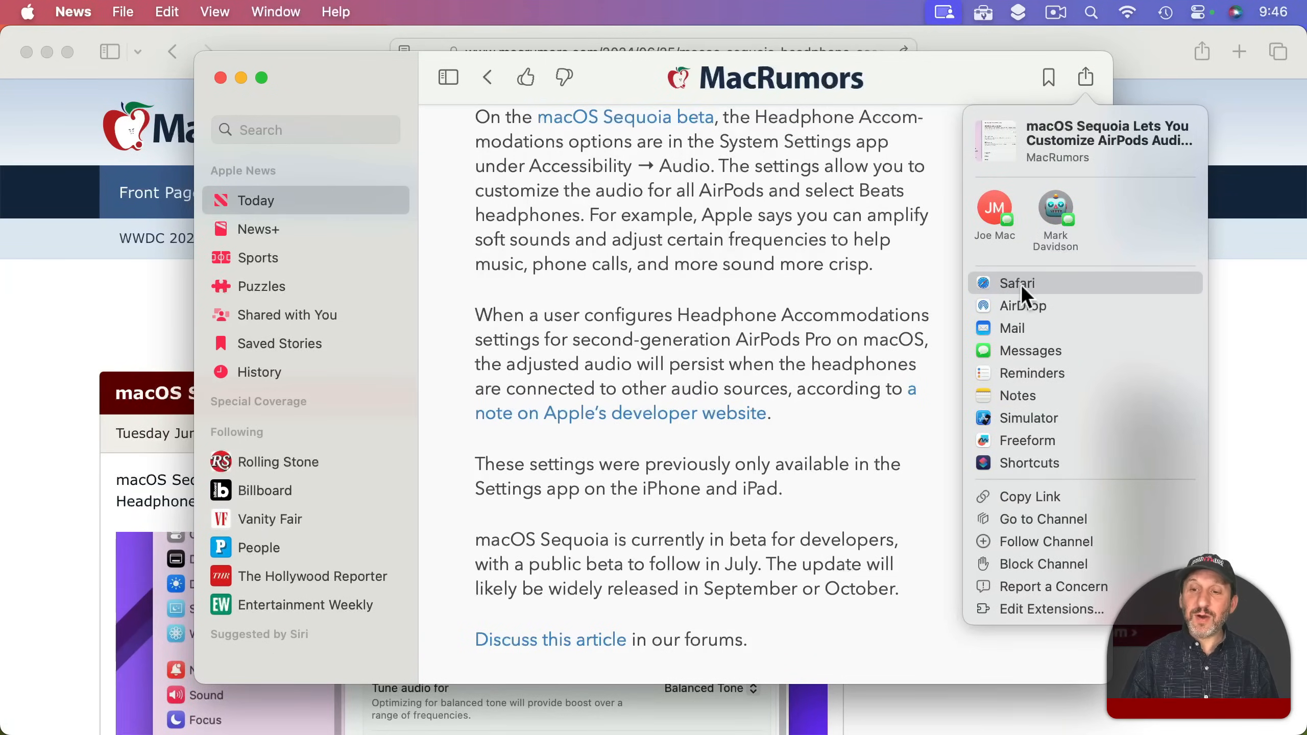
pyautogui.click(1016, 284)
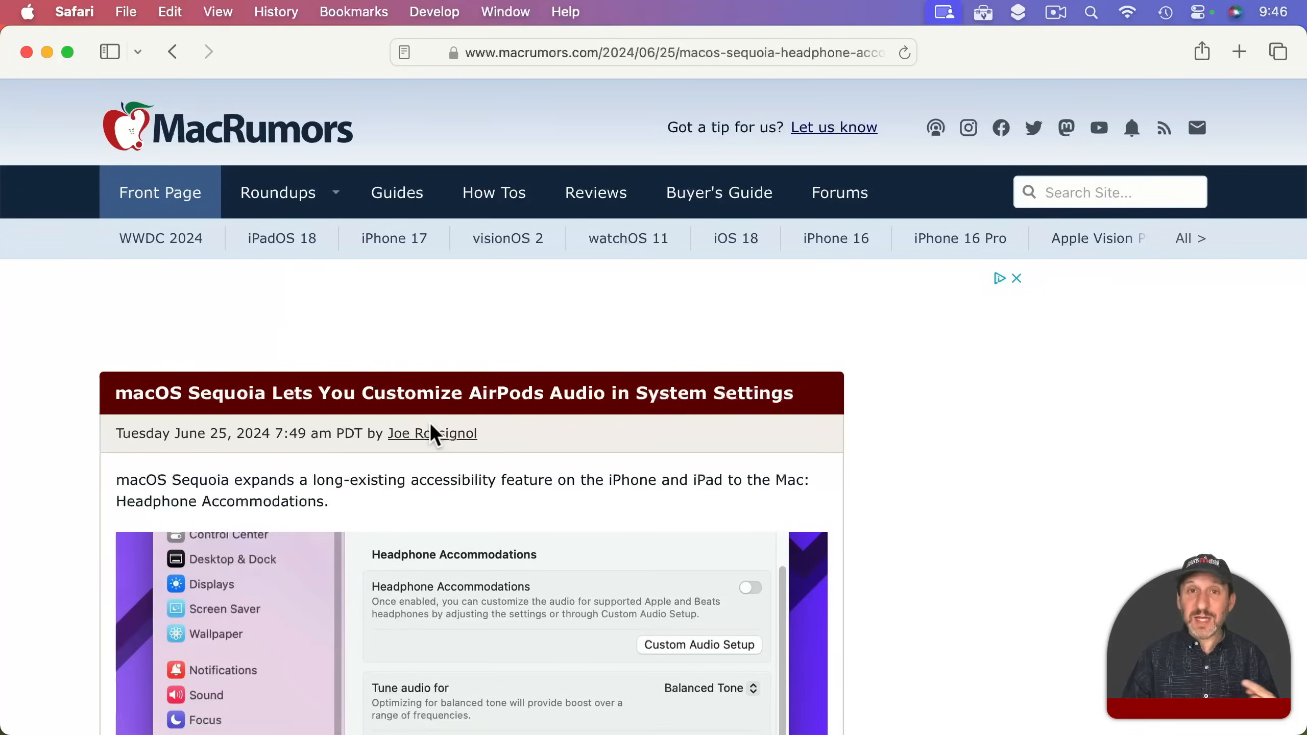